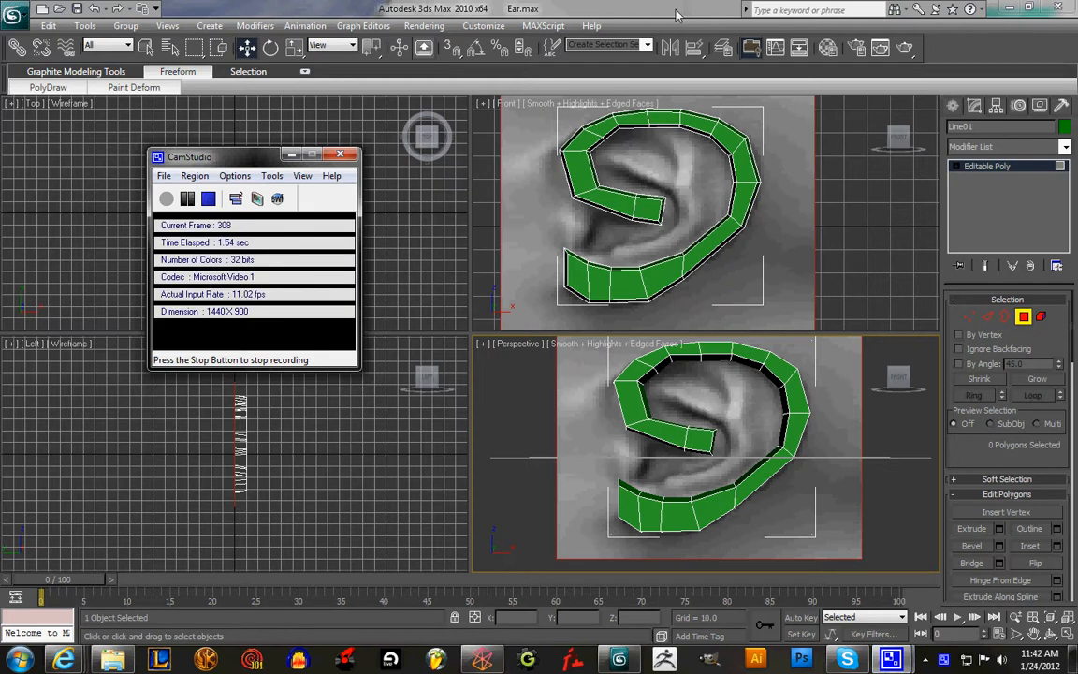
# - Maximize the Front viewport so the flat ear strip fills the workspace
pyautogui.click(341, 154)
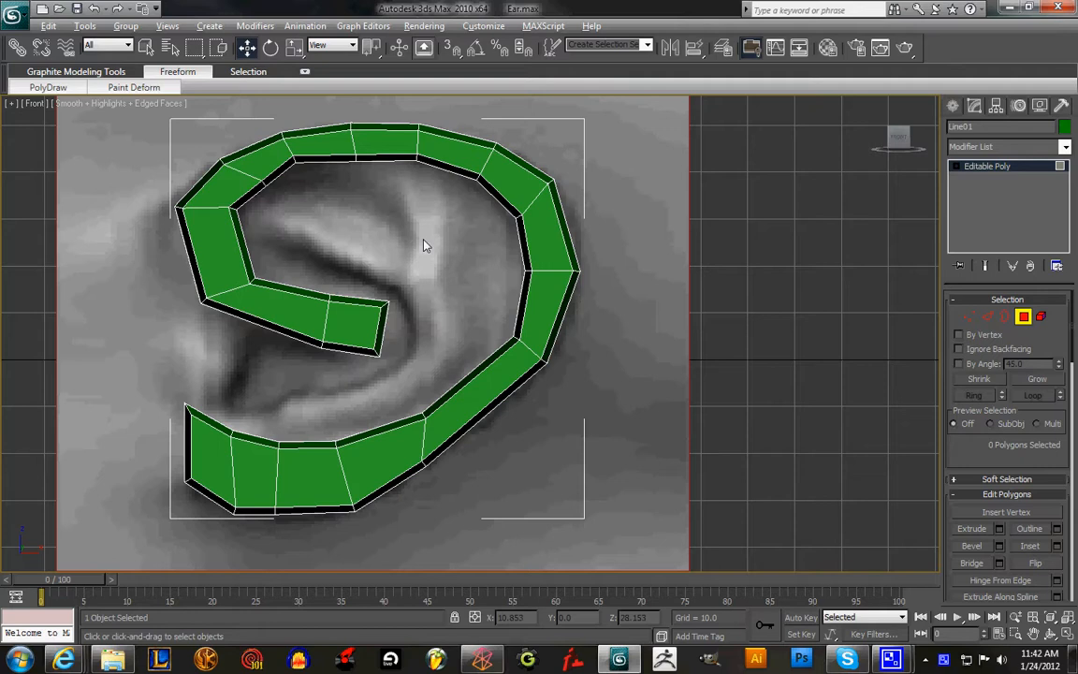
pyautogui.moveTo(269, 221)
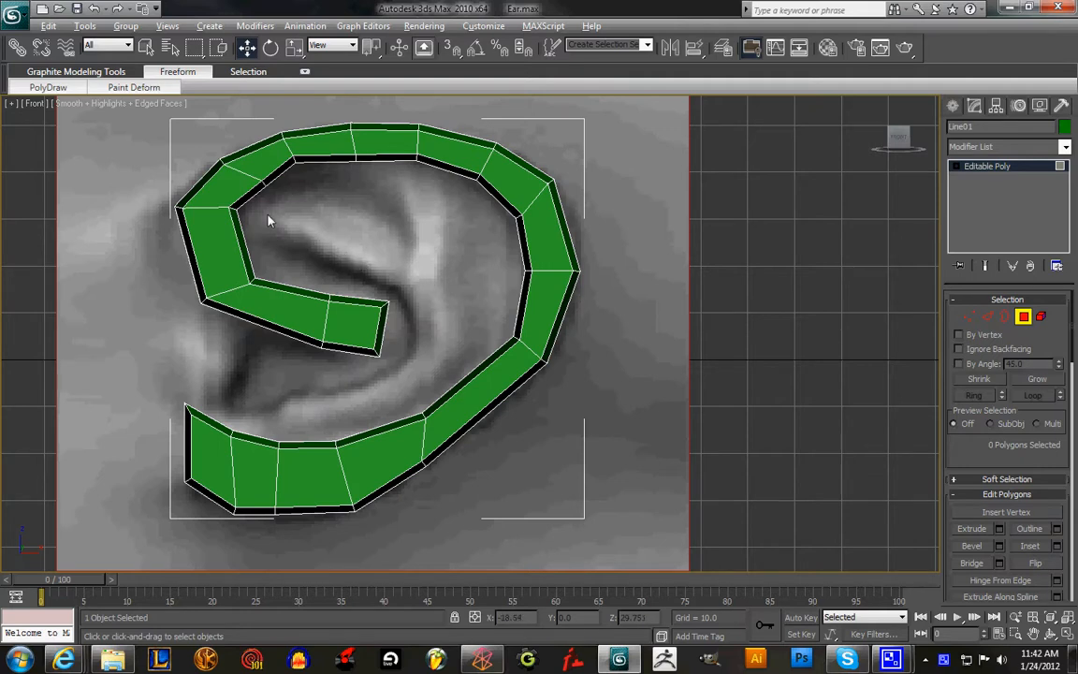
pyautogui.moveTo(442, 258)
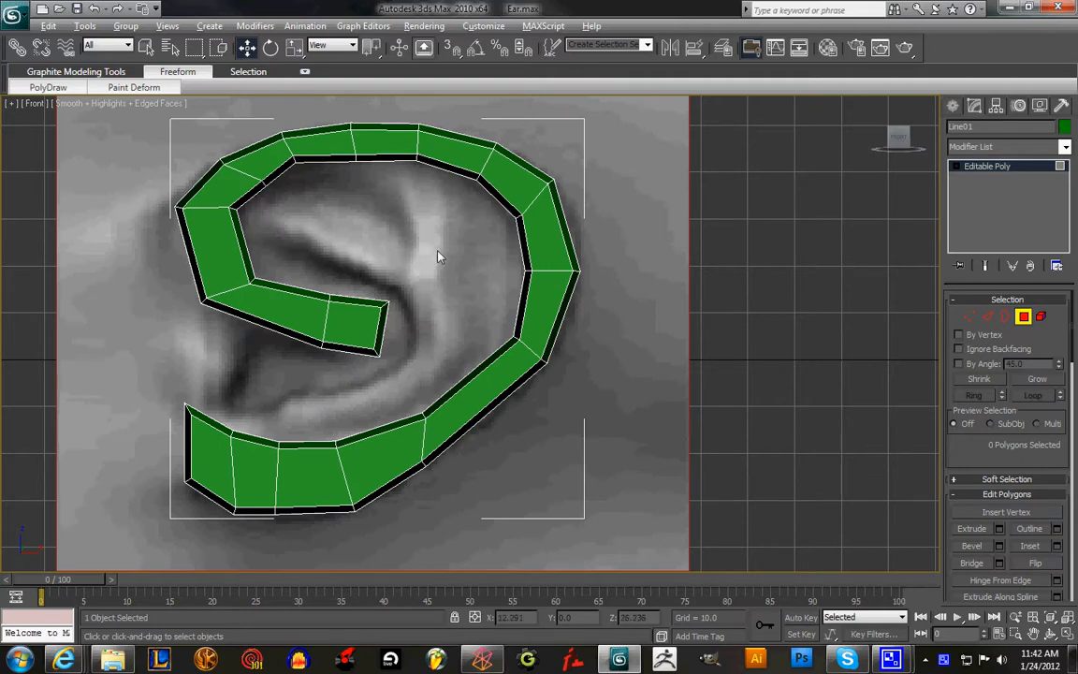
pyautogui.moveTo(458, 243)
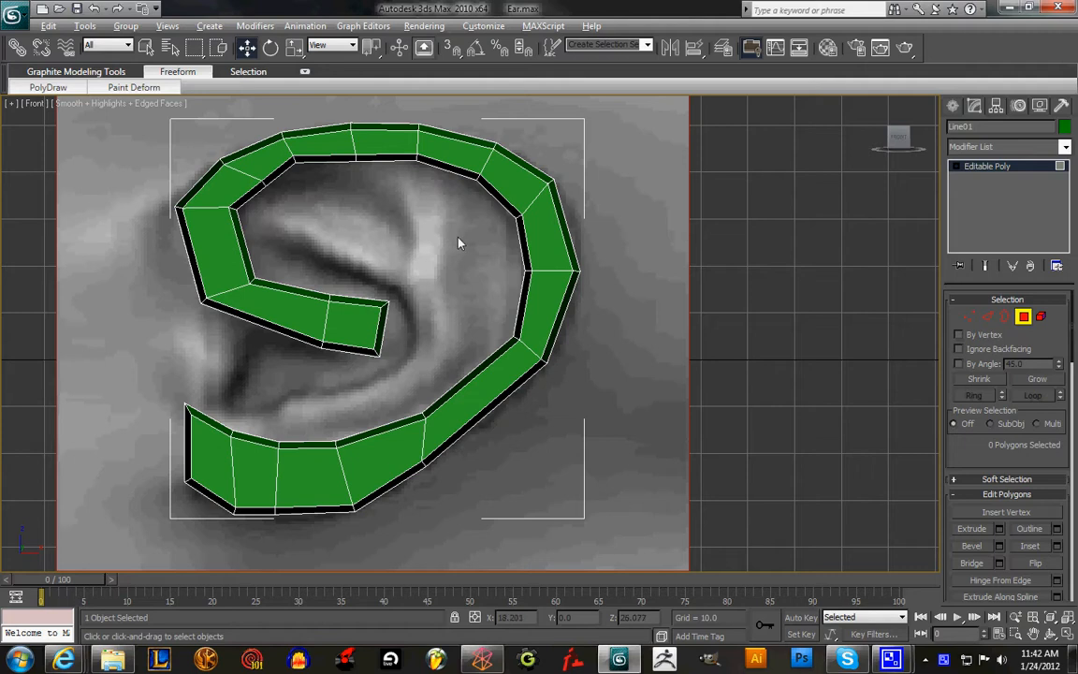
pyautogui.moveTo(273, 191)
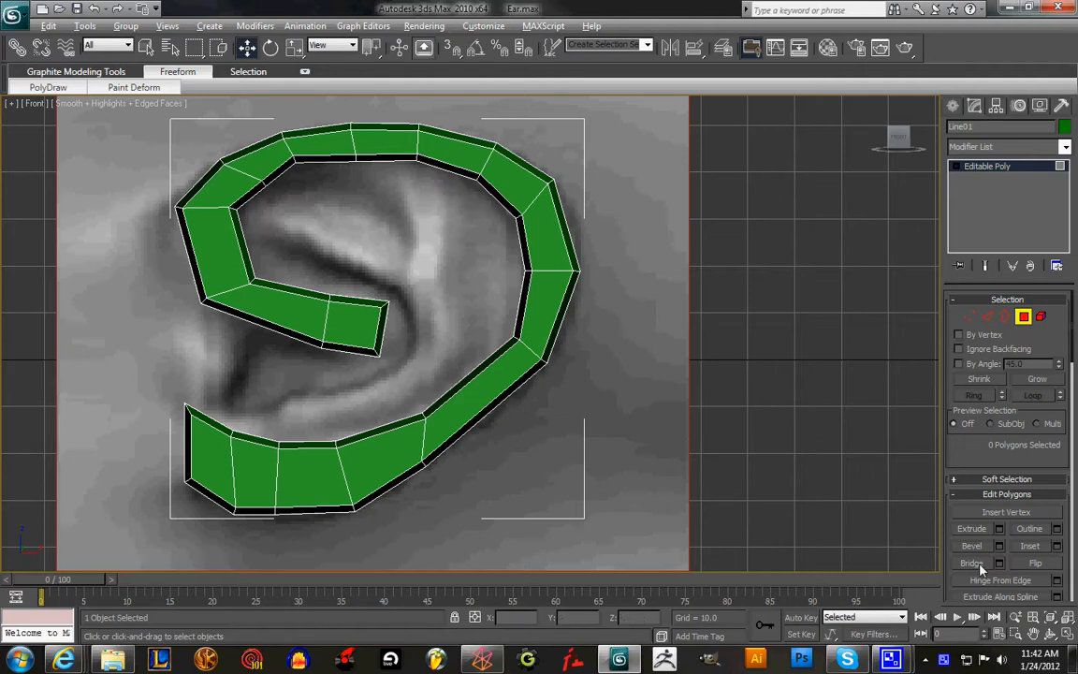
pyautogui.moveTo(1024, 317)
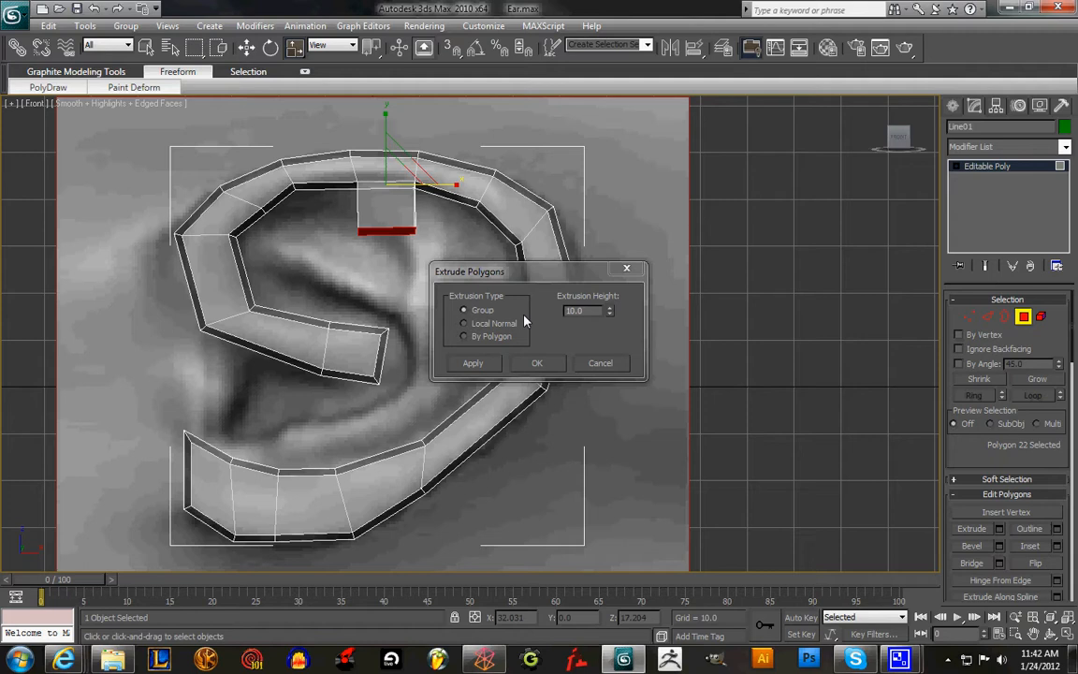
pyautogui.moveTo(294, 47)
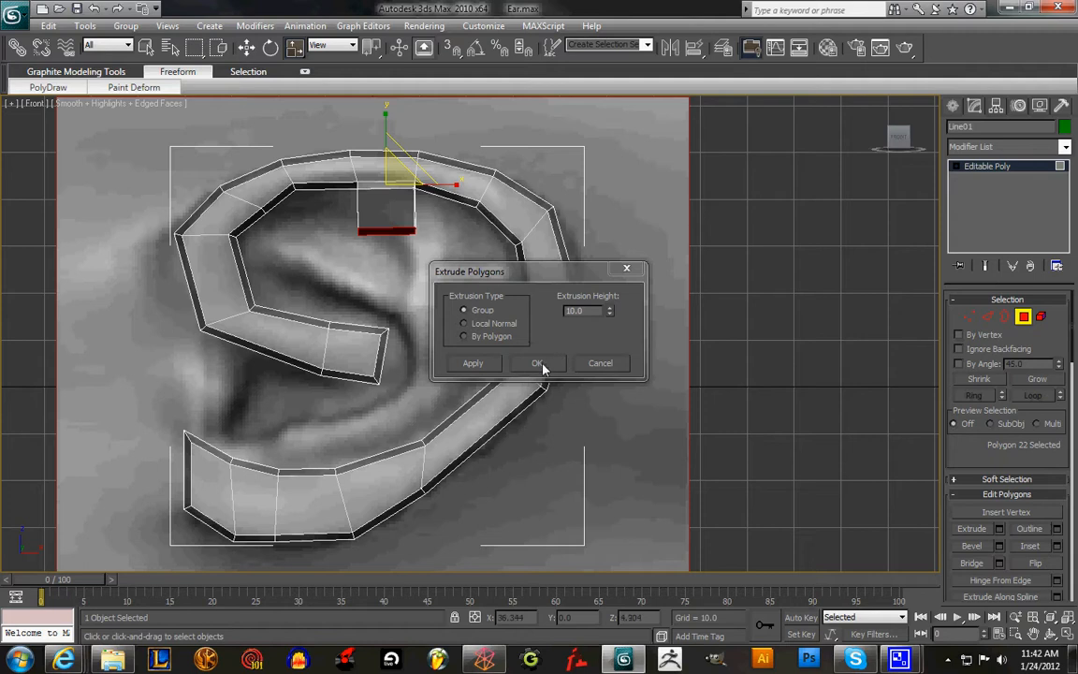
# - Confirm the Group extrusion that thickens the ear strip into a raised band
pyautogui.click(535, 363)
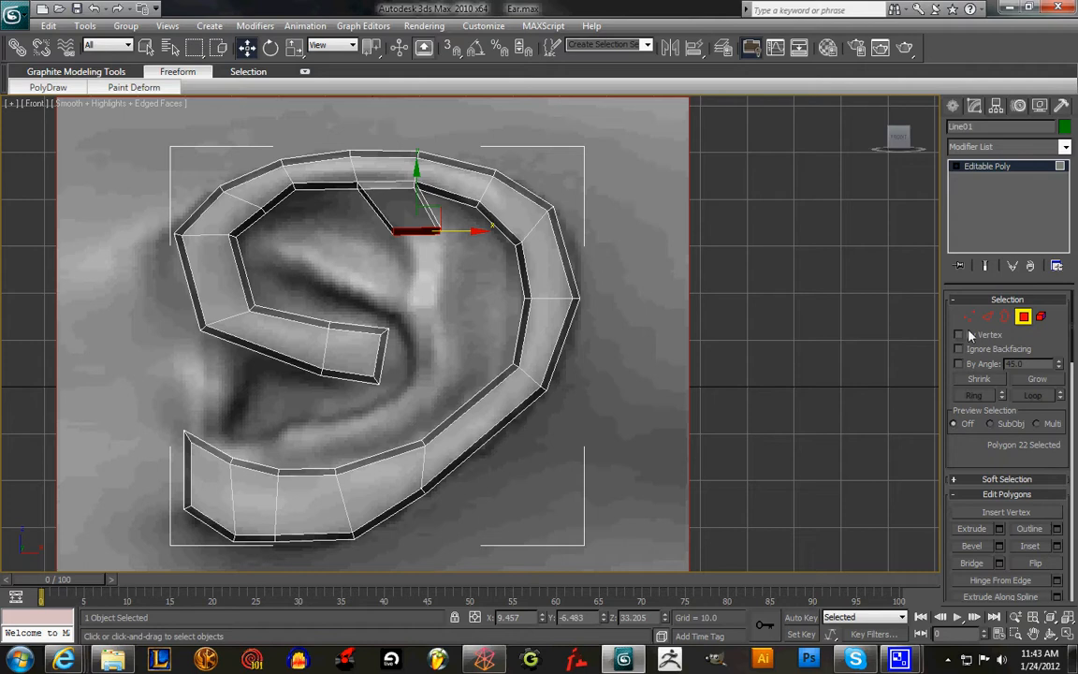
pyautogui.moveTo(969, 318)
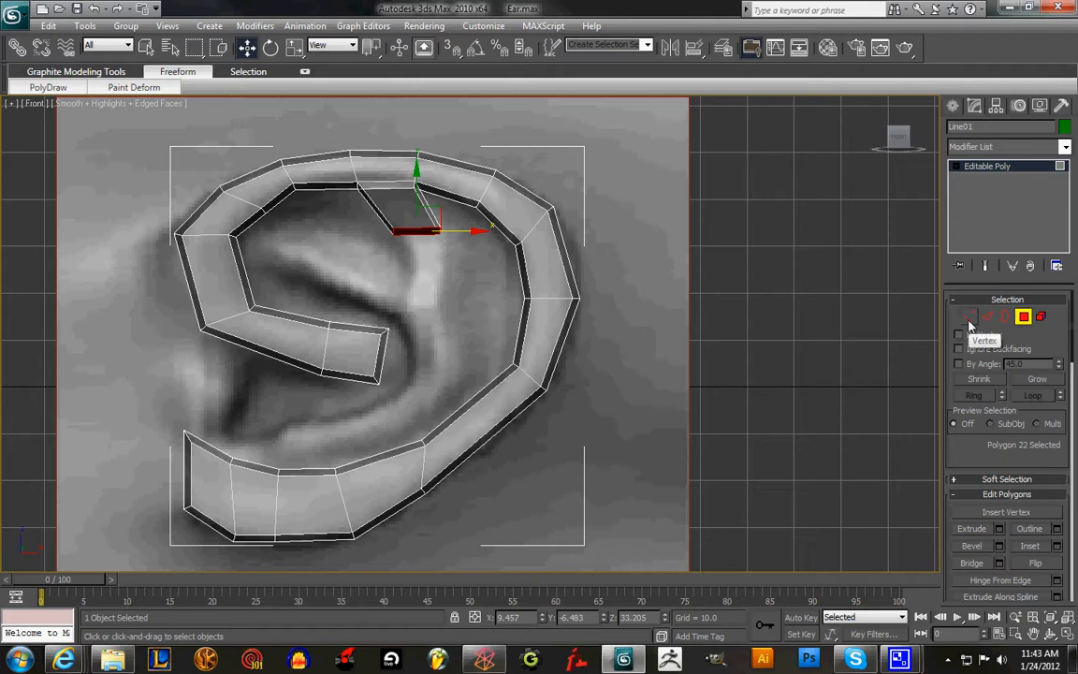
pyautogui.moveTo(442, 250)
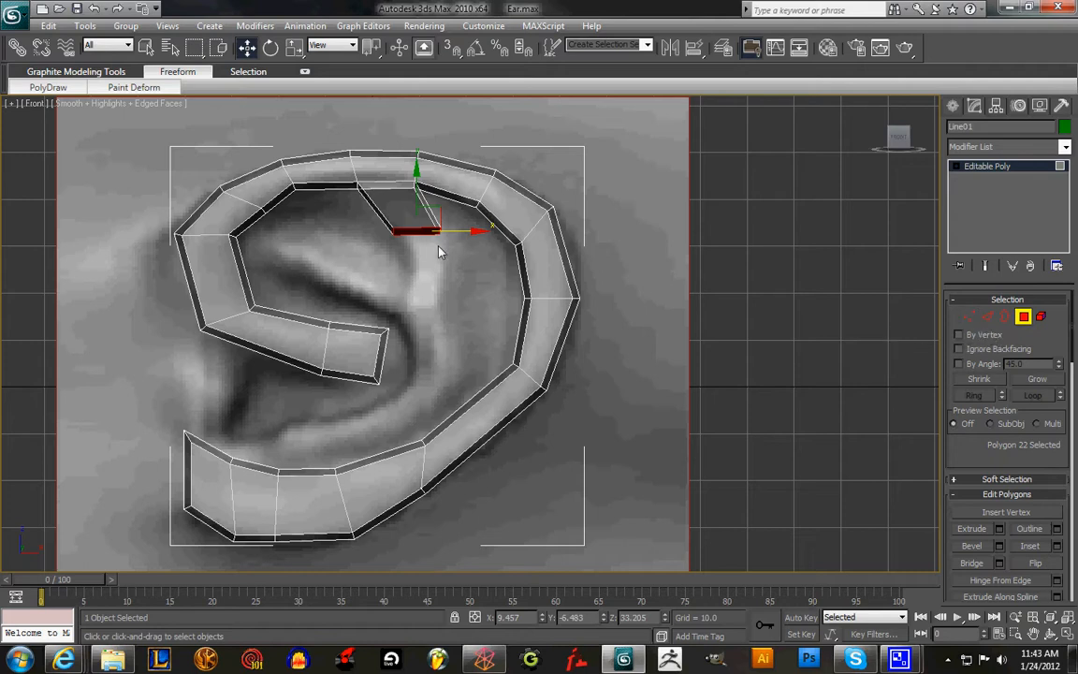
pyautogui.moveTo(415, 314)
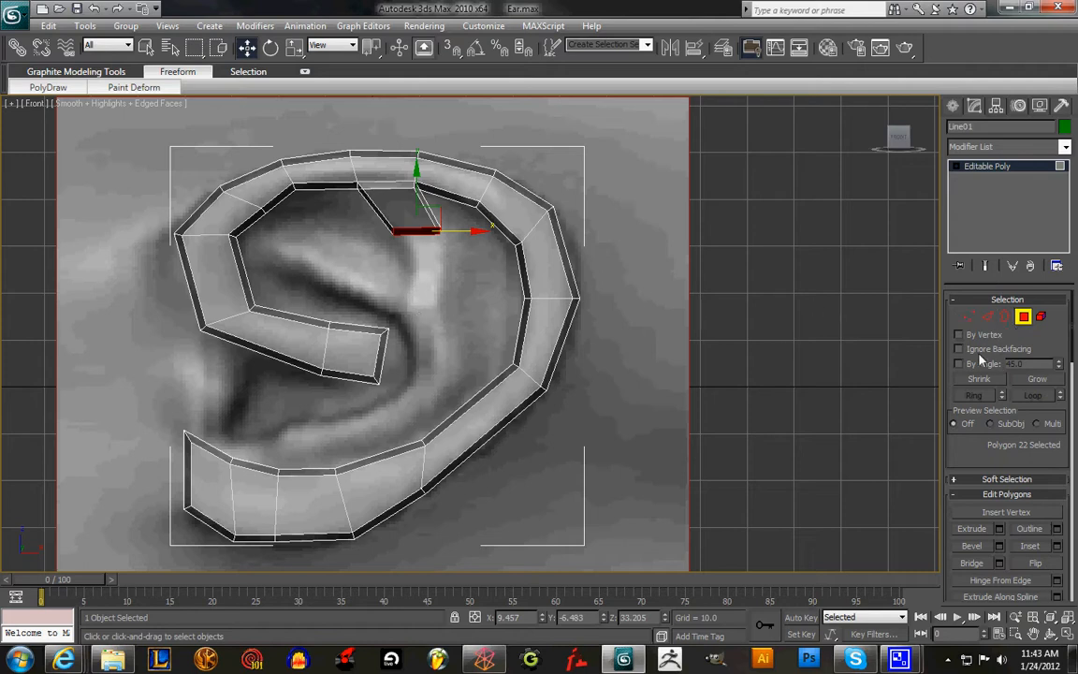
# - Extrude the top inner polygon twice, pulling each new face downward to start the branch
pyautogui.click(1000, 527)
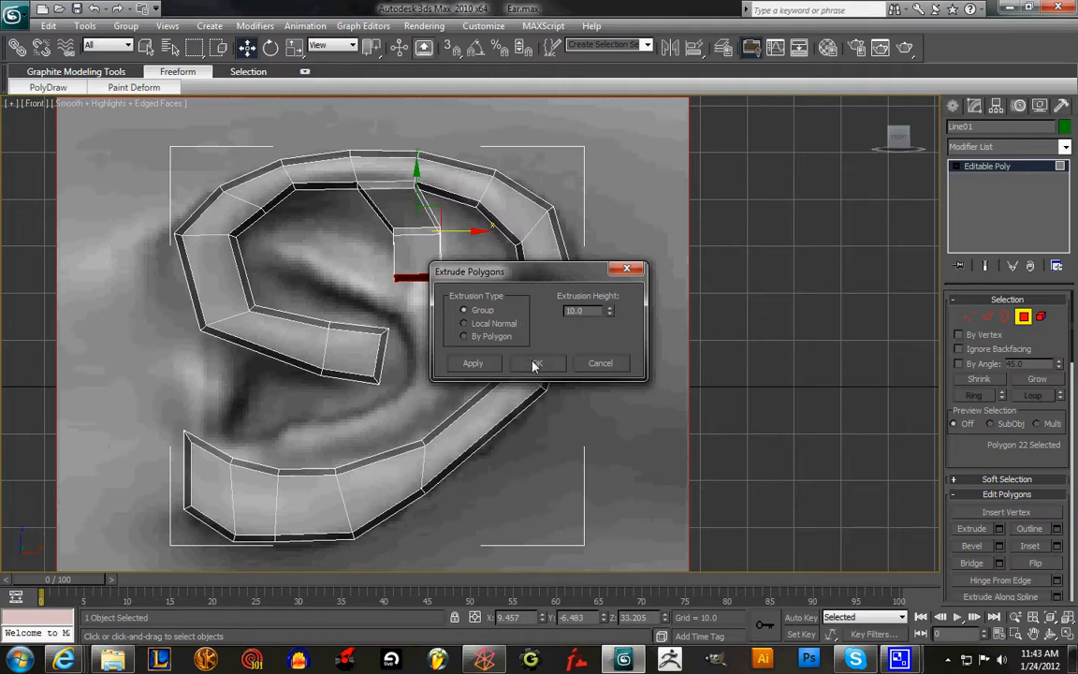
pyautogui.click(535, 363)
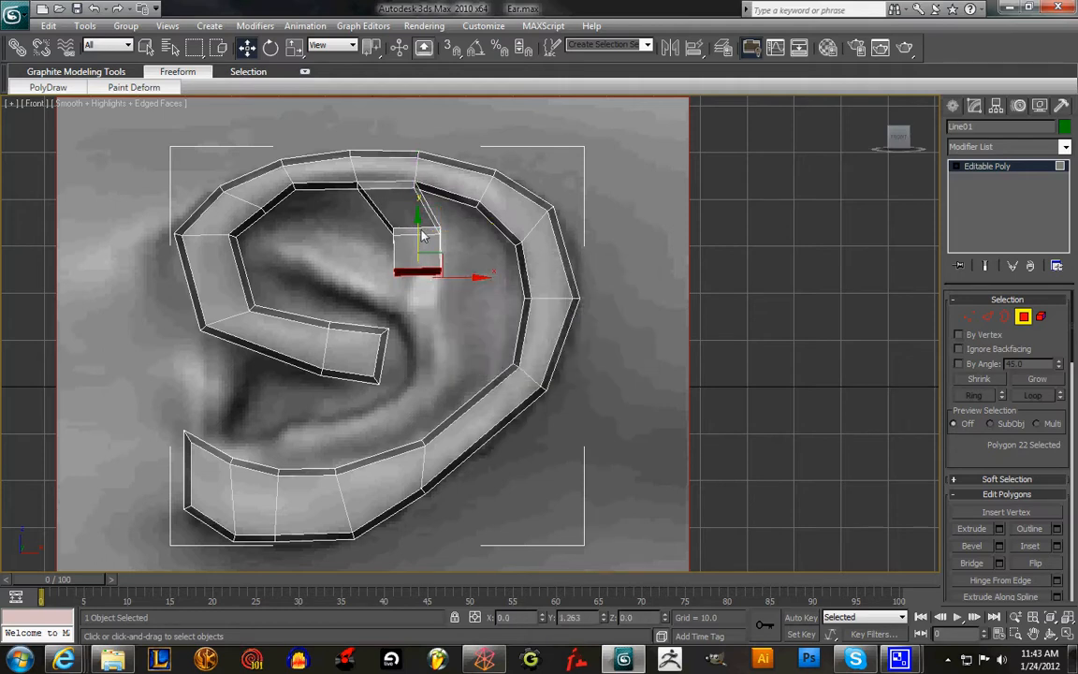
pyautogui.moveTo(419, 225); pyautogui.dragTo(419, 202)
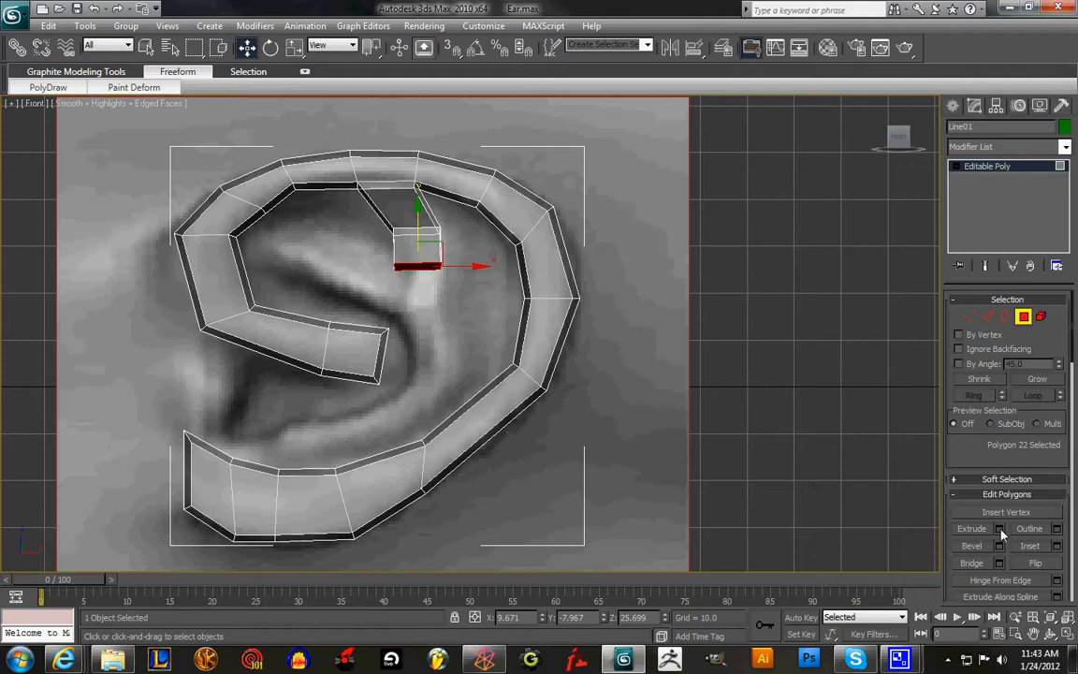
pyautogui.click(999, 528)
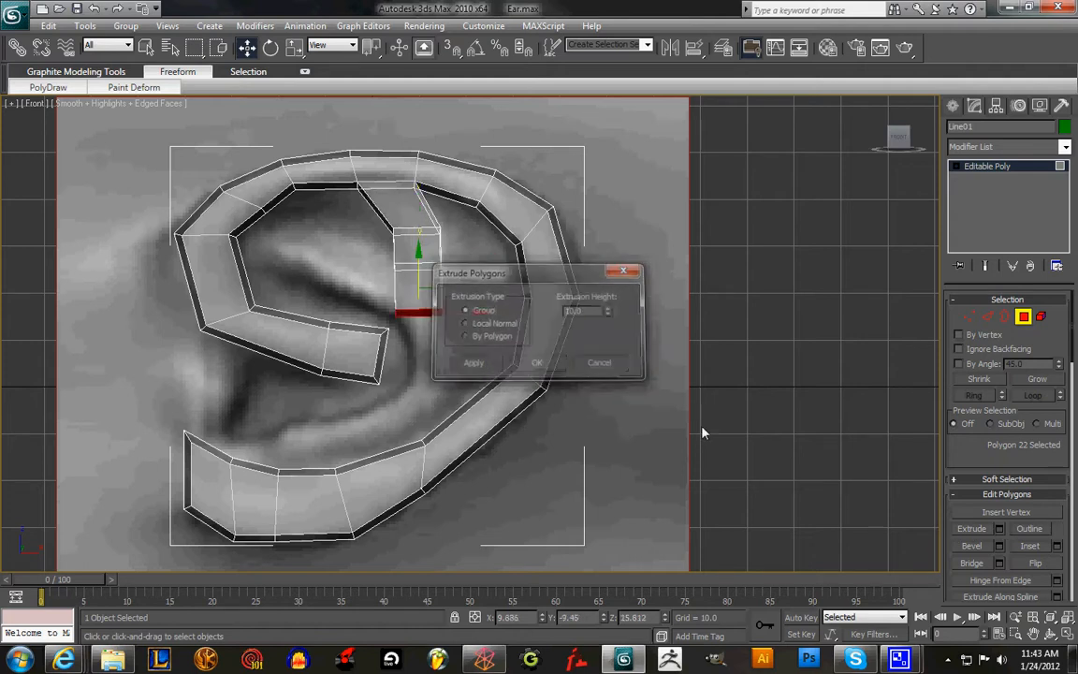
pyautogui.click(535, 363)
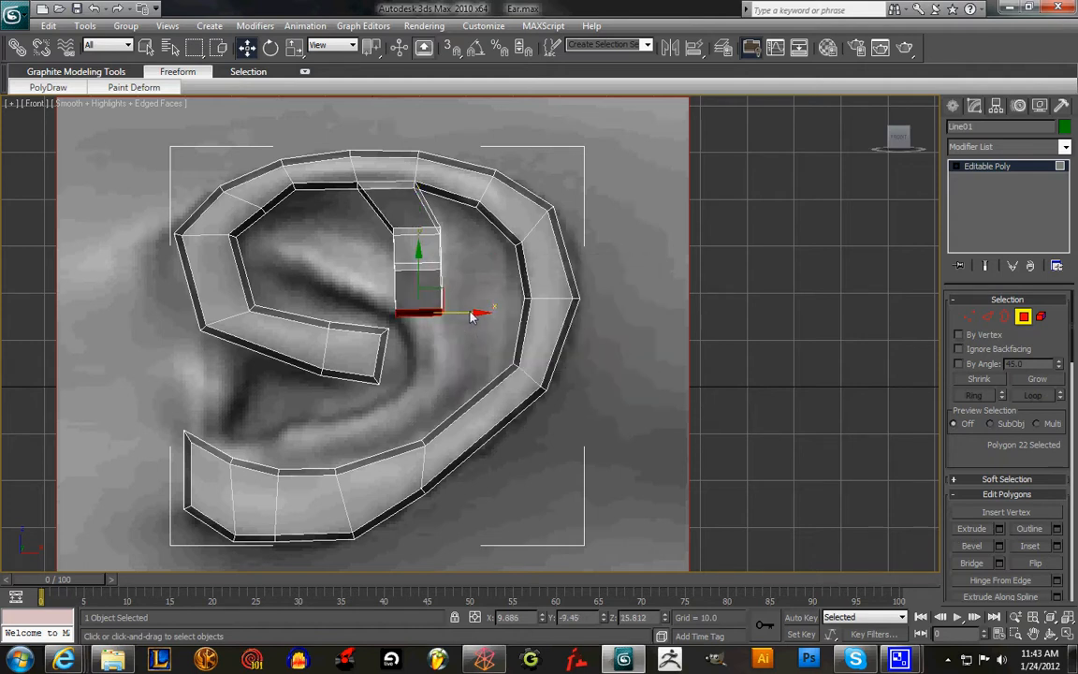
pyautogui.moveTo(419, 299); pyautogui.dragTo(419, 253)
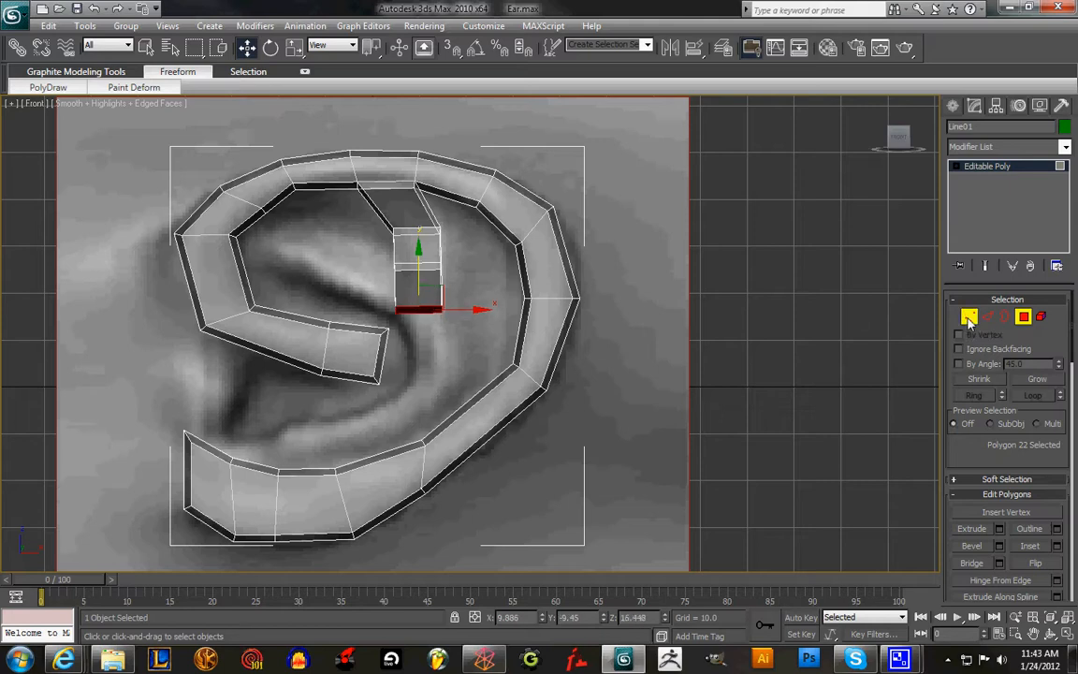
# - At Vertex level, move the branch vertices so its two segments bend inward along the antihelix
pyautogui.click(970, 317)
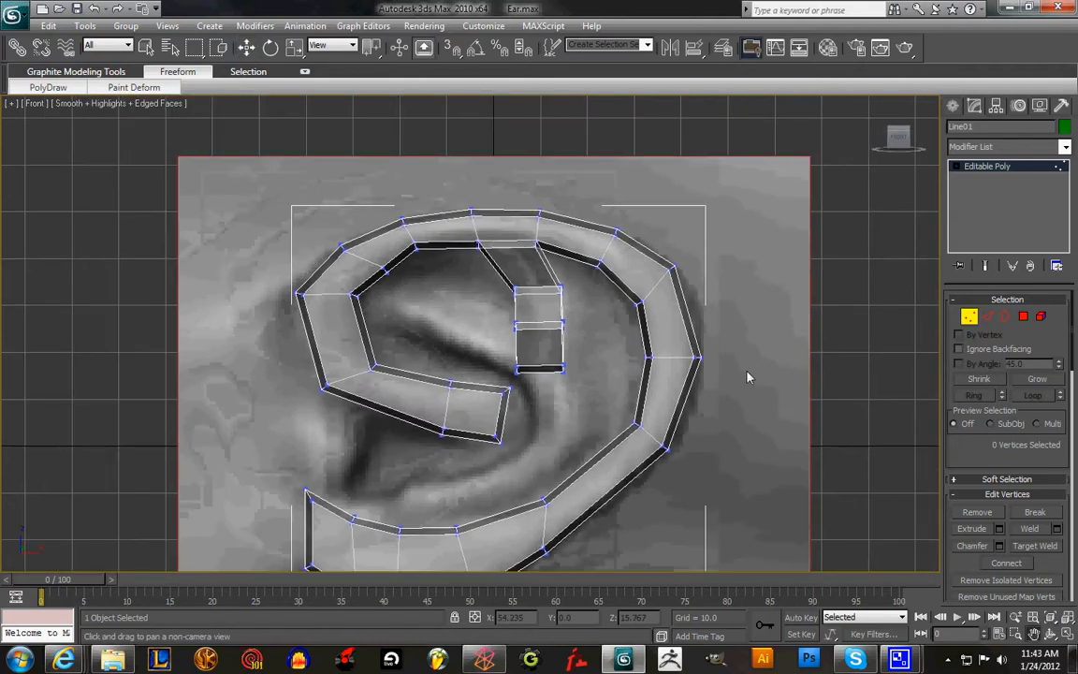
pyautogui.scroll(3)
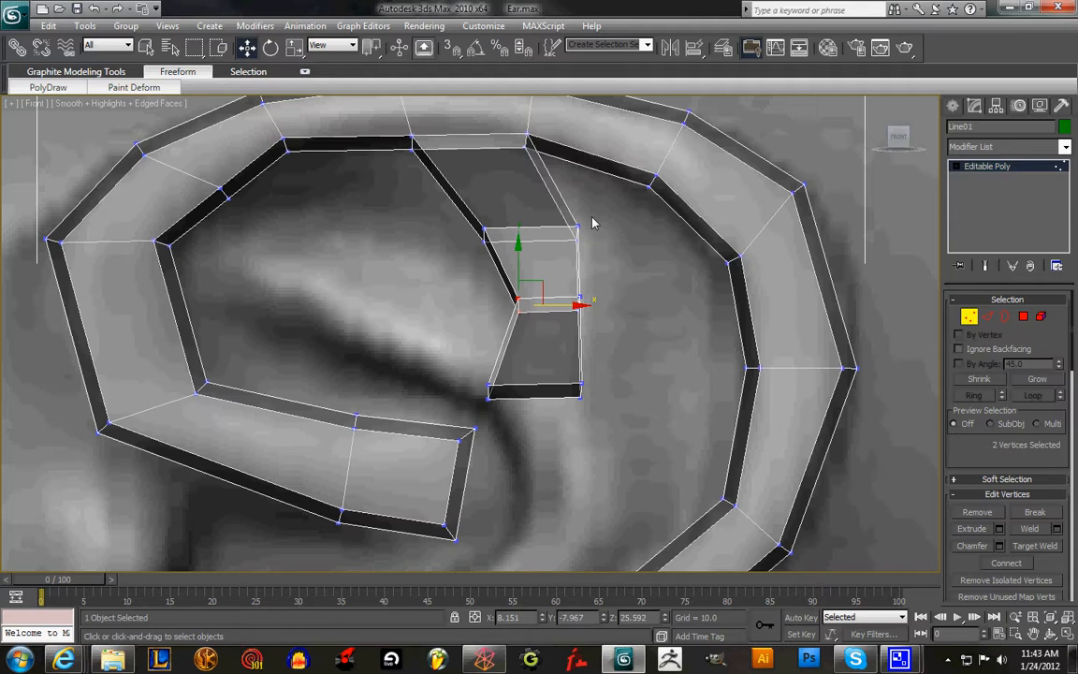
pyautogui.moveTo(516, 299); pyautogui.dragTo(576, 228)
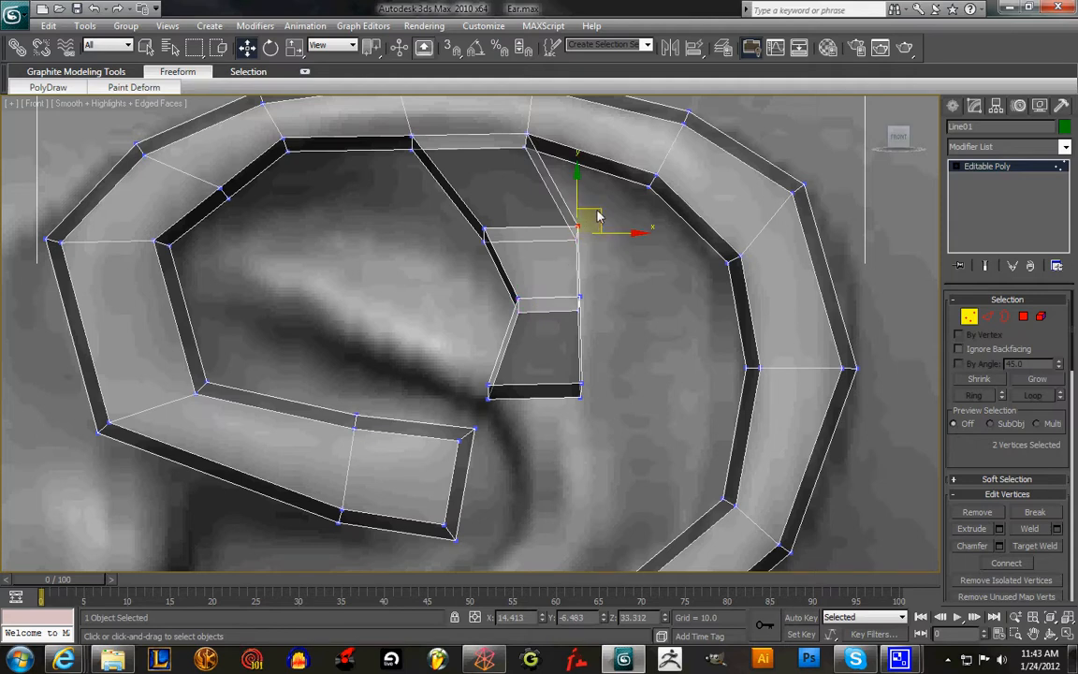
pyautogui.moveTo(597, 215); pyautogui.dragTo(584, 202)
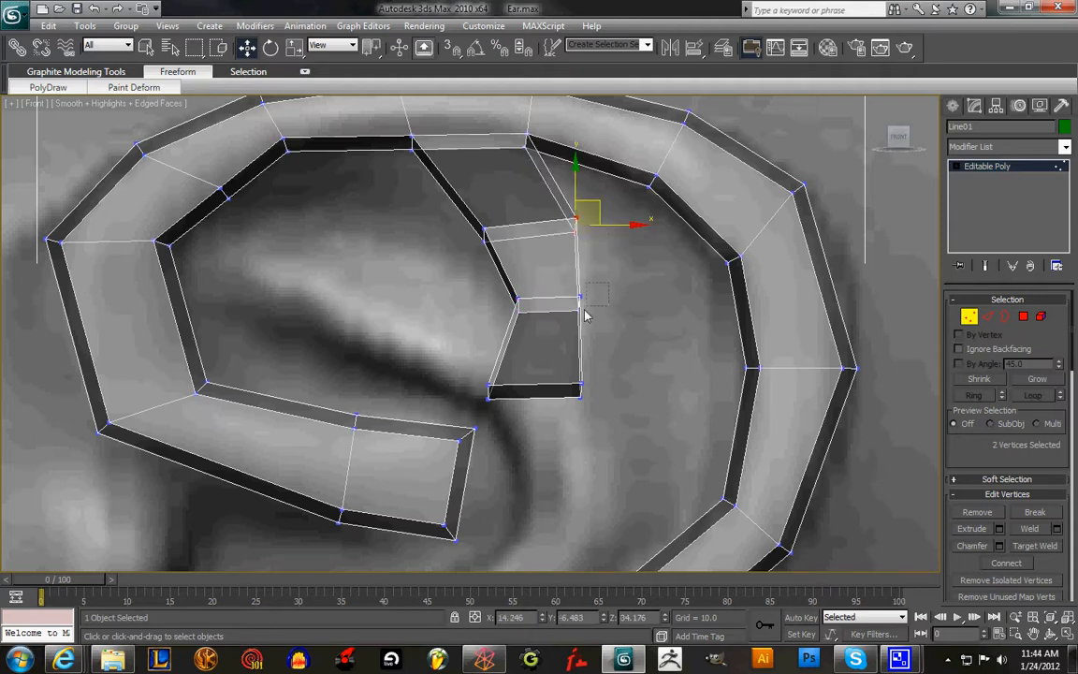
pyautogui.moveTo(584, 221); pyautogui.dragTo(595, 297)
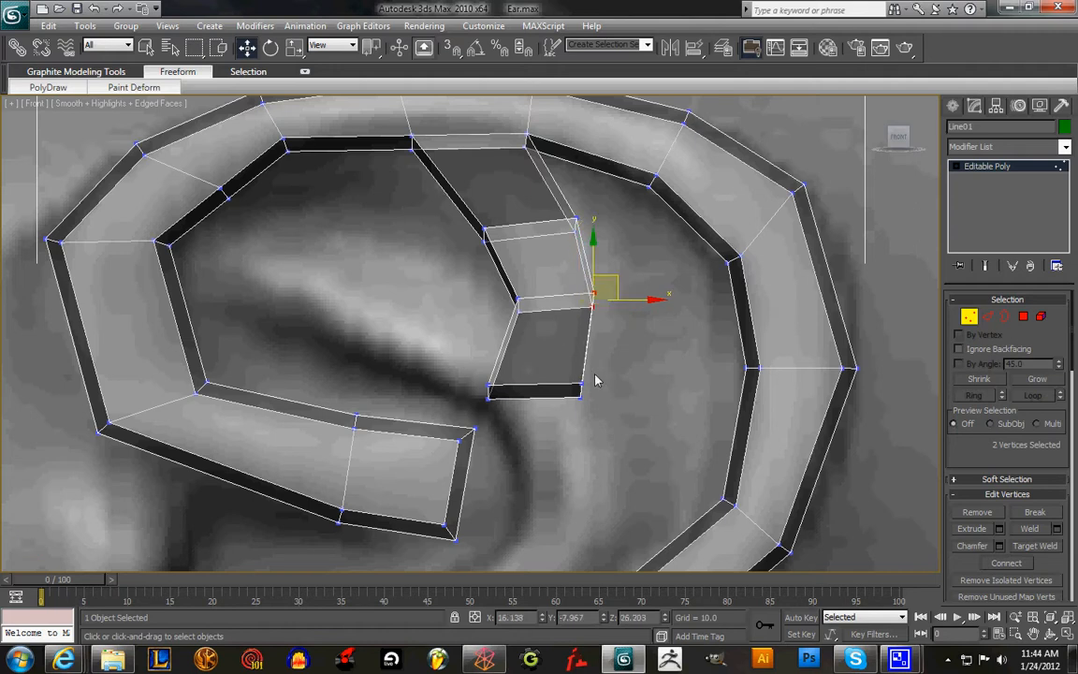
pyautogui.moveTo(595, 296); pyautogui.dragTo(595, 387)
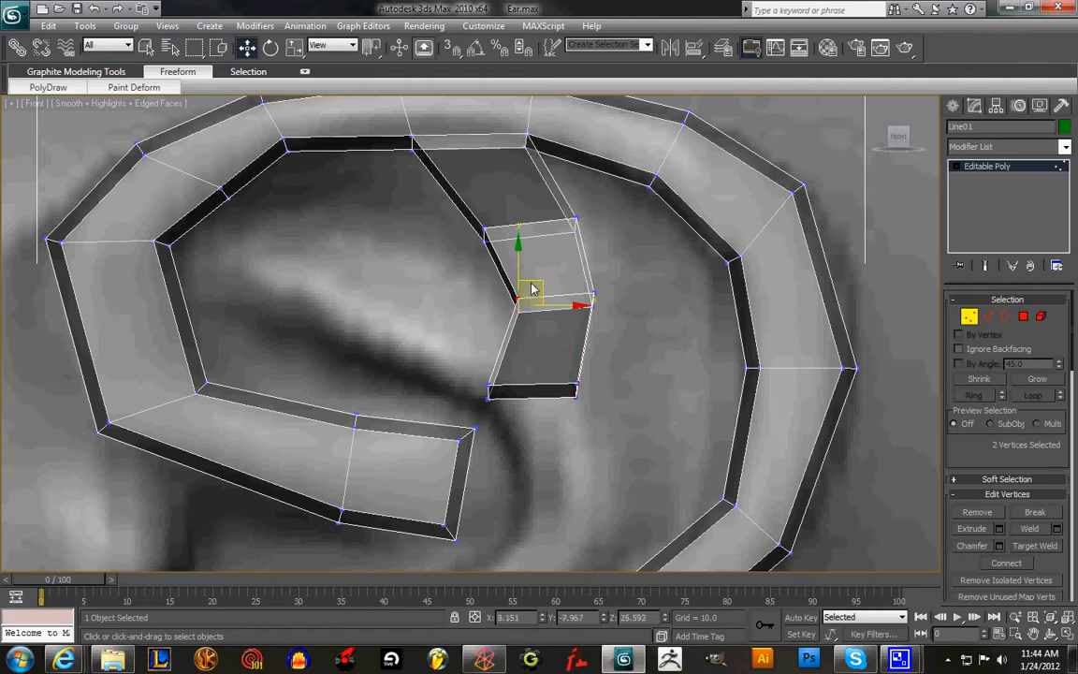
pyautogui.moveTo(531, 288); pyautogui.dragTo(532, 299)
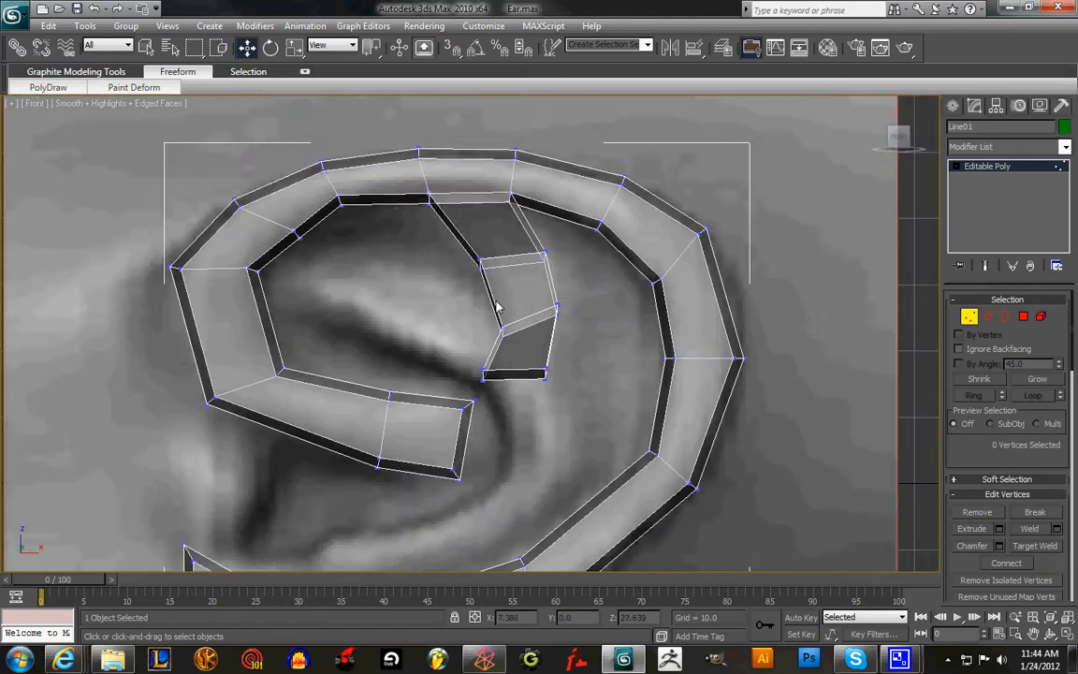
pyautogui.moveTo(554, 247)
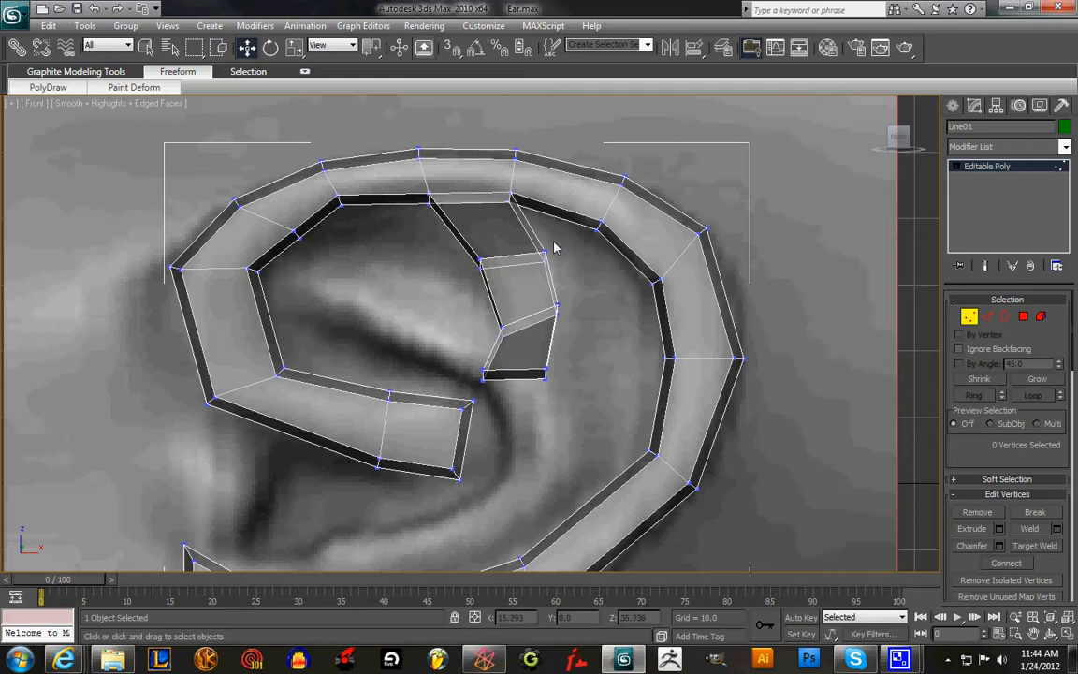
# - Target-weld both top corner vertices of the branch onto the helix band's edge
pyautogui.click(547, 251)
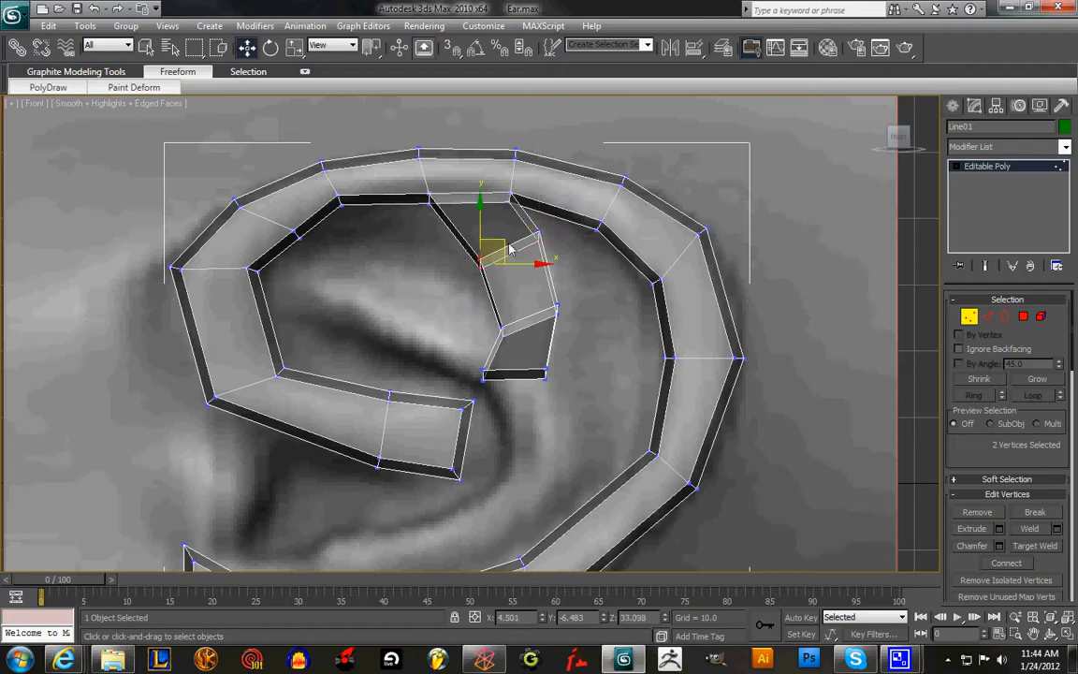
pyautogui.moveTo(483, 262); pyautogui.dragTo(496, 261)
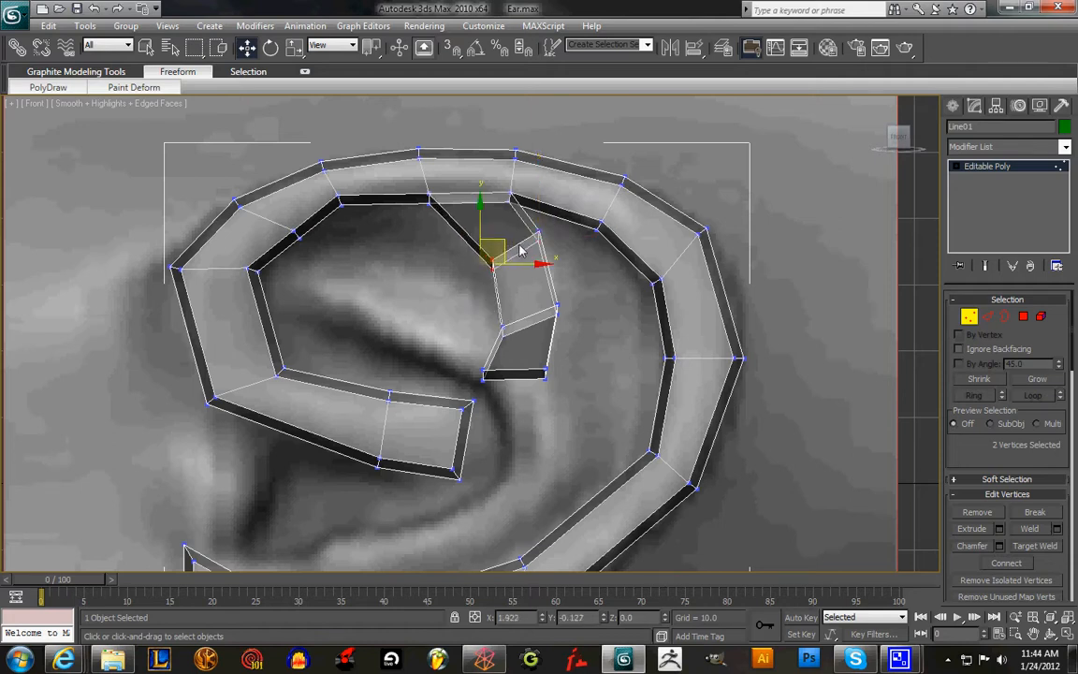
pyautogui.moveTo(490, 253); pyautogui.dragTo(509, 253)
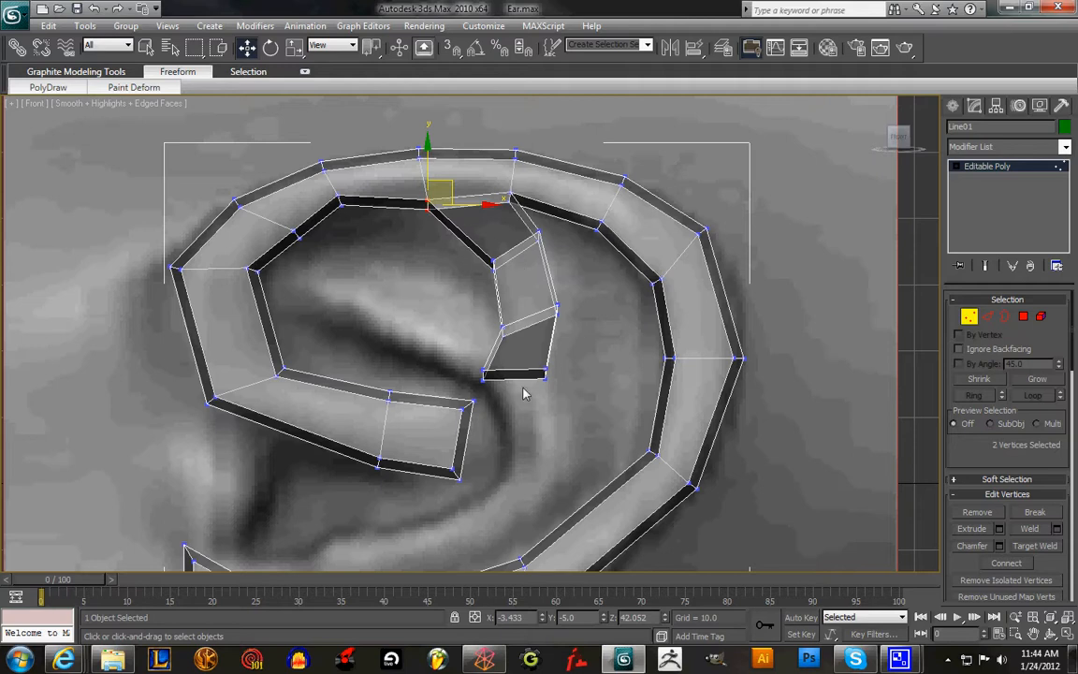
pyautogui.moveTo(383, 340)
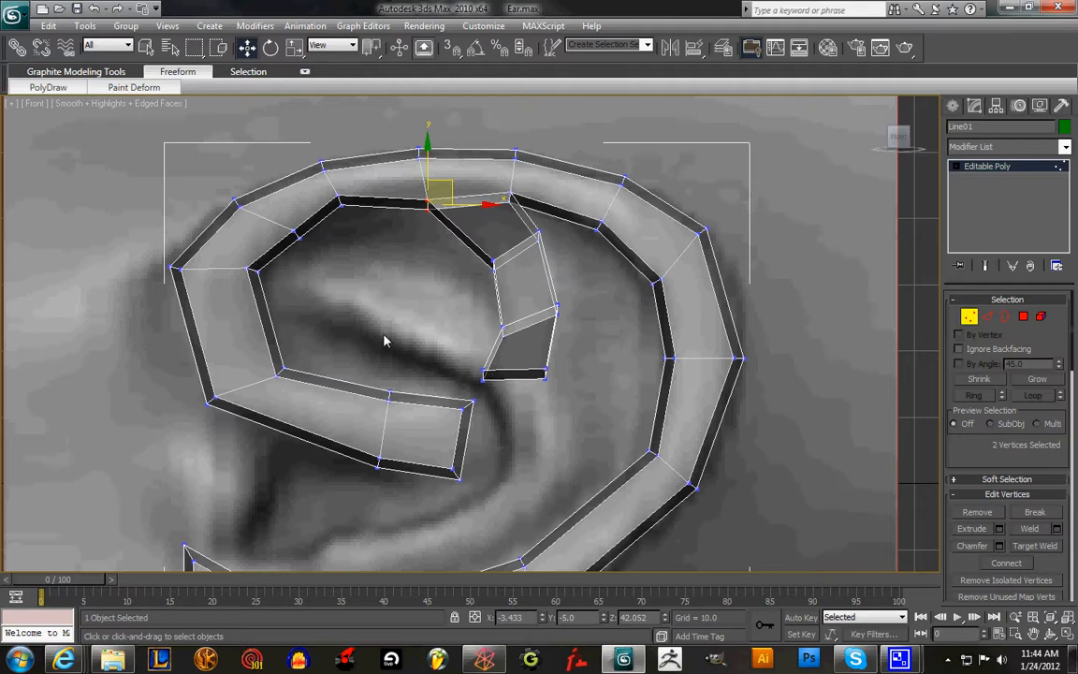
pyautogui.moveTo(509, 358)
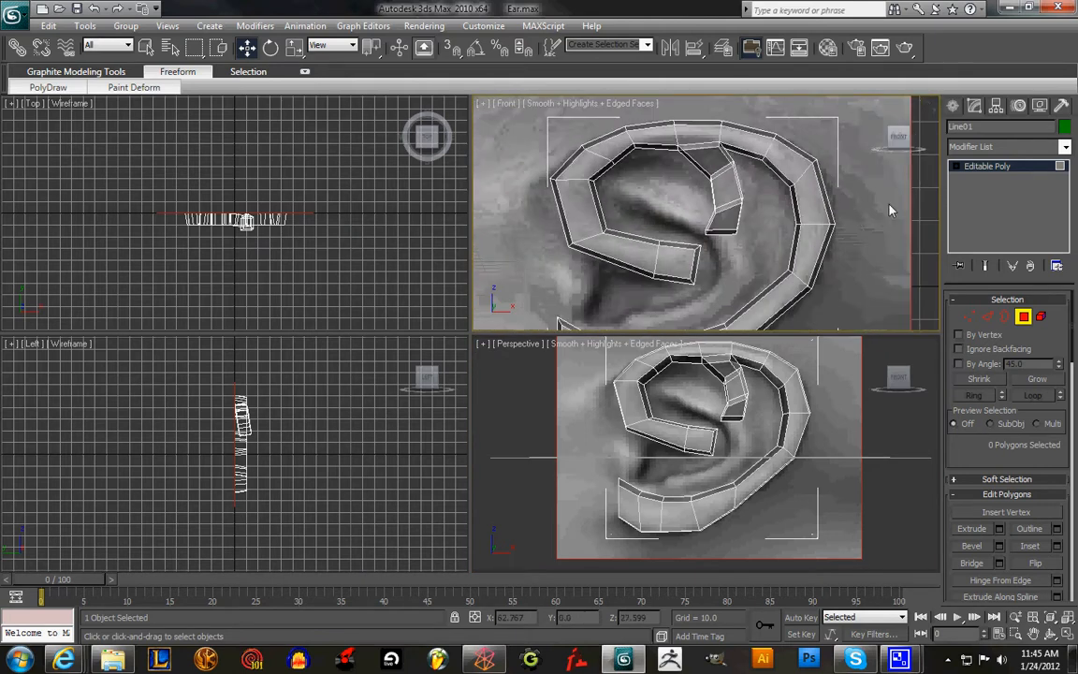
# - Maximize the Perspective viewport to check the ear band and joined branch in 3D
pyautogui.click(733, 209)
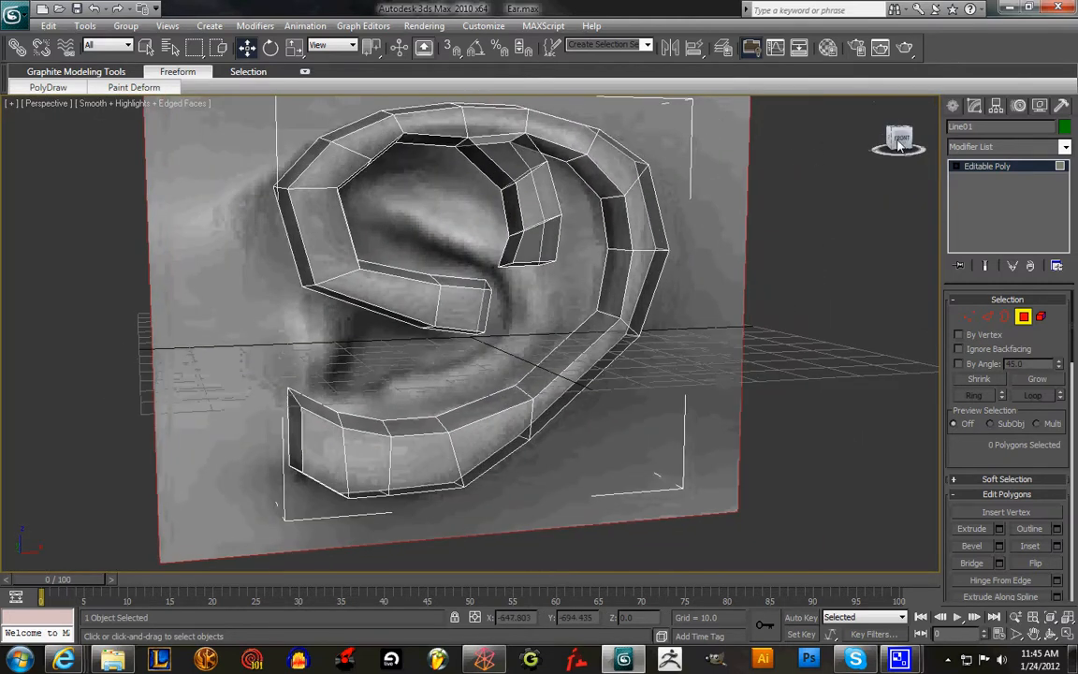
pyautogui.click(520, 234)
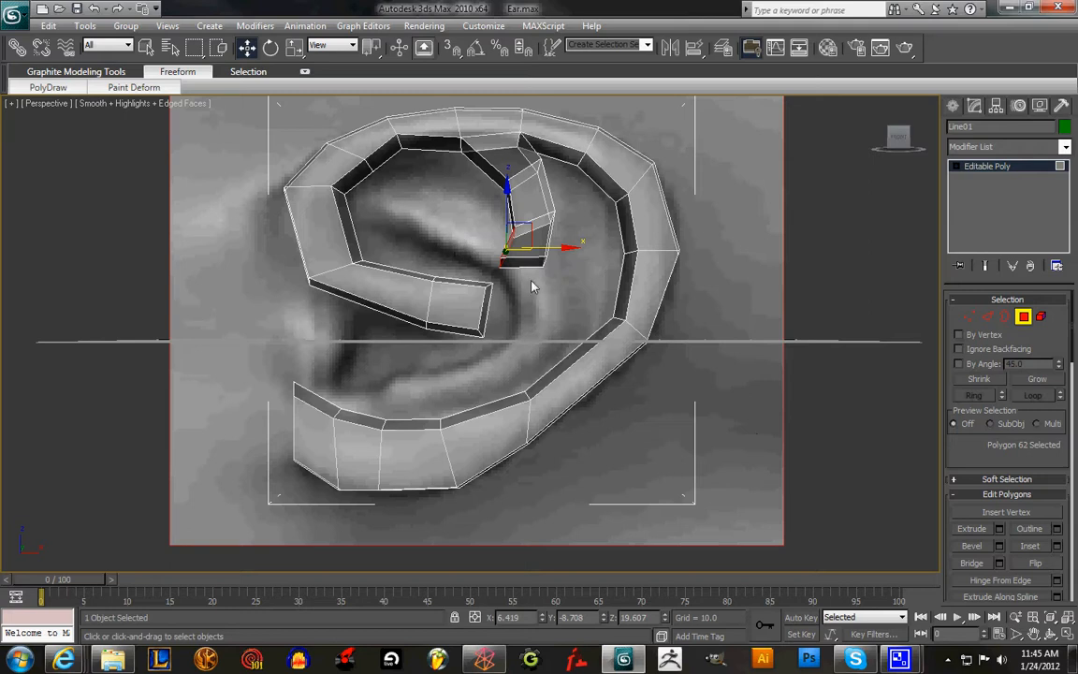
# - Extrude the fork's inner end face twice, adding two segments toward the ear's centre
pyautogui.click(999, 528)
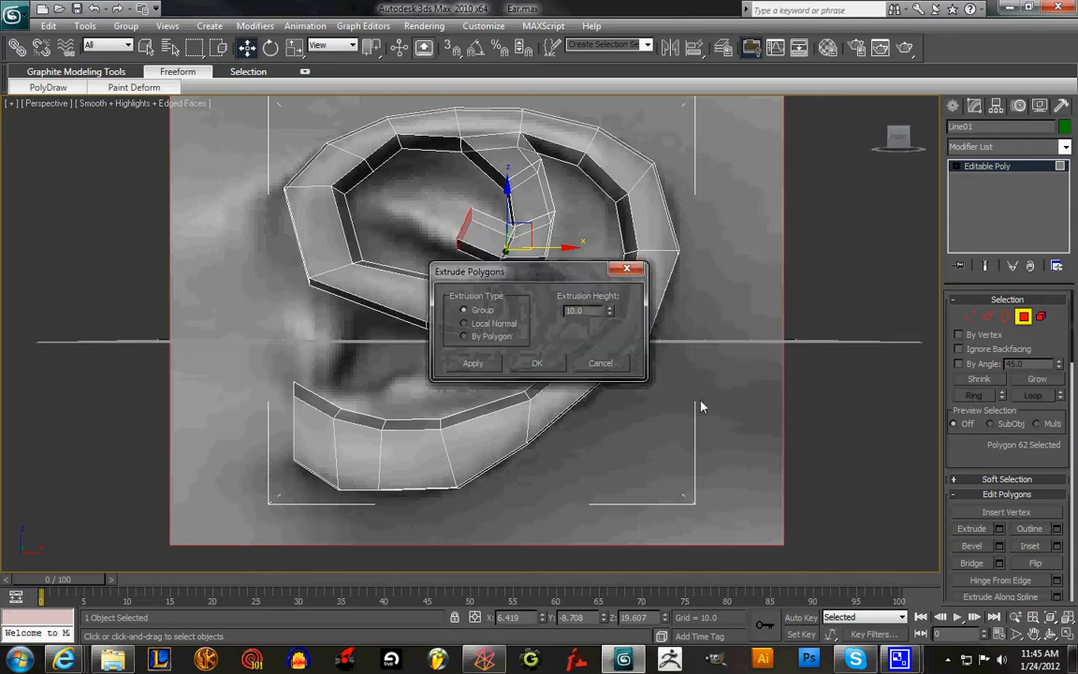
pyautogui.click(535, 363)
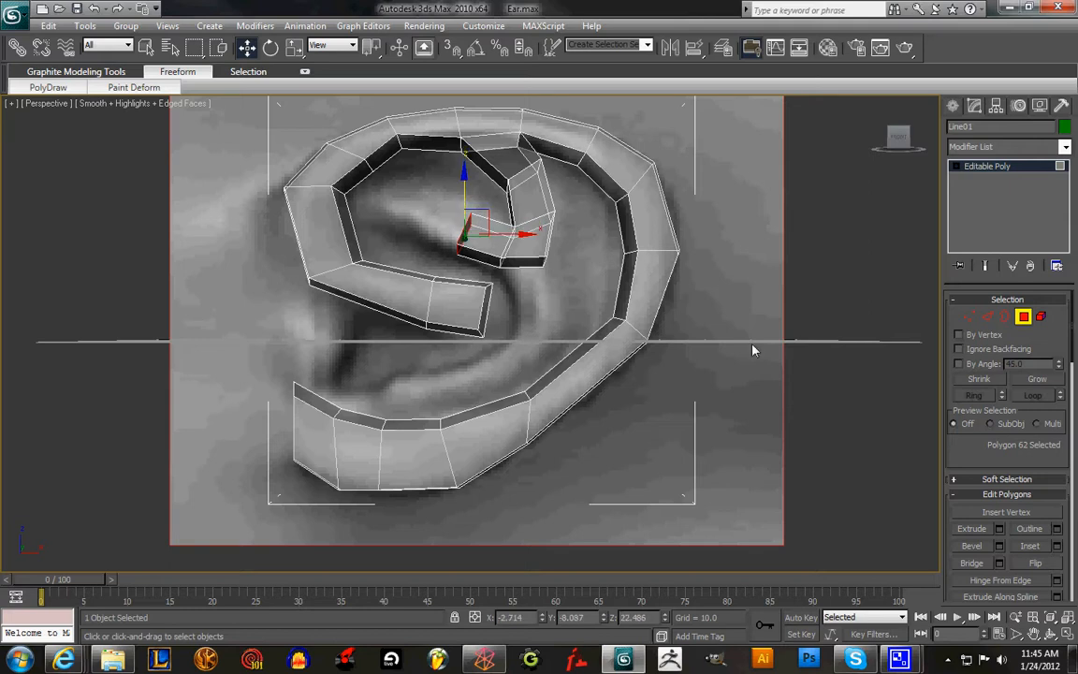
pyautogui.click(999, 528)
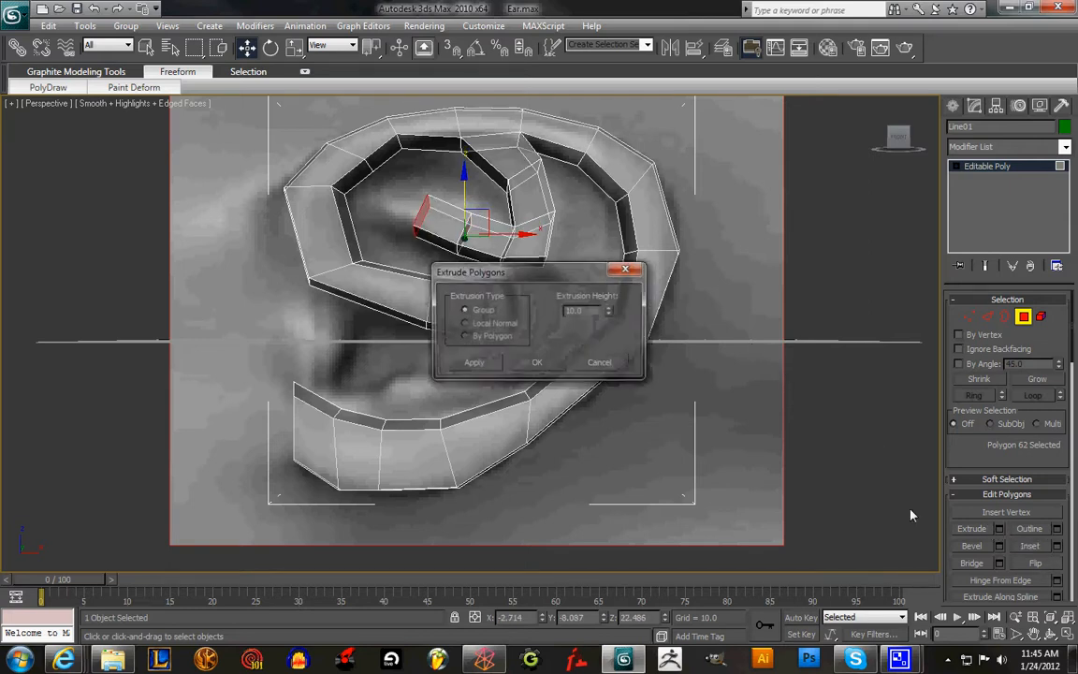
pyautogui.click(535, 363)
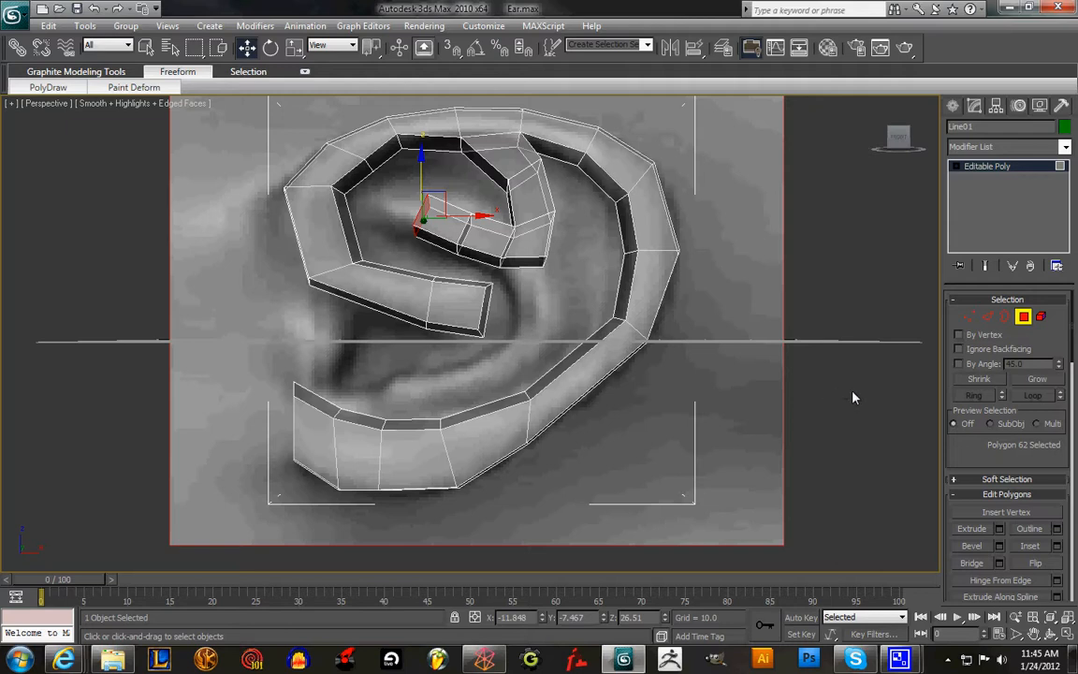
pyautogui.moveTo(876, 335)
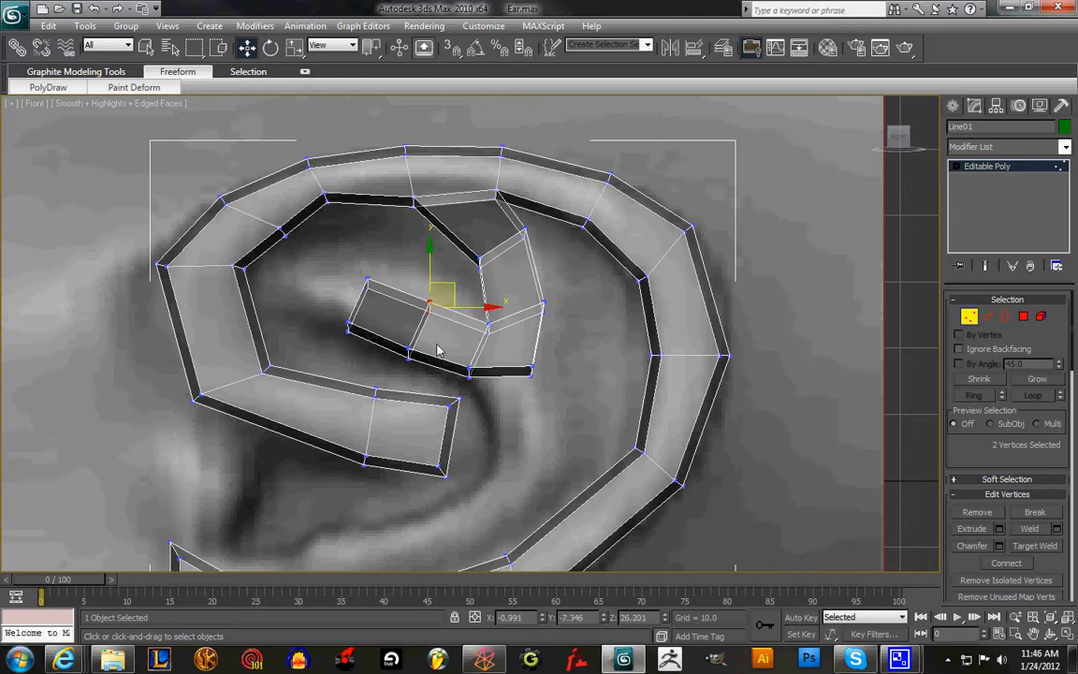
# - Move the inner branch's end vertices toward the reference indentation near the ear's centre
pyautogui.moveTo(453, 295); pyautogui.dragTo(421, 337)
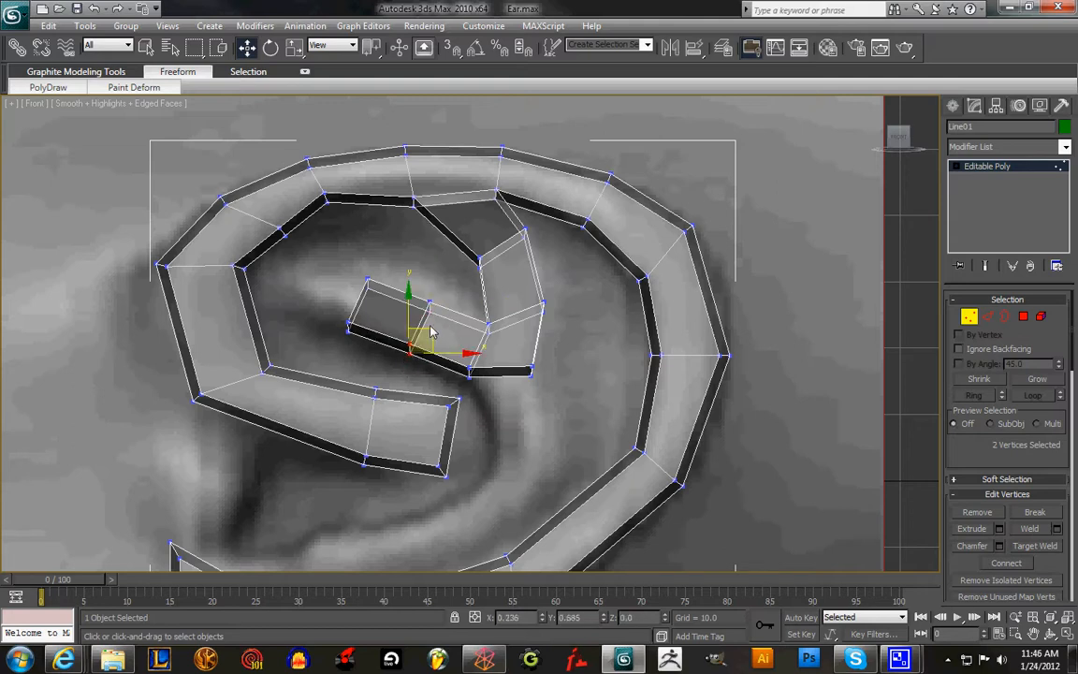
pyautogui.moveTo(421, 337); pyautogui.dragTo(477, 370)
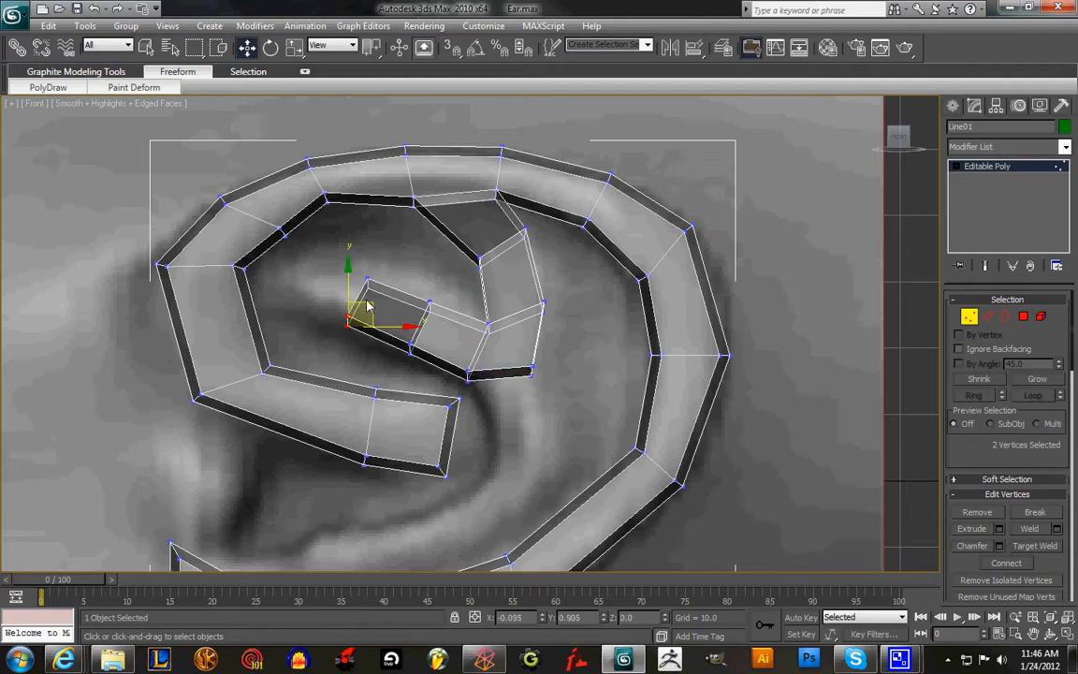
pyautogui.moveTo(359, 318); pyautogui.dragTo(378, 271)
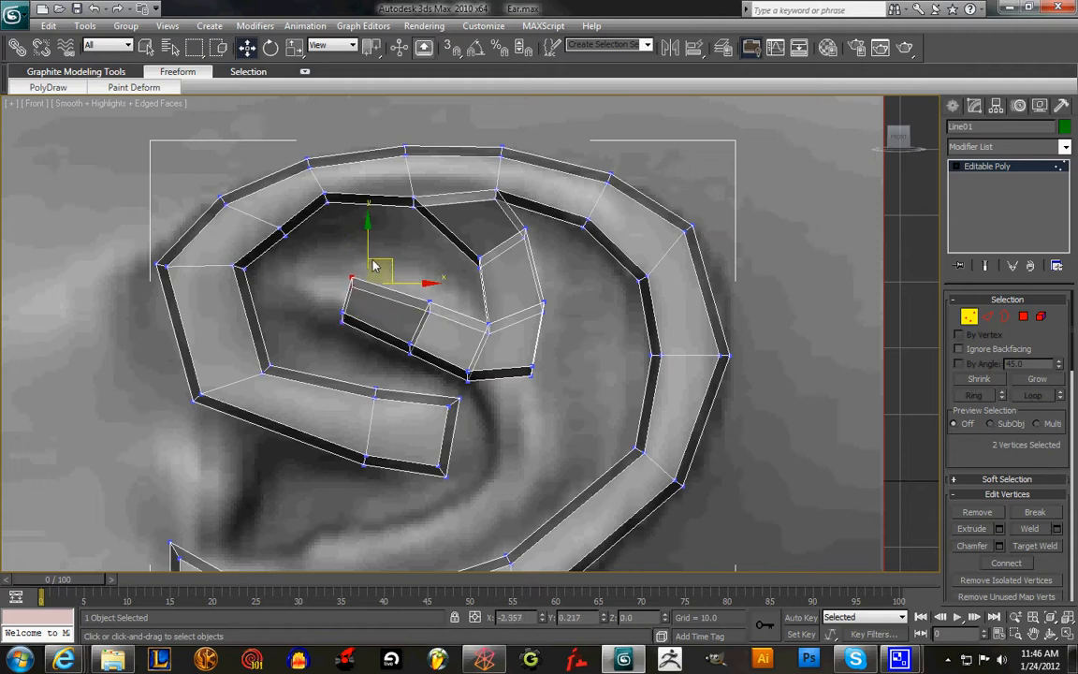
pyautogui.moveTo(370, 272); pyautogui.dragTo(352, 309)
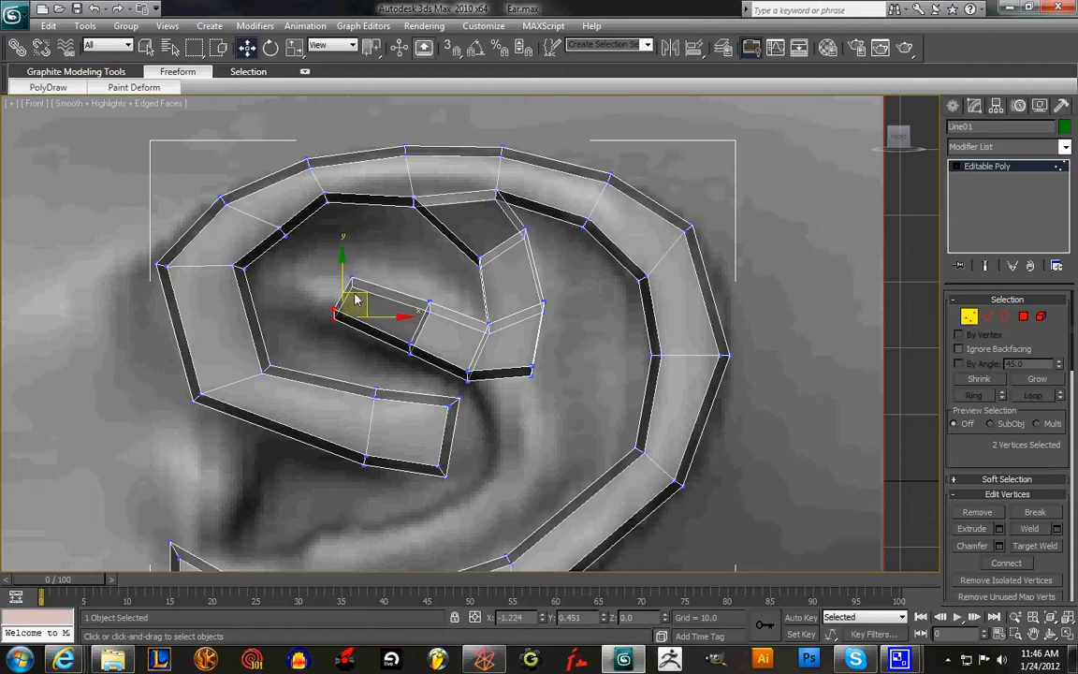
pyautogui.moveTo(355, 299); pyautogui.dragTo(365, 322)
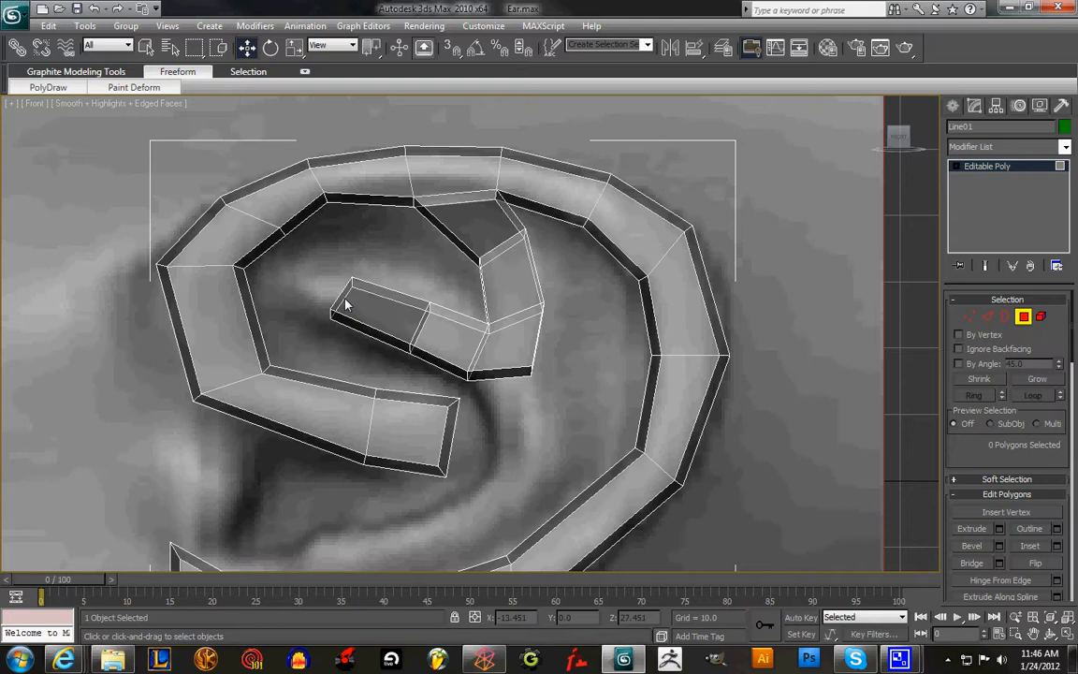
pyautogui.moveTo(920, 356)
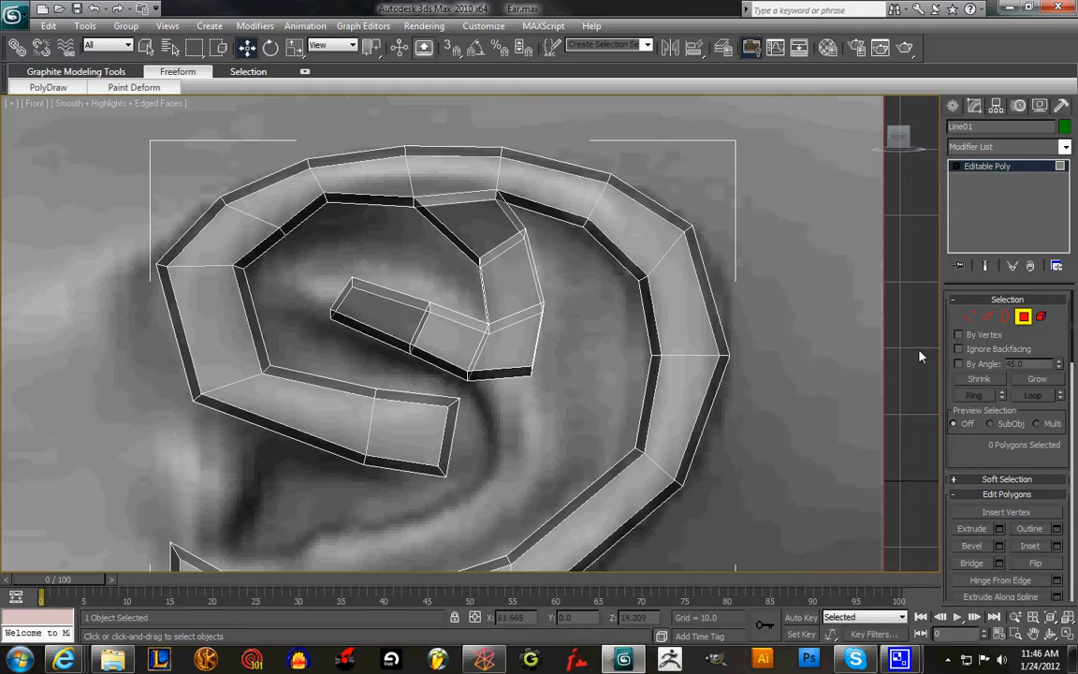
# - At Vertex level, tuck the branch tip onto the indentation so it curls along the inner curve
pyautogui.click(969, 317)
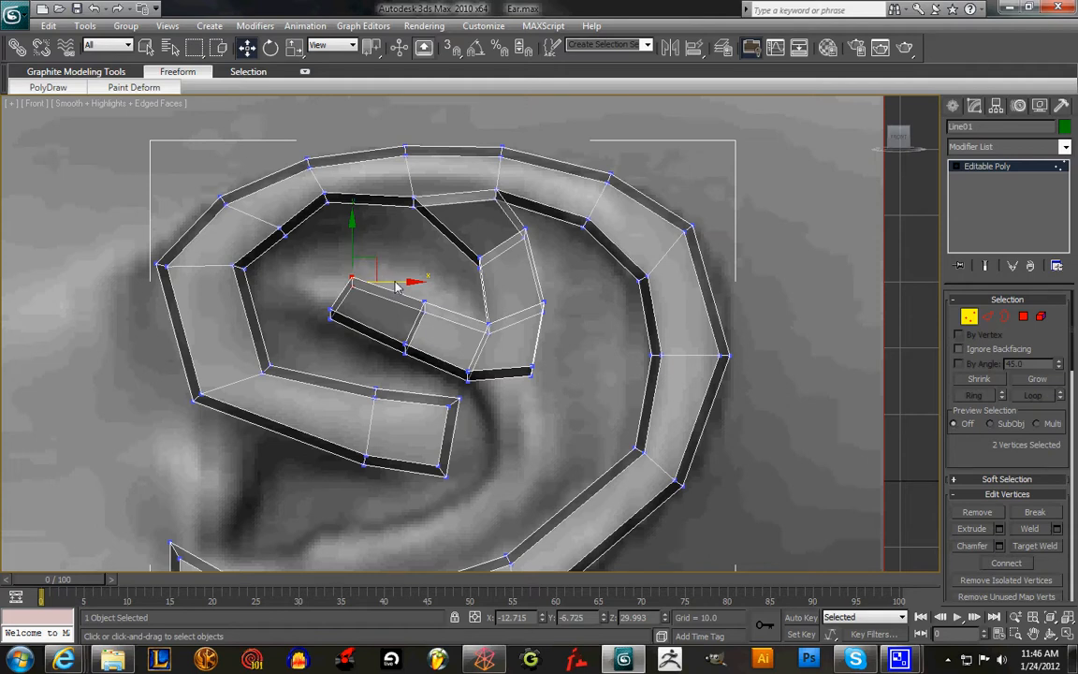
pyautogui.moveTo(393, 284); pyautogui.dragTo(352, 315)
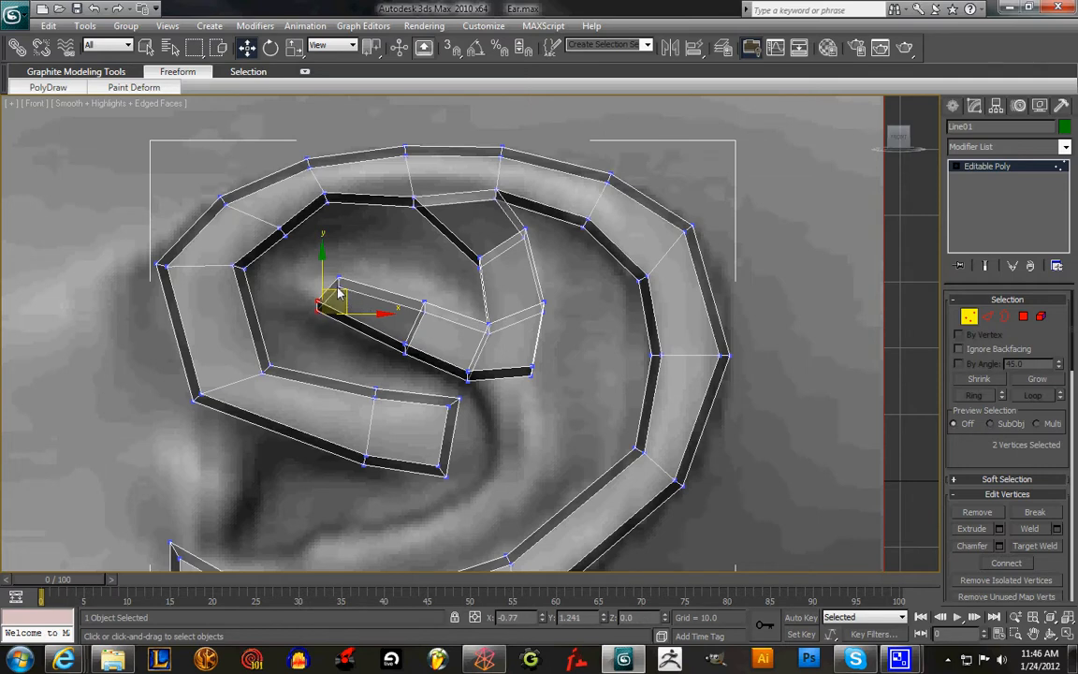
pyautogui.moveTo(337, 290); pyautogui.dragTo(352, 266)
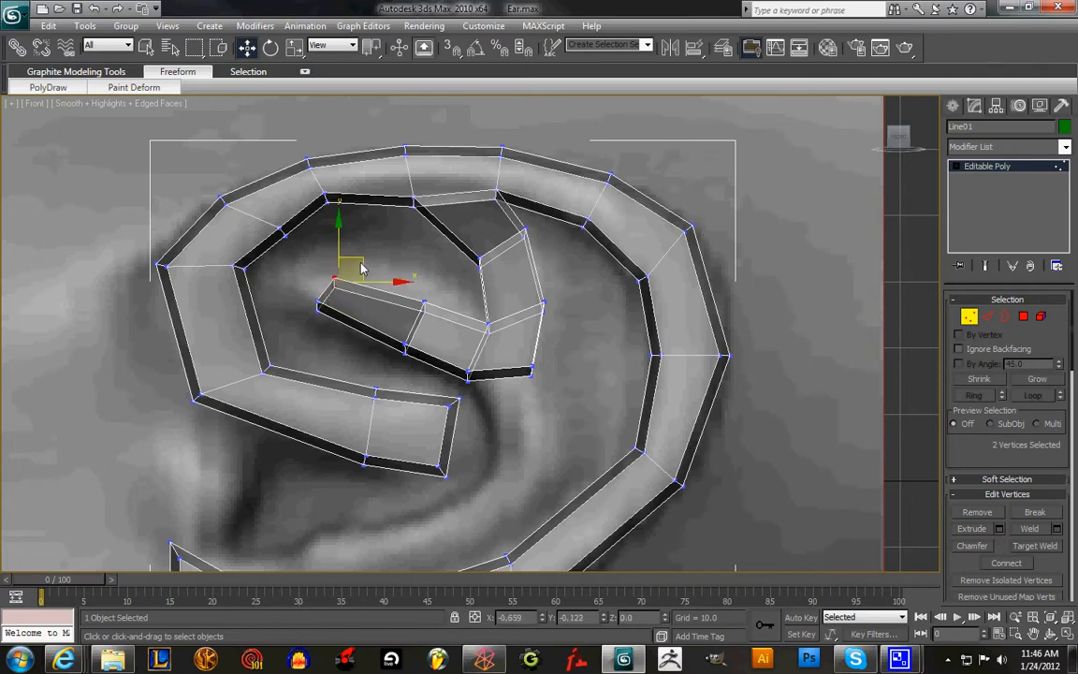
pyautogui.moveTo(359, 266); pyautogui.dragTo(333, 314)
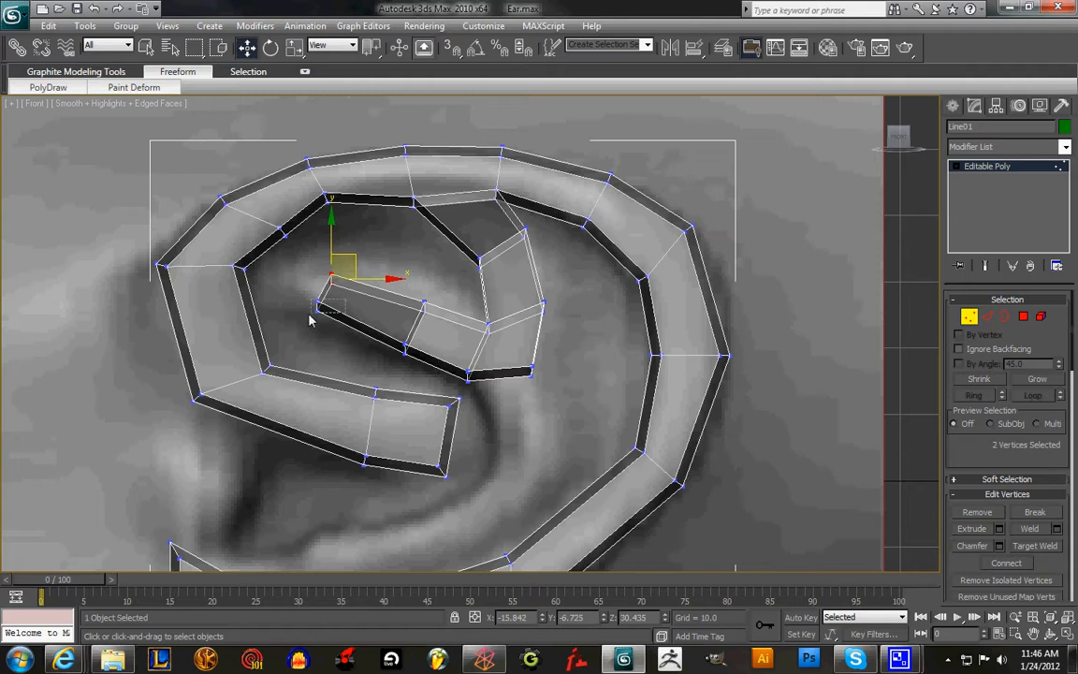
pyautogui.moveTo(360, 272); pyautogui.dragTo(328, 299)
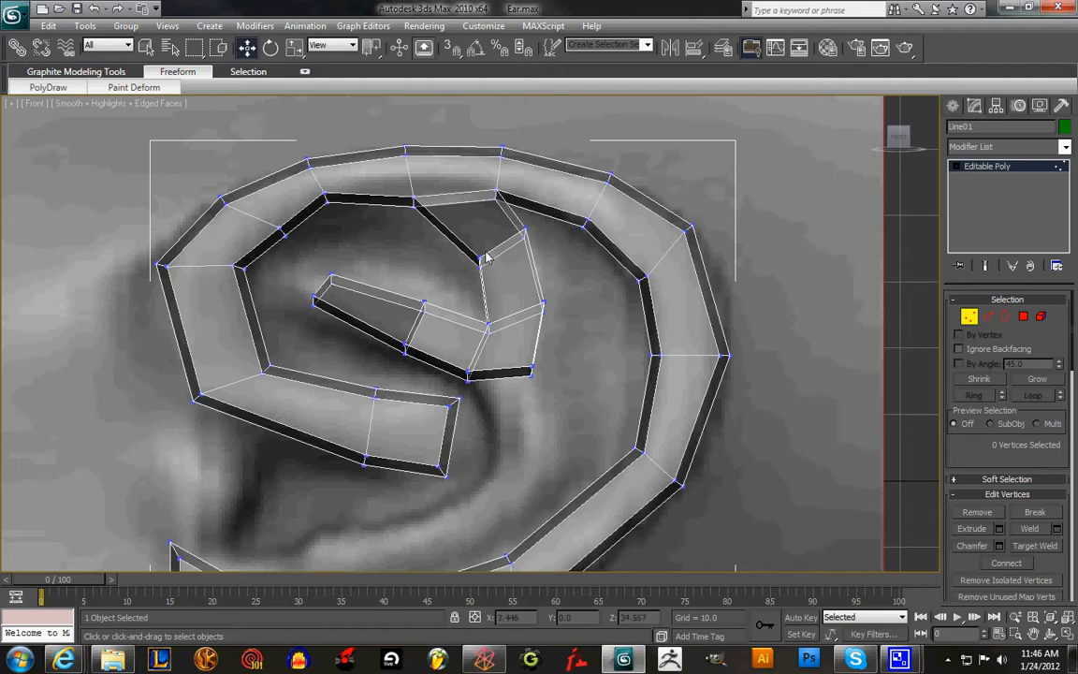
pyautogui.moveTo(520, 517)
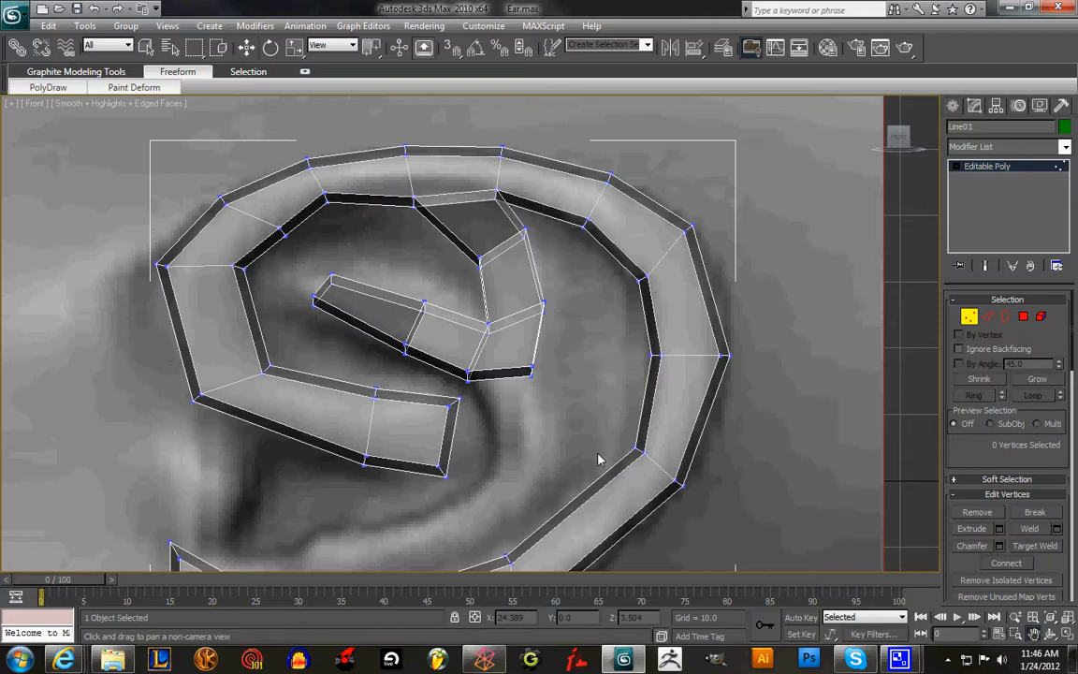
pyautogui.moveTo(599, 458); pyautogui.dragTo(644, 340)
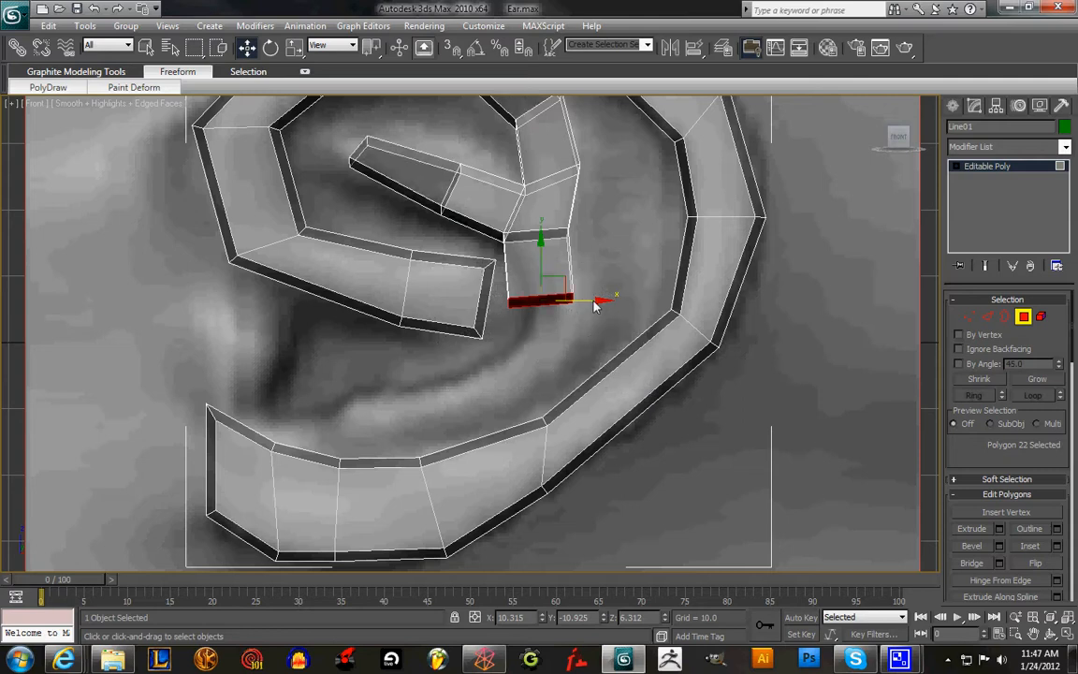
# - Extrude the lower fork's end face in two steps down toward the lower helix band
pyautogui.moveTo(571, 300); pyautogui.dragTo(616, 301)
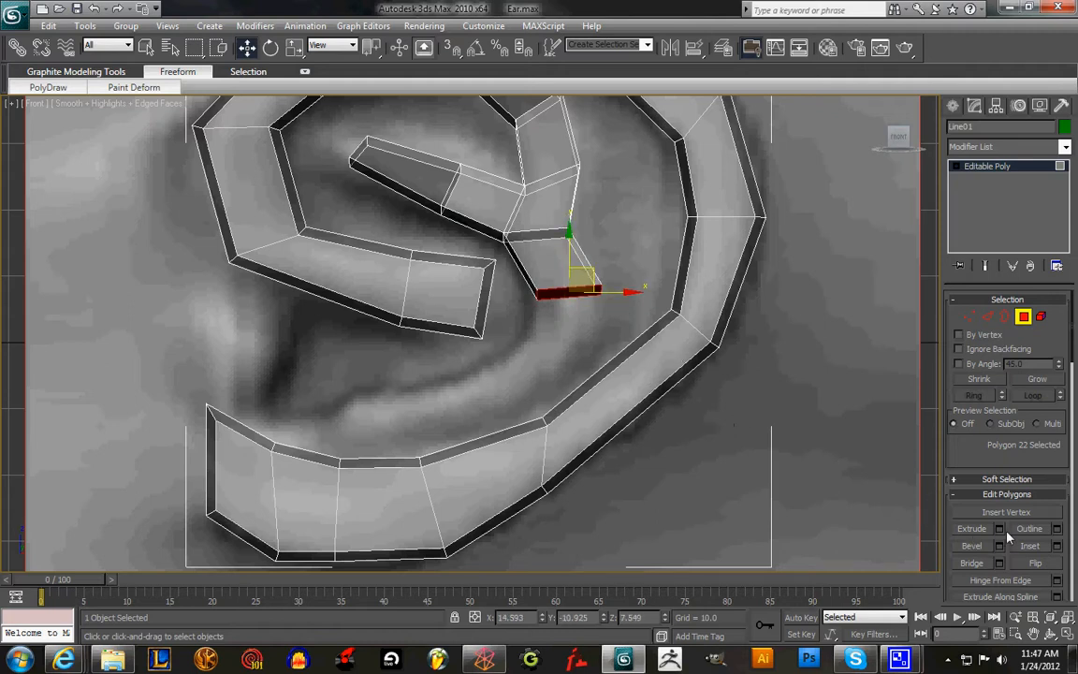
pyautogui.moveTo(571, 281); pyautogui.dragTo(576, 351)
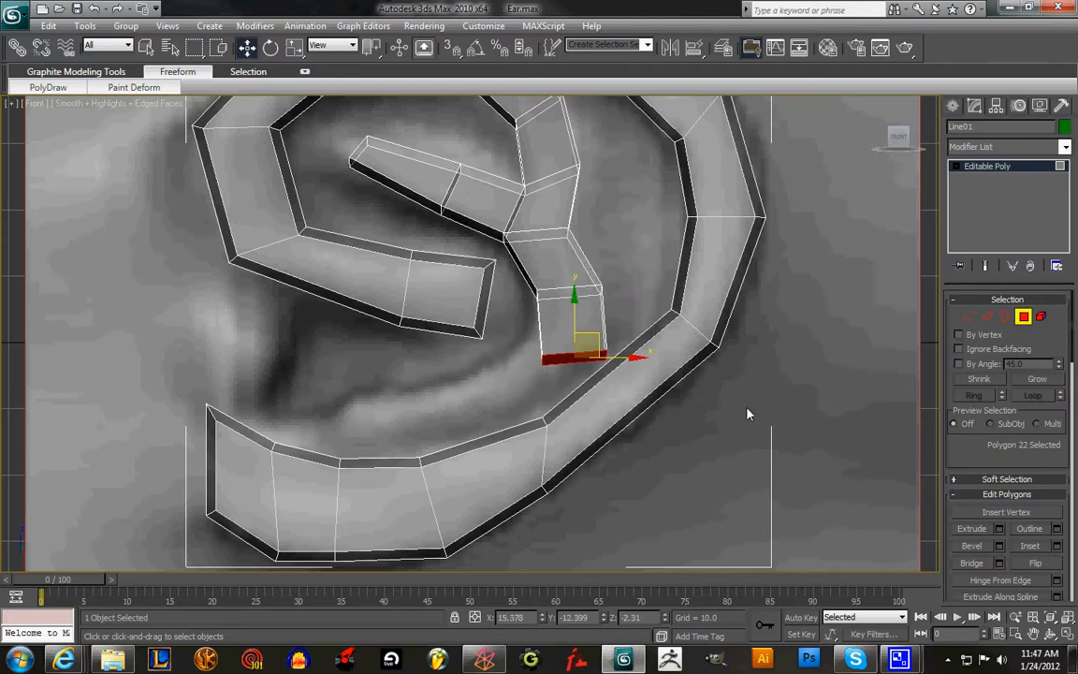
pyautogui.moveTo(576, 354); pyautogui.dragTo(613, 357)
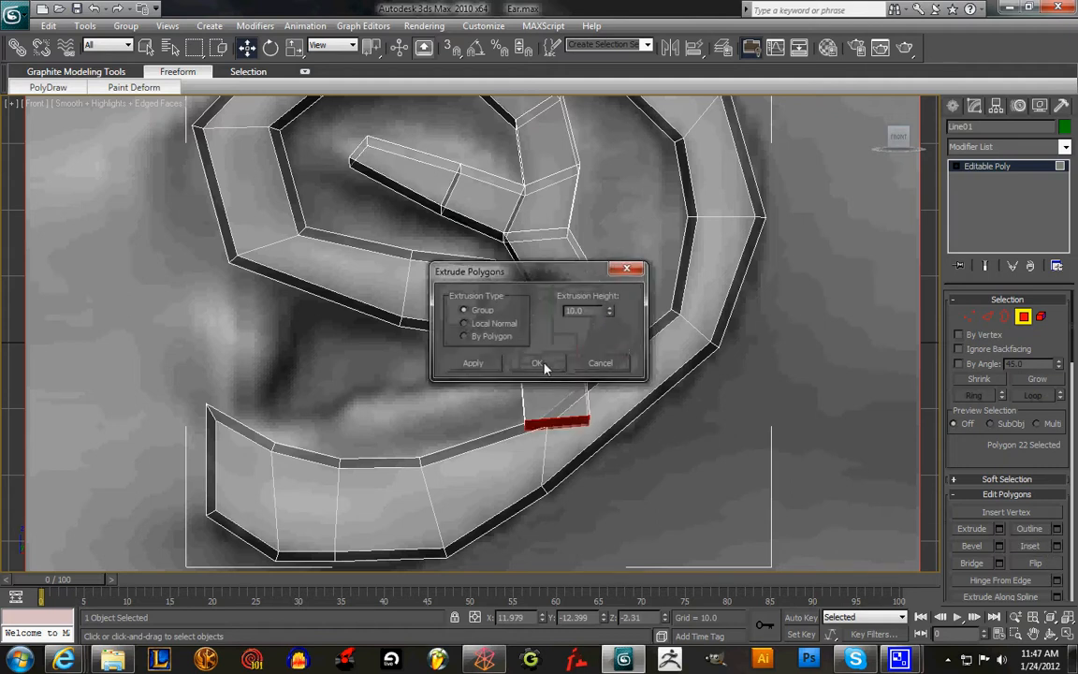
pyautogui.click(535, 363)
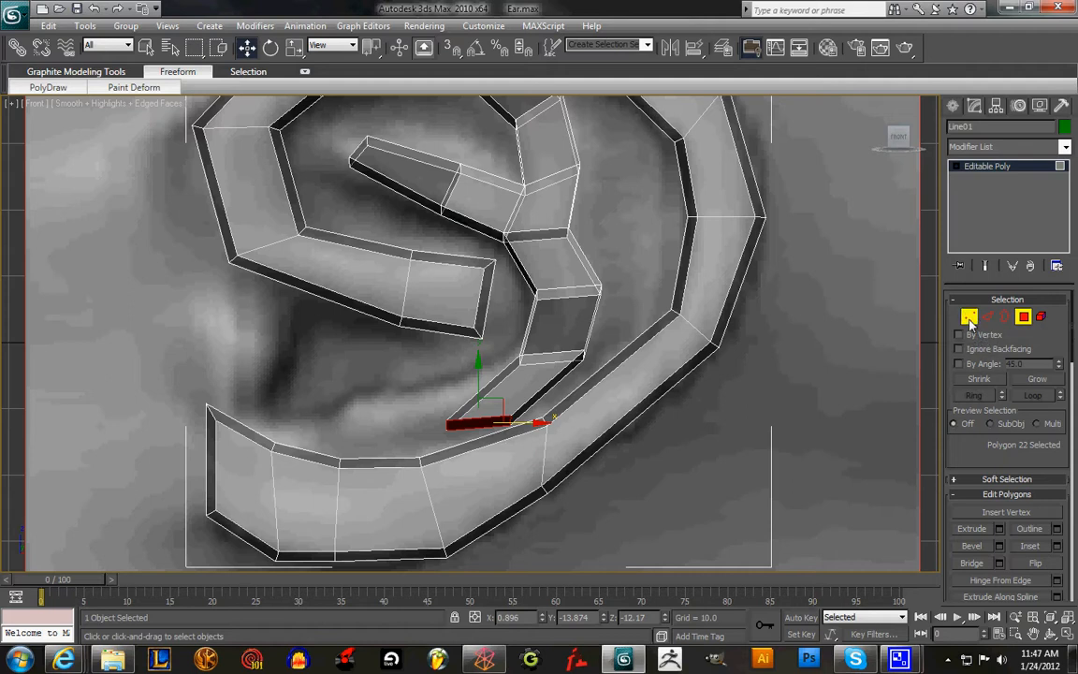
pyautogui.click(969, 317)
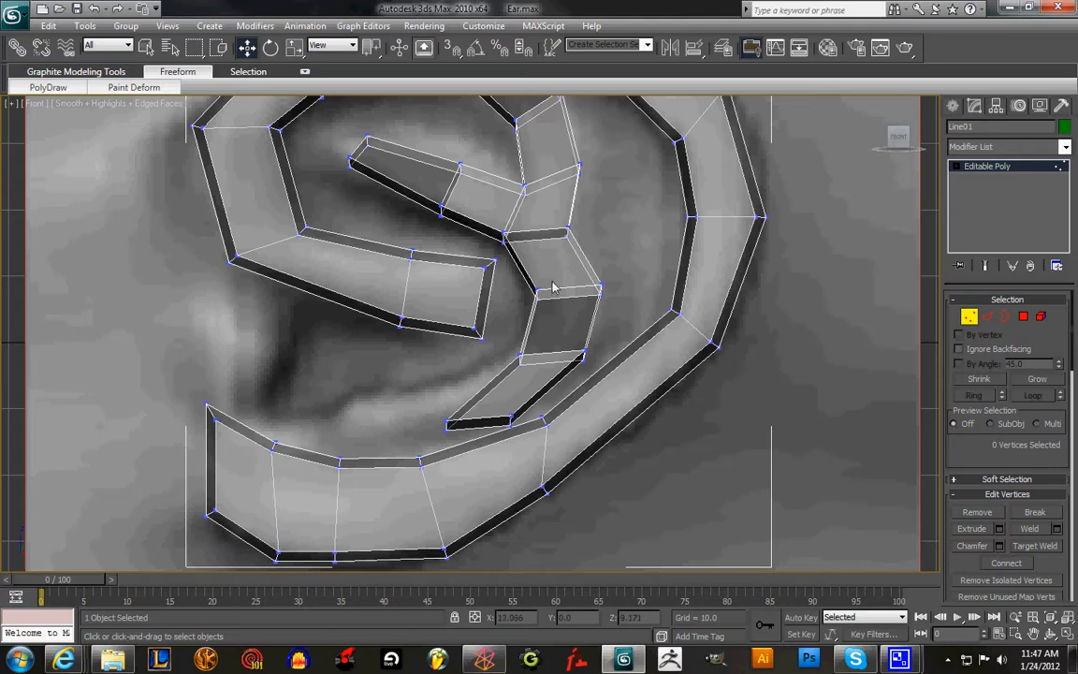
# - Move the lower branch's vertex pairs so it curves along the concha toward the helix's lower rim
pyautogui.click(552, 284)
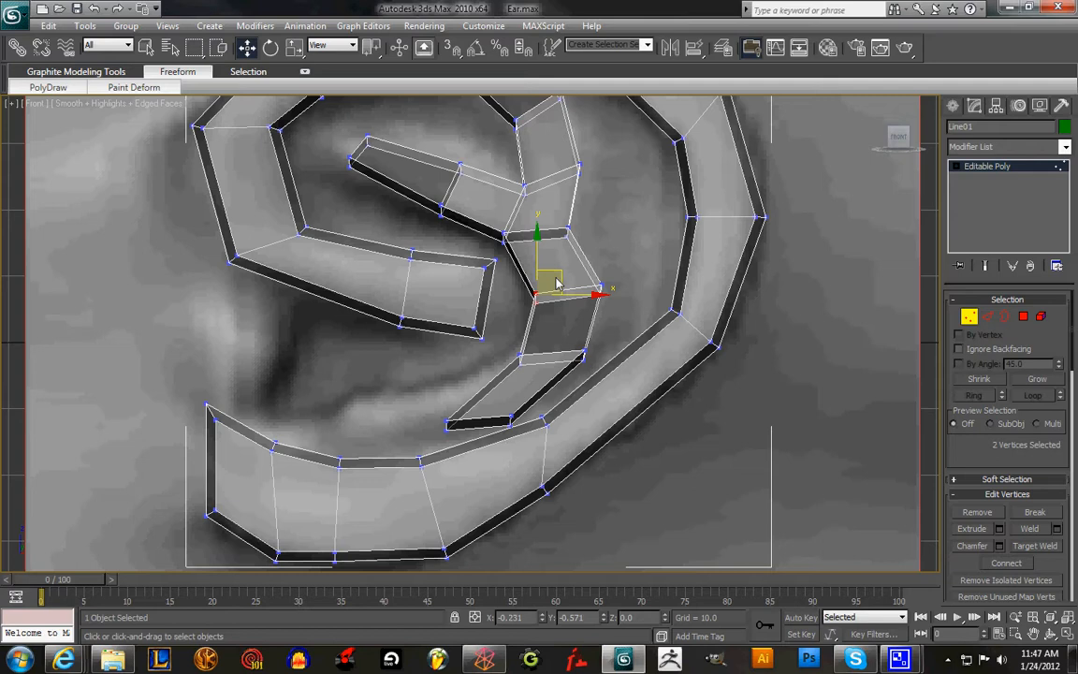
pyautogui.moveTo(552, 281); pyautogui.dragTo(603, 281)
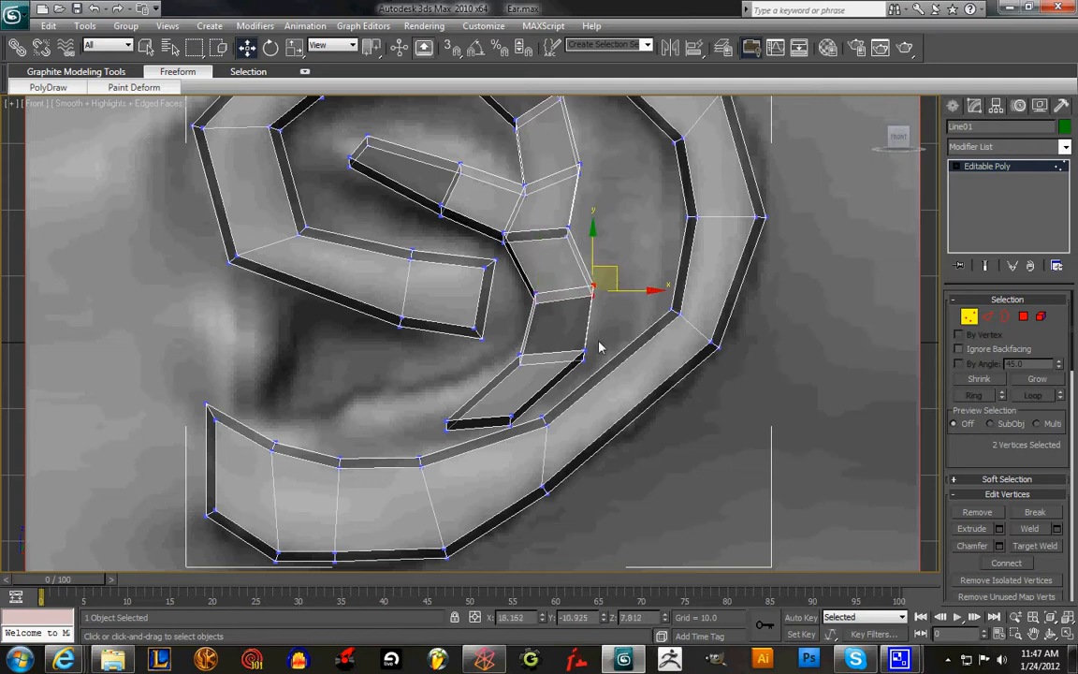
pyautogui.moveTo(592, 281); pyautogui.dragTo(580, 351)
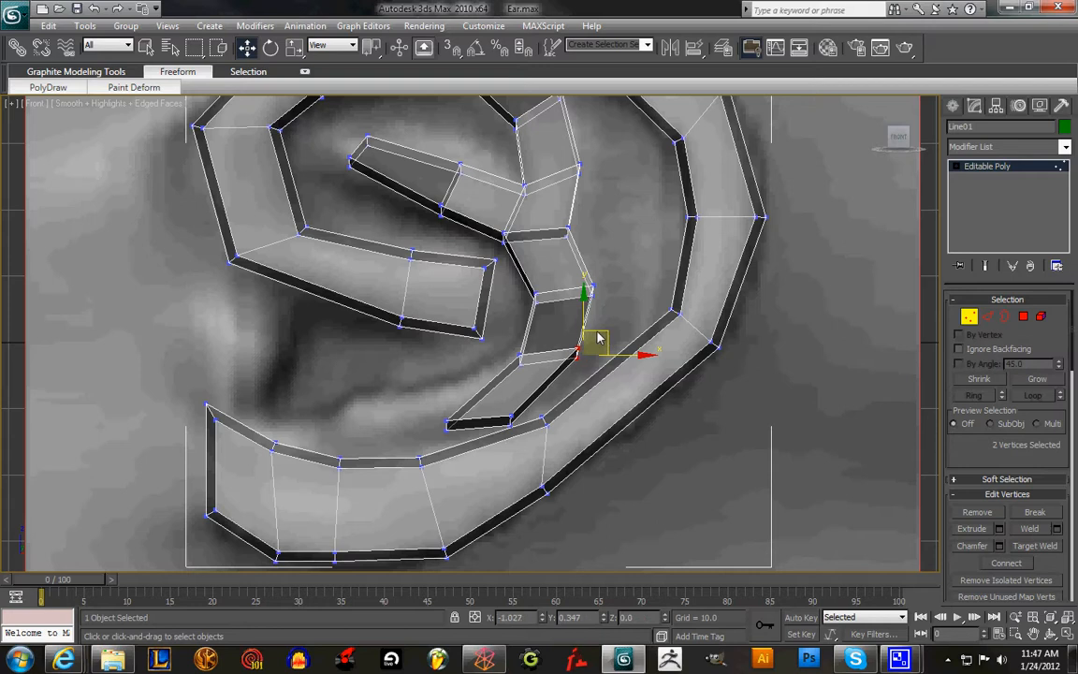
pyautogui.moveTo(583, 352); pyautogui.dragTo(533, 352)
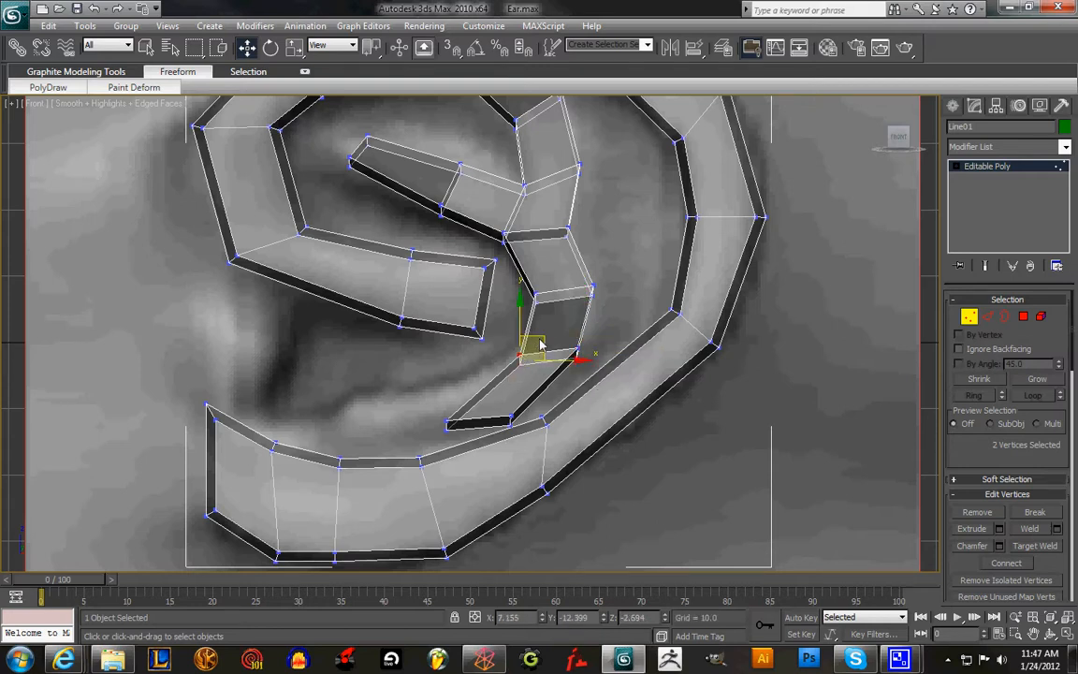
pyautogui.moveTo(539, 344); pyautogui.dragTo(535, 334)
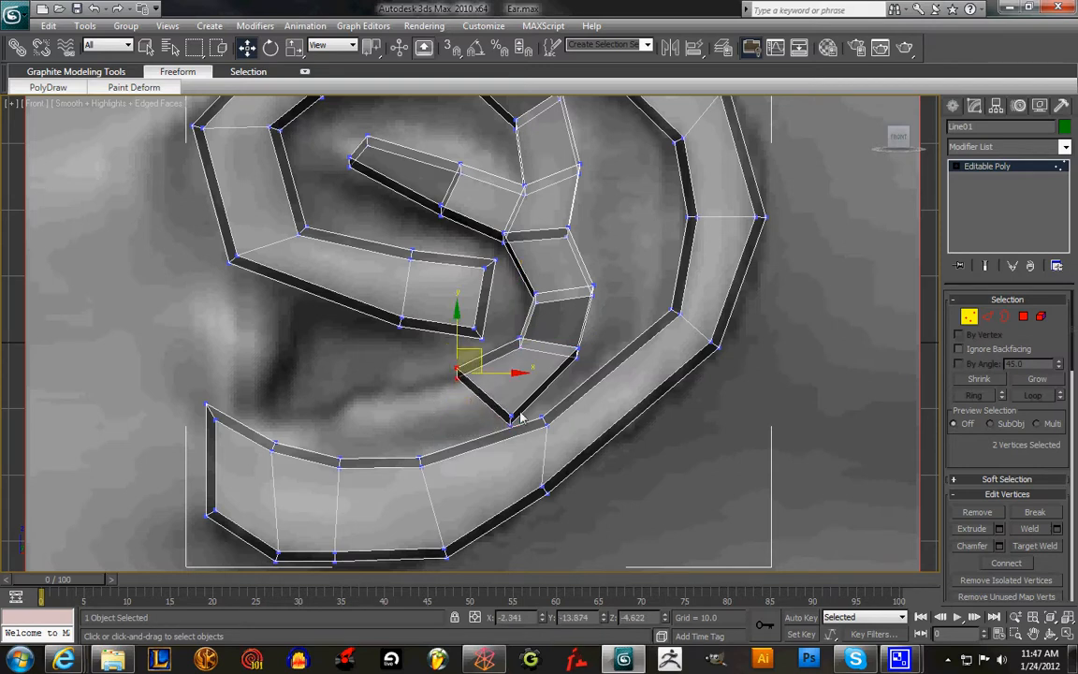
pyautogui.moveTo(468, 371); pyautogui.dragTo(509, 402)
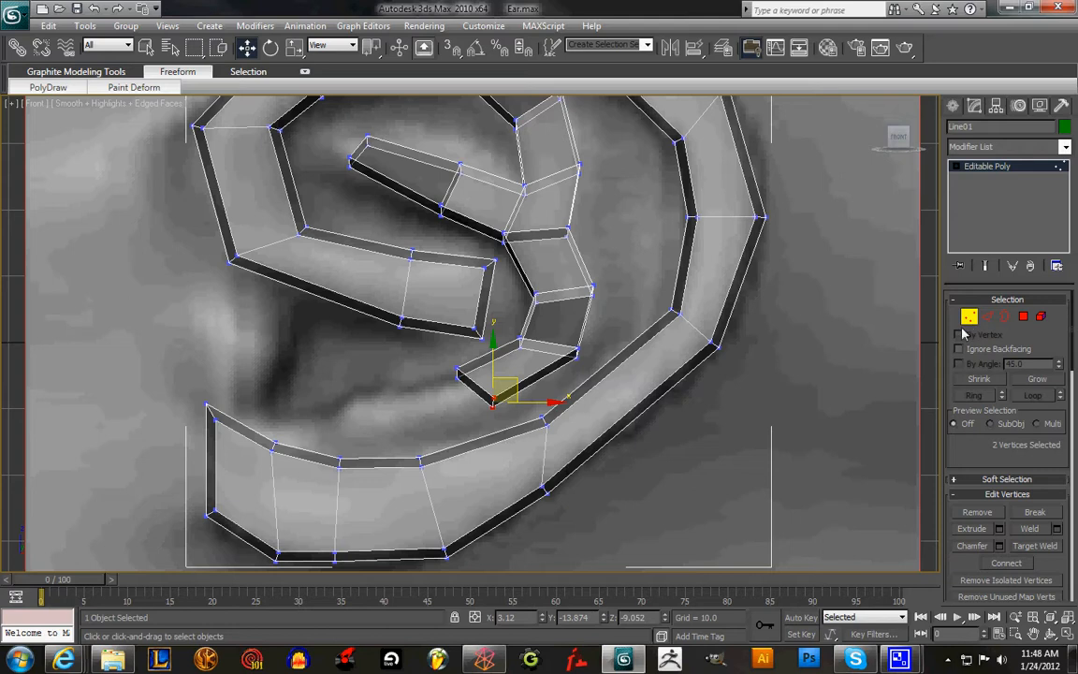
# - Extrude the end face of the lower antihelix branch by one more segment
pyautogui.click(1022, 316)
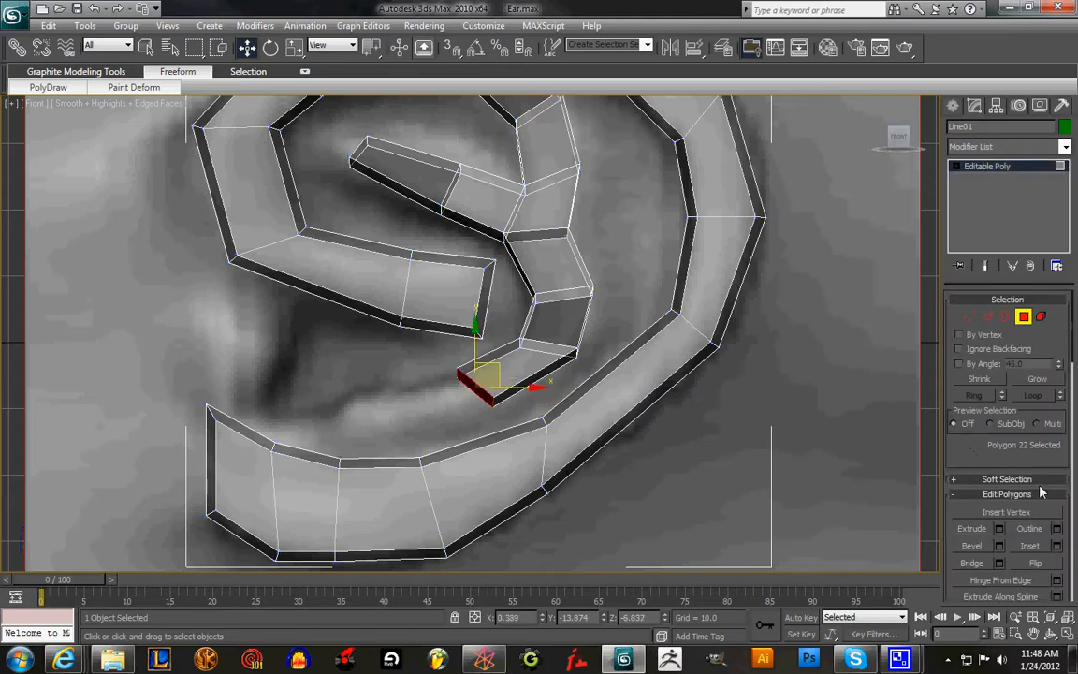
pyautogui.click(999, 528)
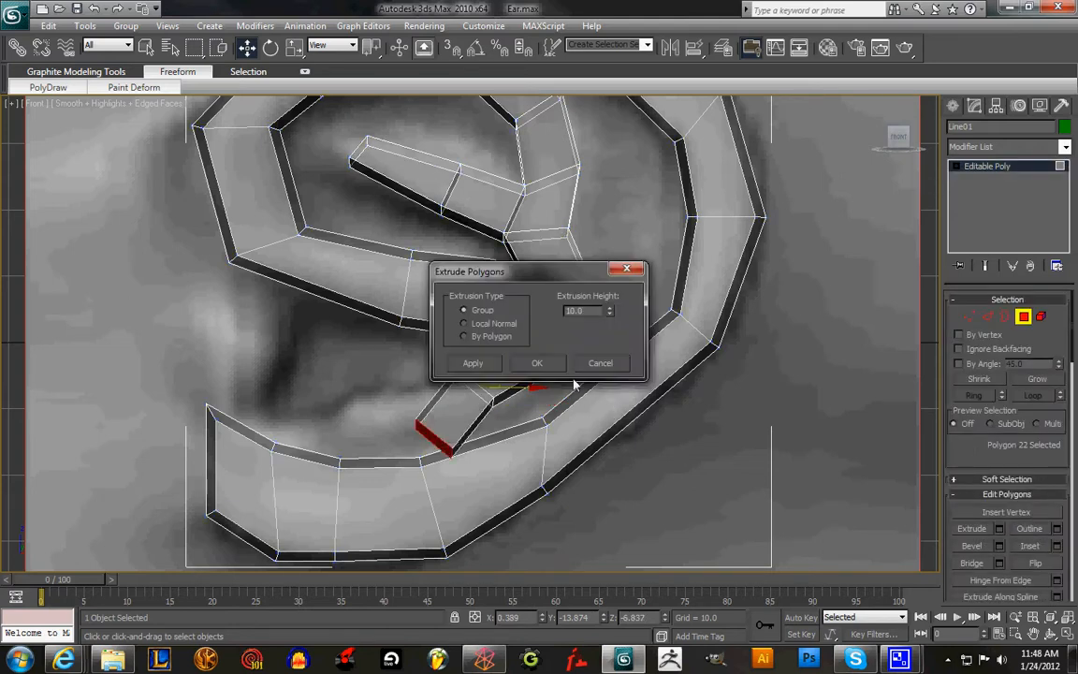
pyautogui.click(535, 363)
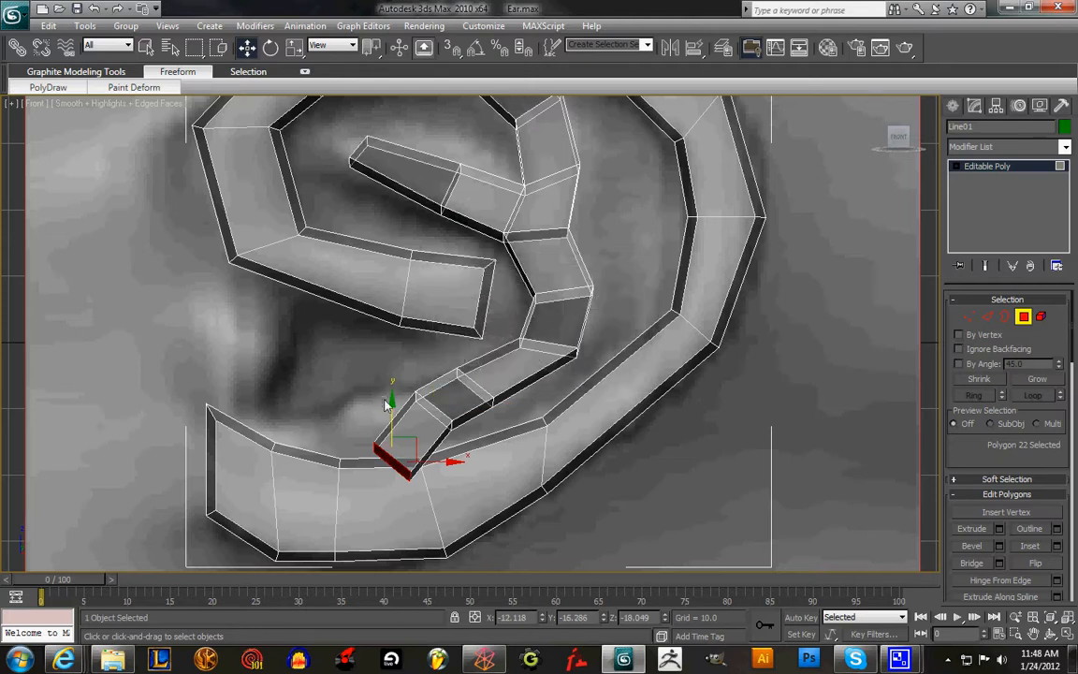
# - Move the strip's tip vertices left so the branch lies along the concha base
pyautogui.click(969, 316)
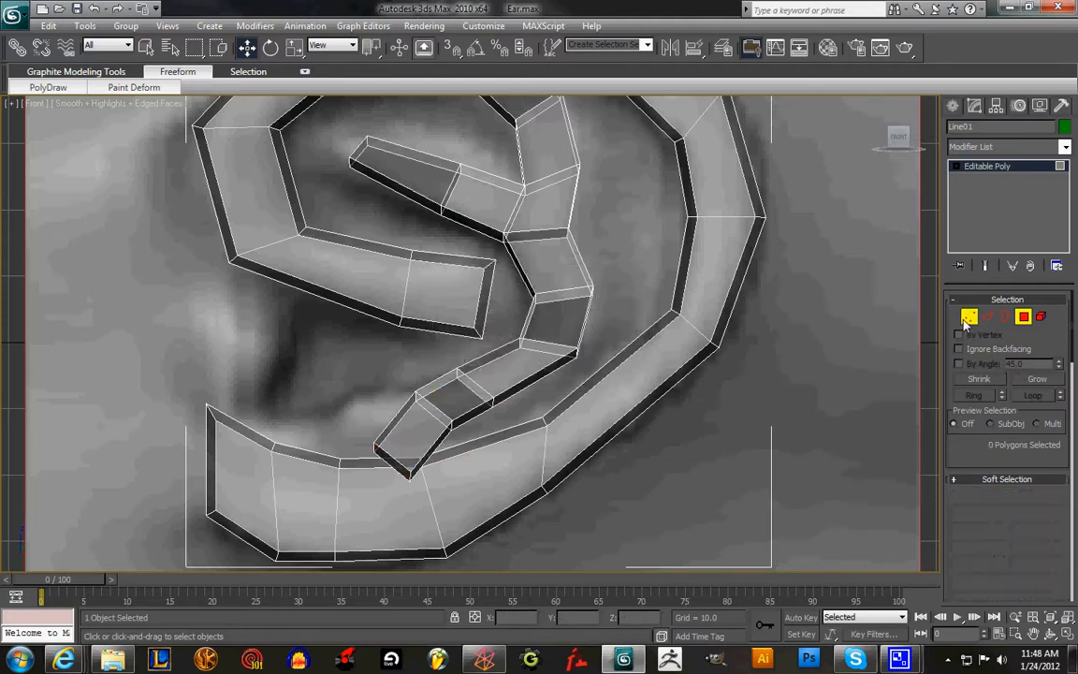
pyautogui.click(969, 316)
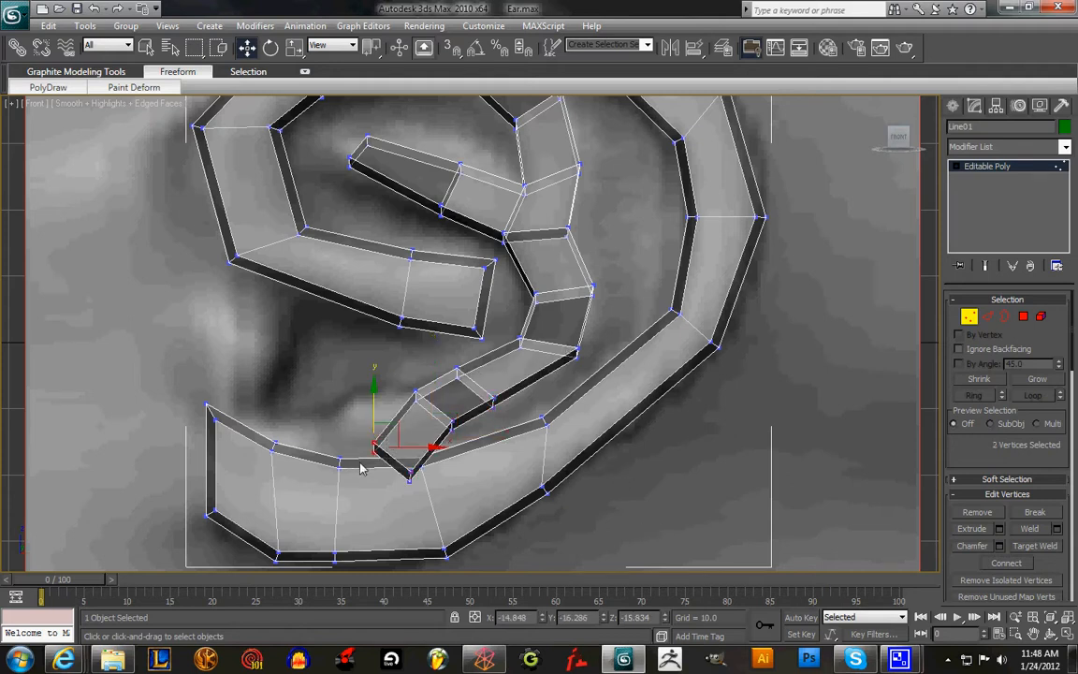
pyautogui.click(408, 478)
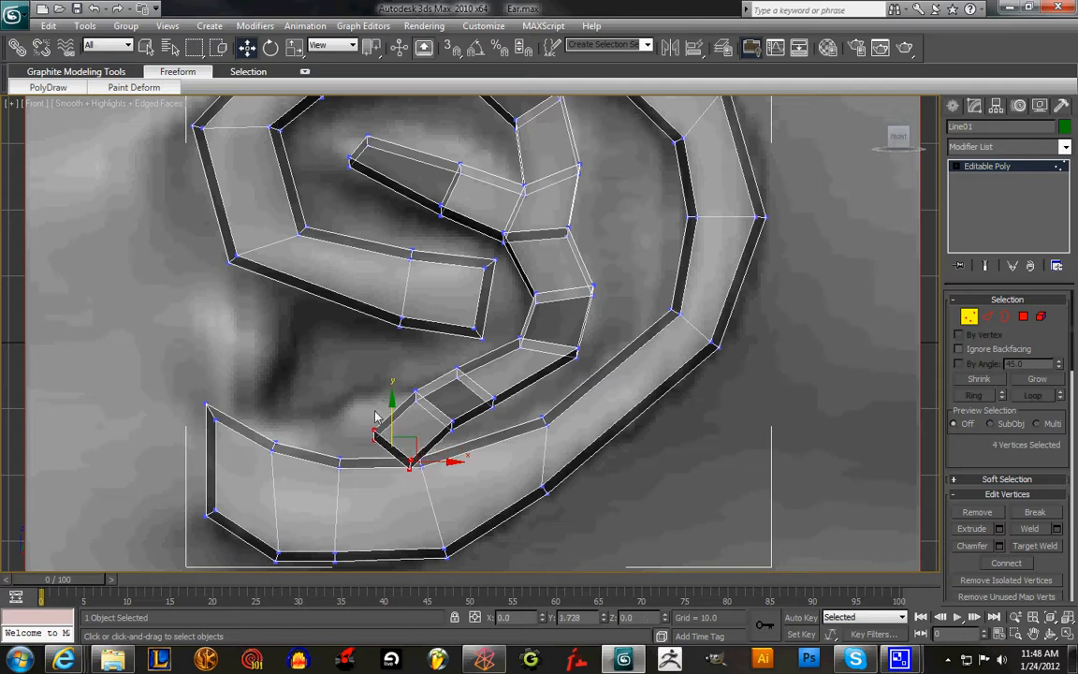
pyautogui.moveTo(408, 460); pyautogui.dragTo(451, 423)
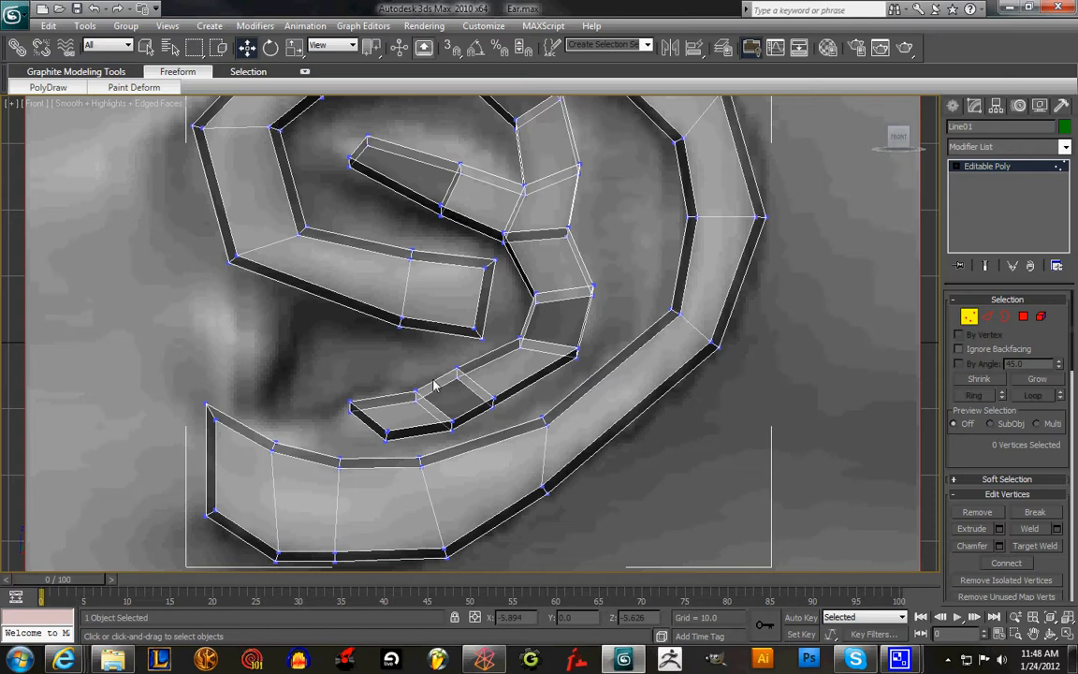
pyautogui.click(416, 386)
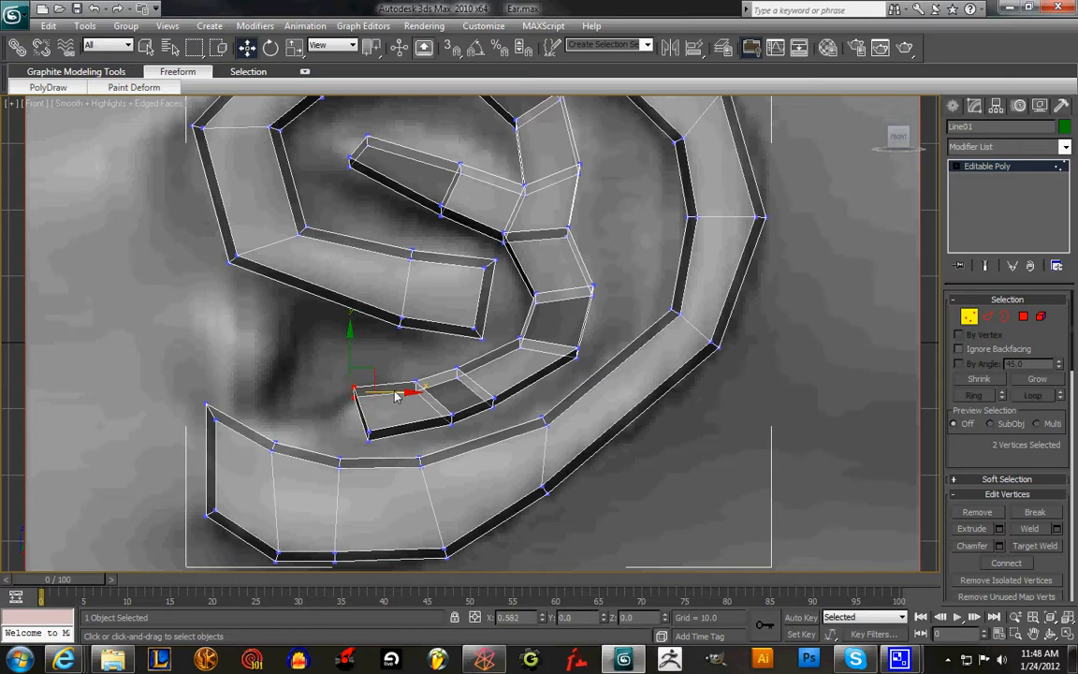
pyautogui.moveTo(397, 393); pyautogui.dragTo(365, 440)
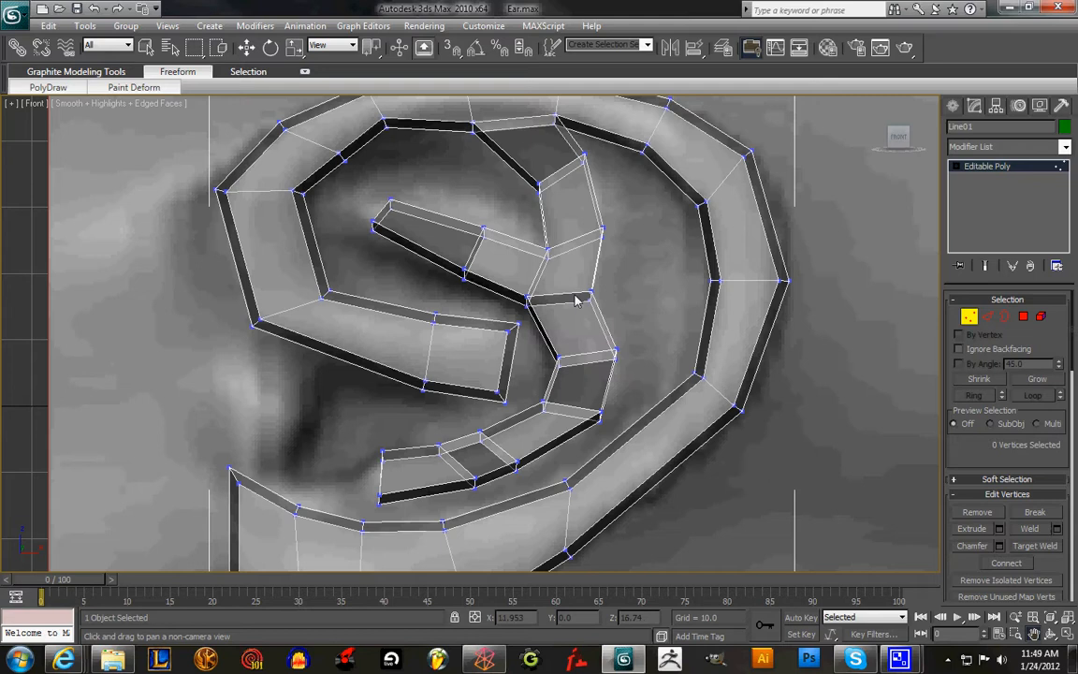
pyautogui.moveTo(352, 166)
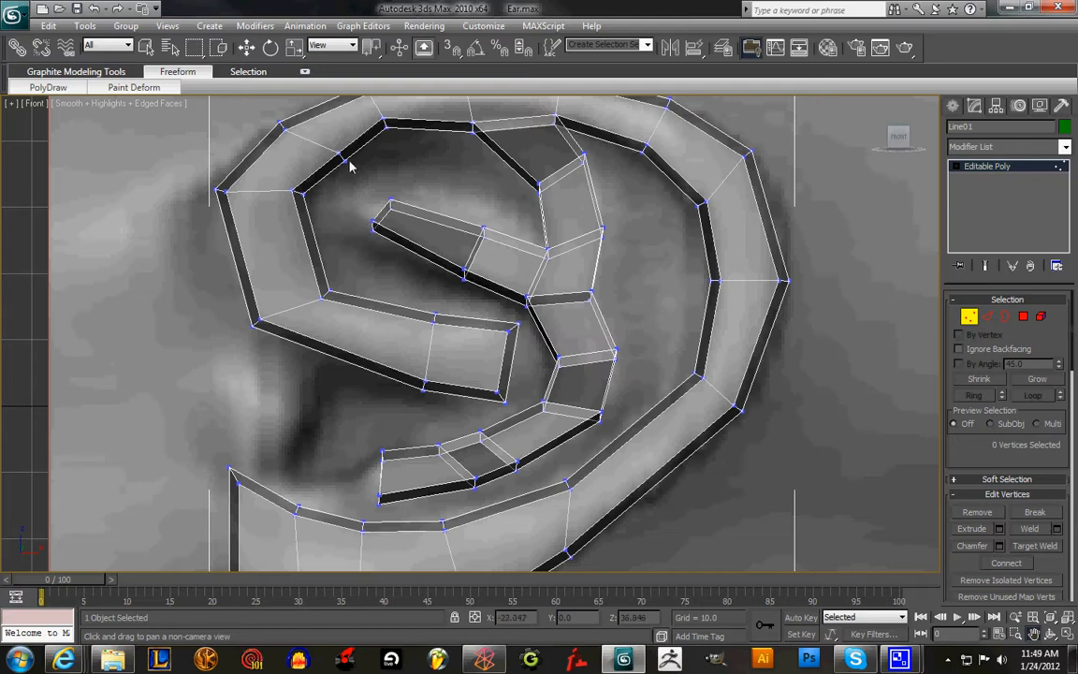
pyautogui.moveTo(485, 146)
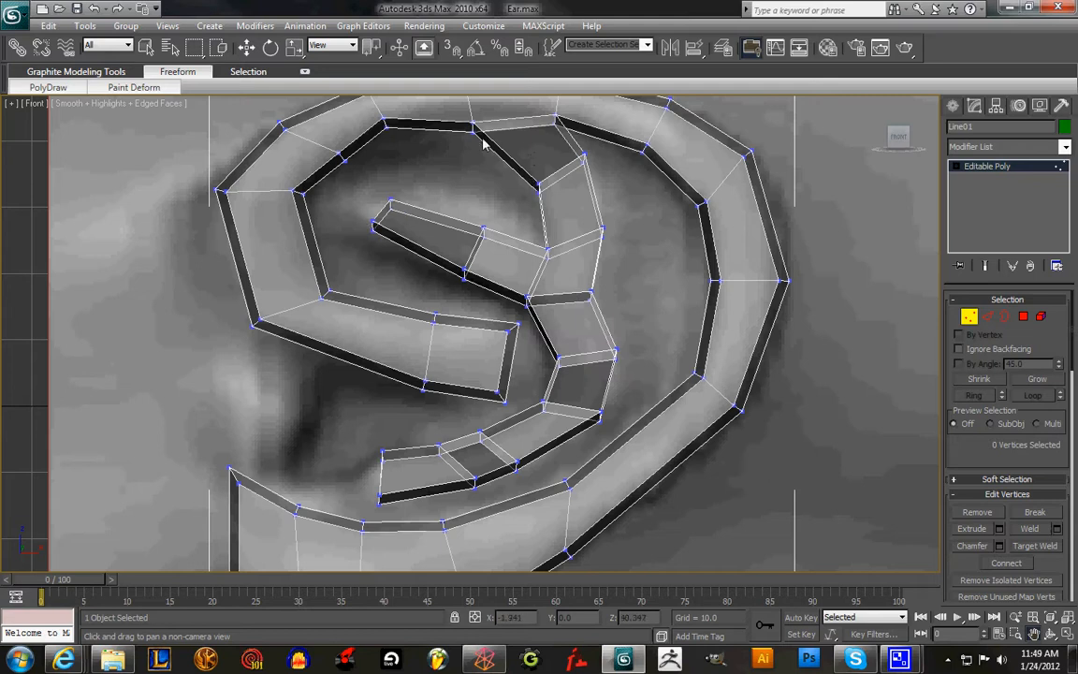
pyautogui.moveTo(449, 168)
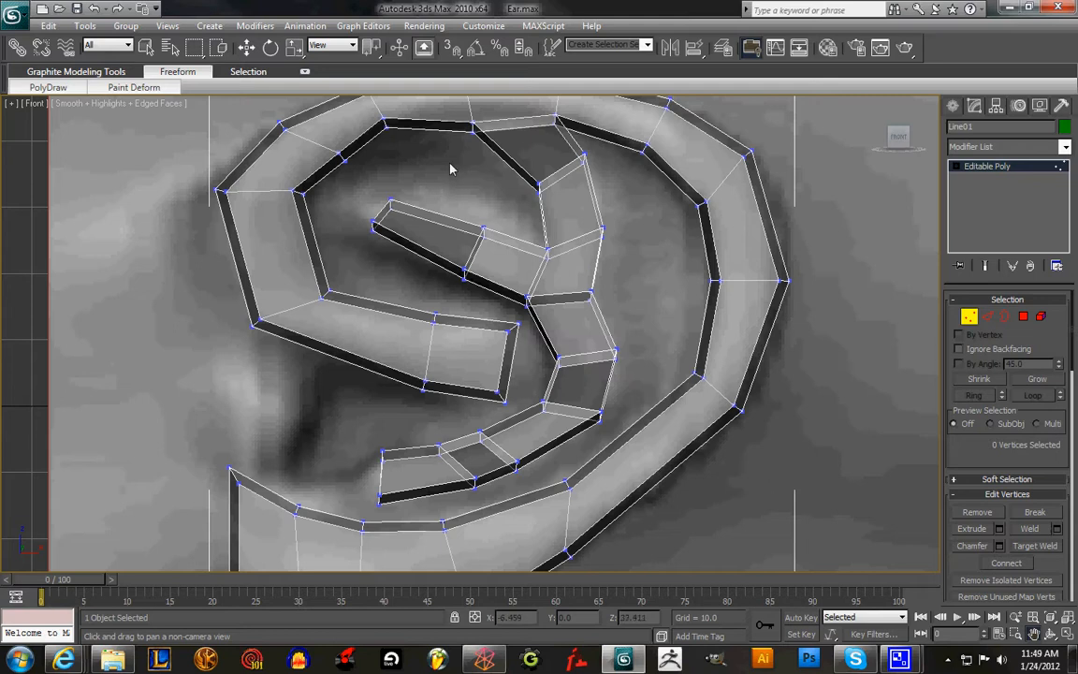
pyautogui.moveTo(662, 365)
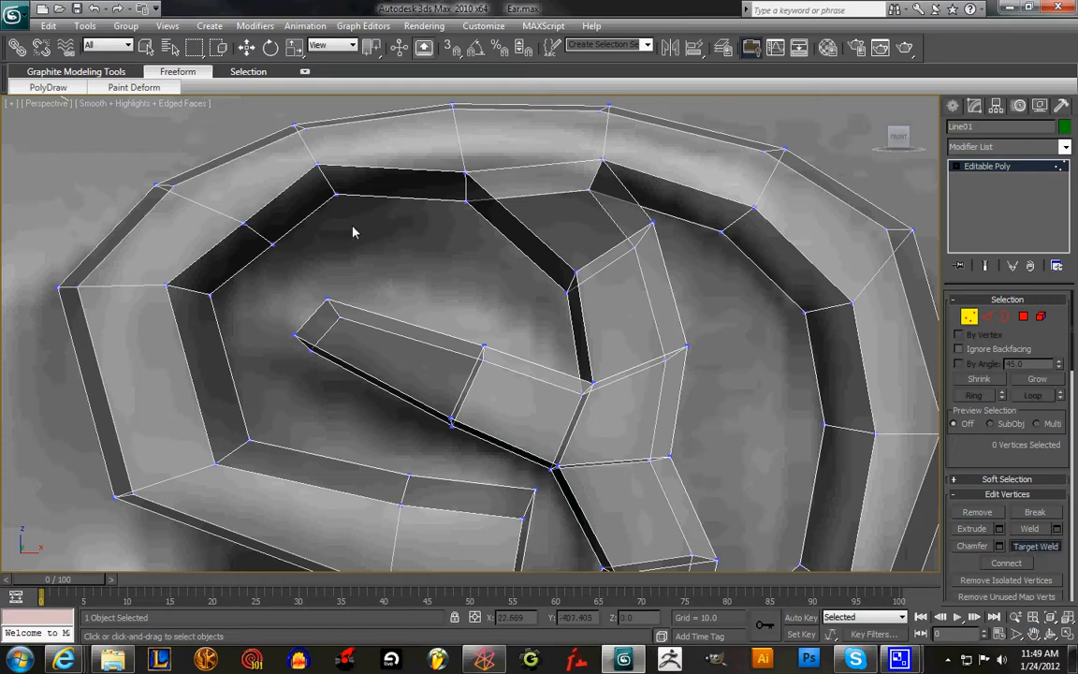
pyautogui.moveTo(602, 314)
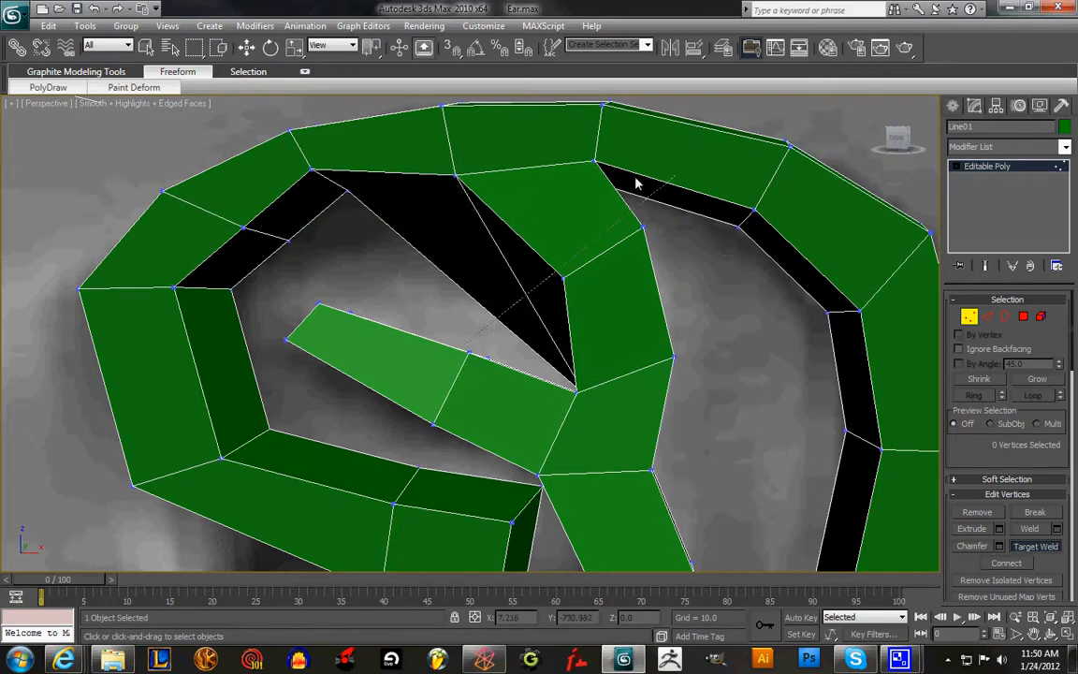
pyautogui.moveTo(318, 247)
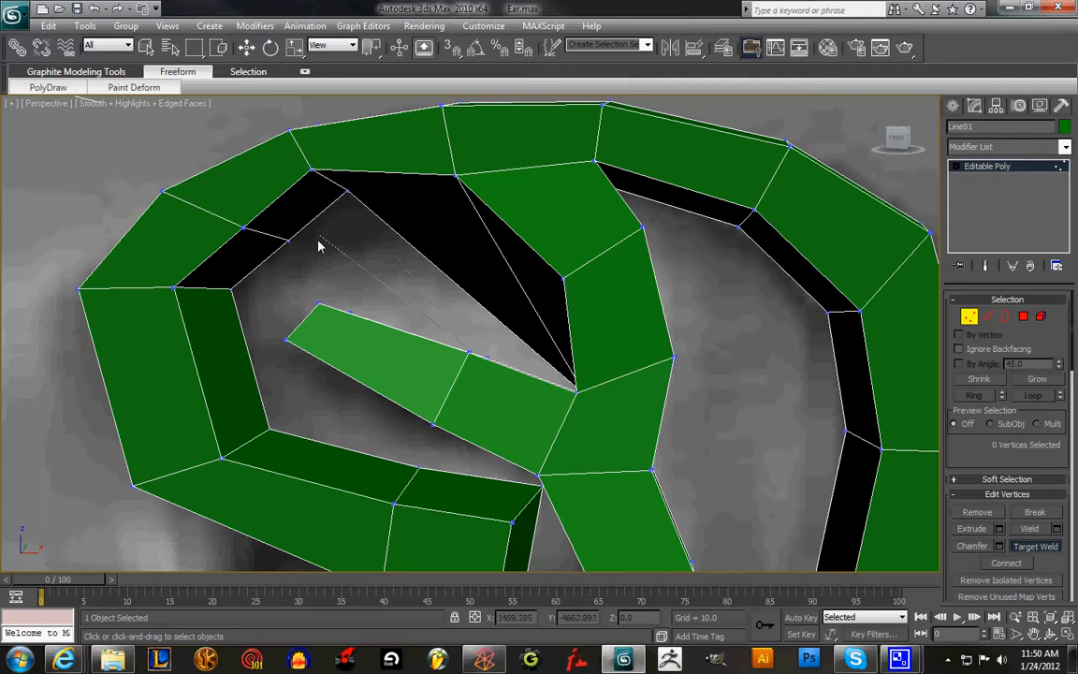
pyautogui.moveTo(591, 263)
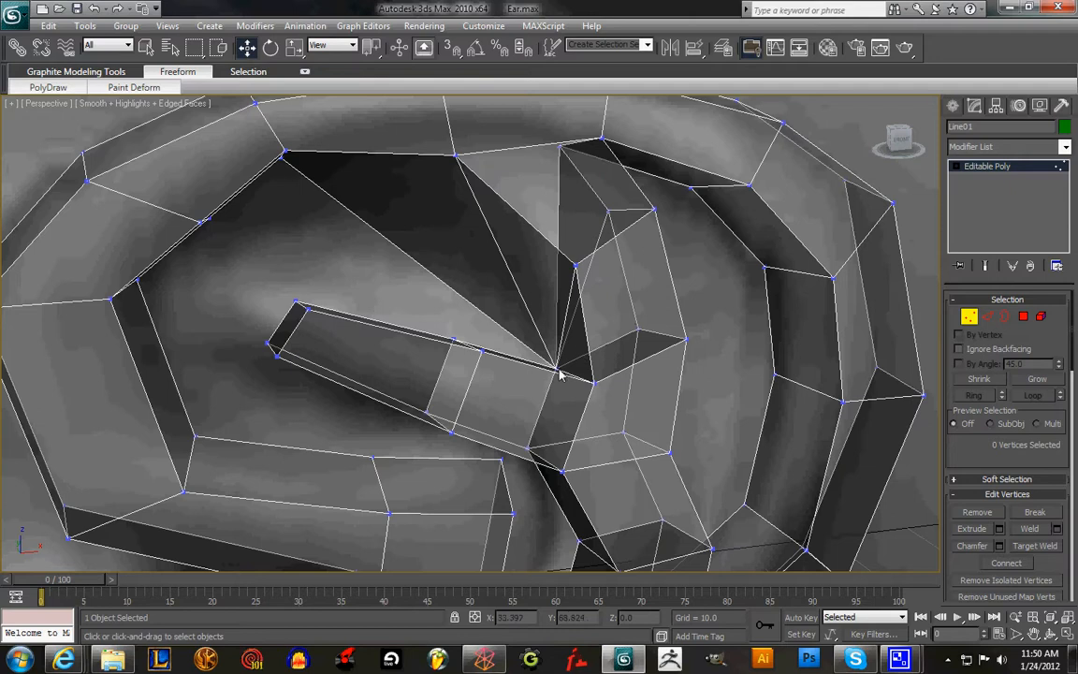
# - Select the antihelix fork junction vertices to weld them onto the helix rim
pyautogui.click(557, 365)
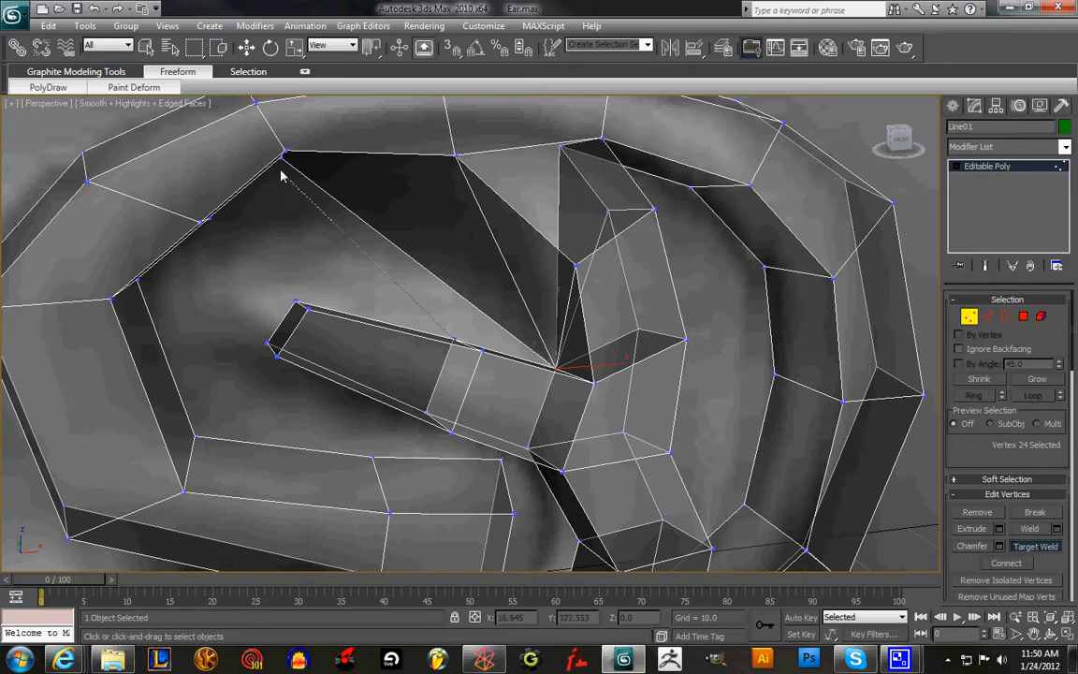
pyautogui.moveTo(174, 273)
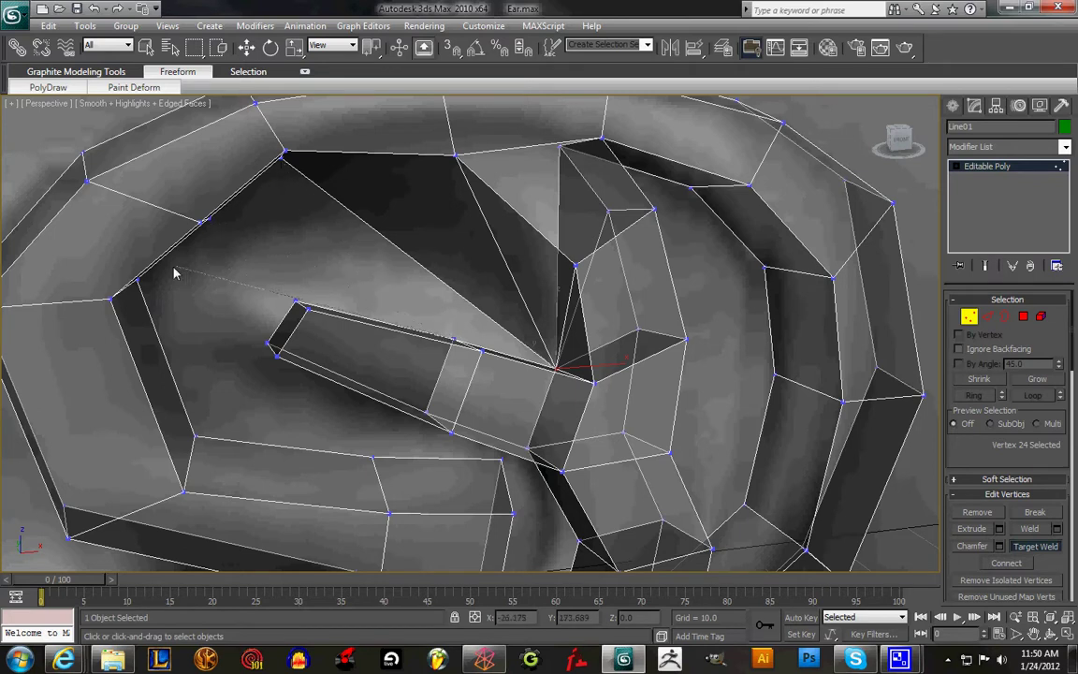
pyautogui.moveTo(296, 307)
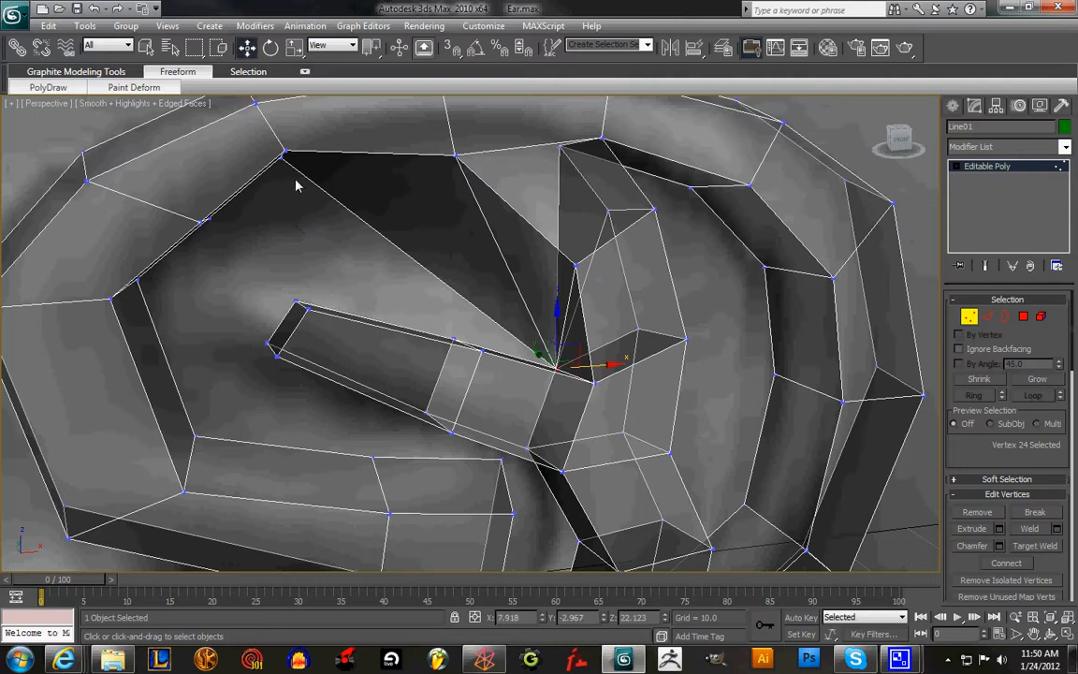
pyautogui.click(284, 153)
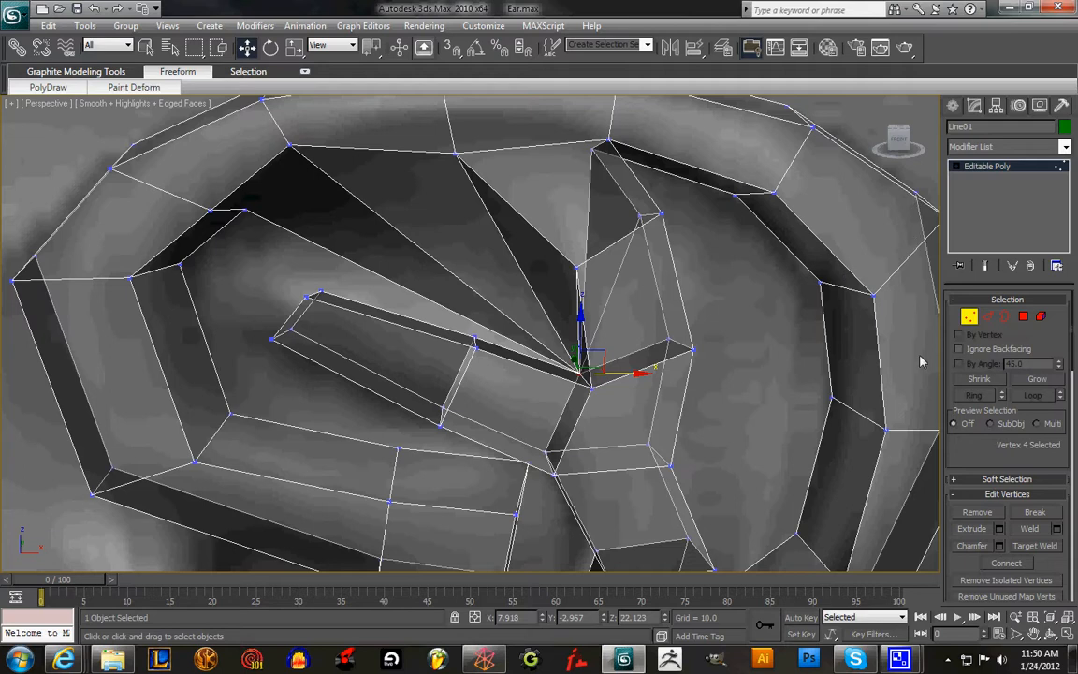
pyautogui.moveTo(687, 344)
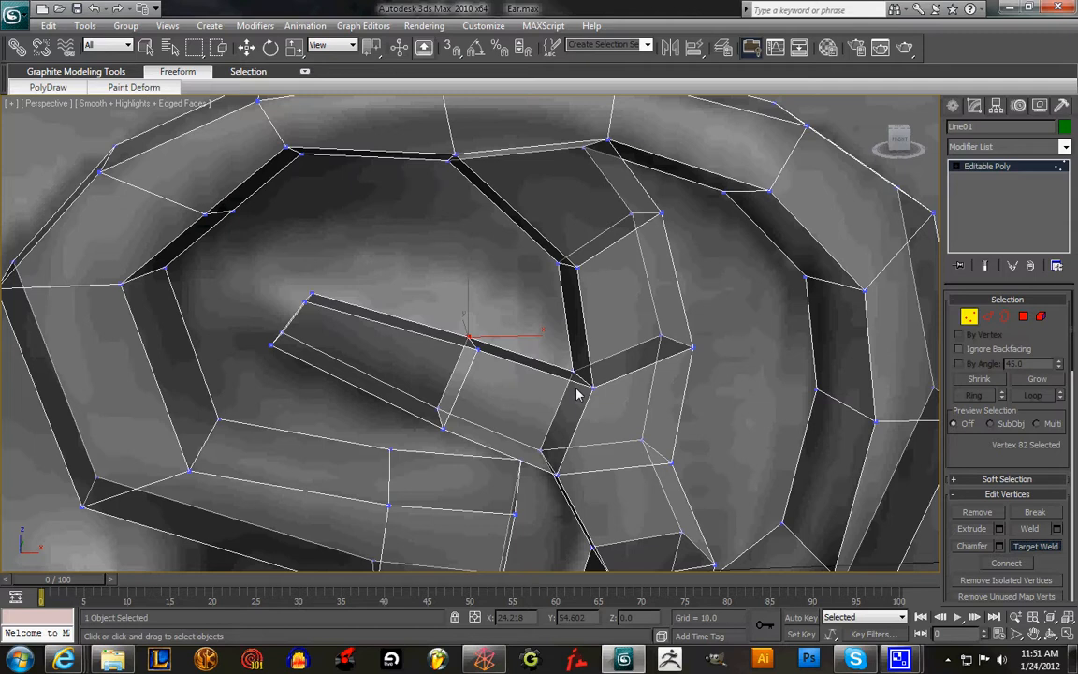
pyautogui.moveTo(450, 166)
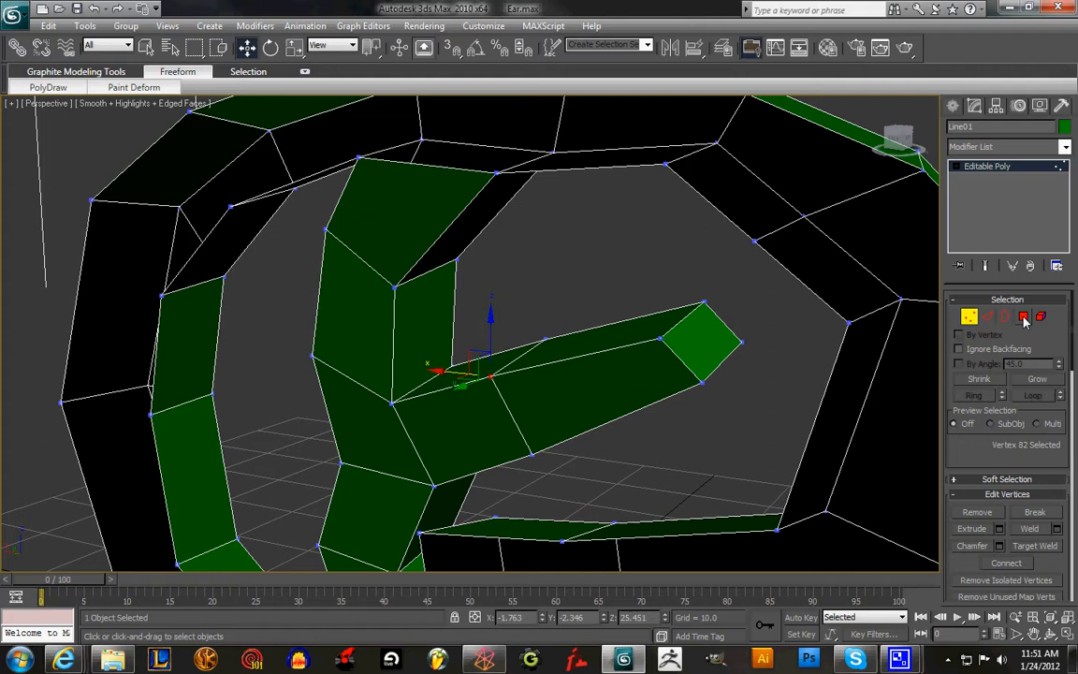
# - Select the polygon run along the antihelix strip and view it from below
pyautogui.click(1023, 316)
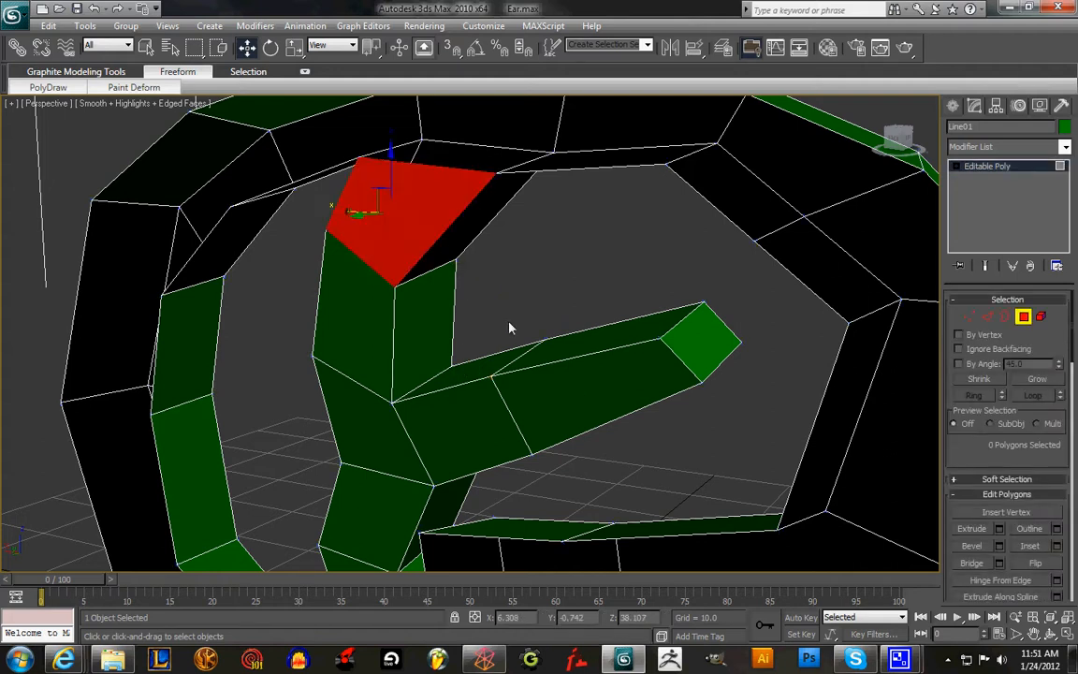
pyautogui.click(371, 337)
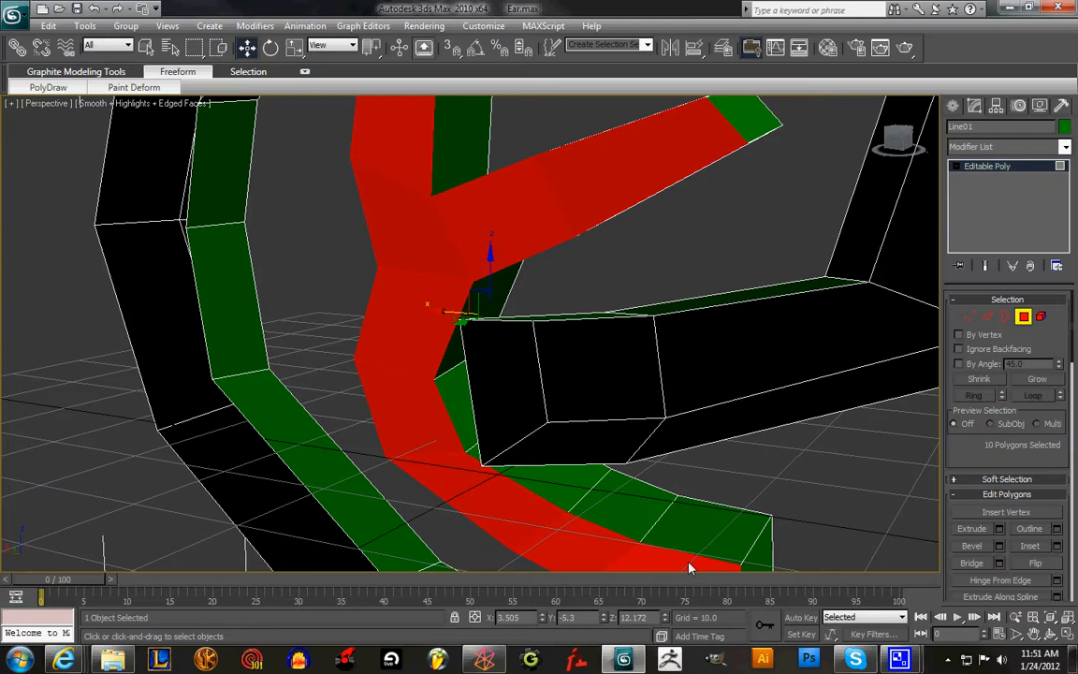
pyautogui.moveTo(689, 565); pyautogui.dragTo(842, 374)
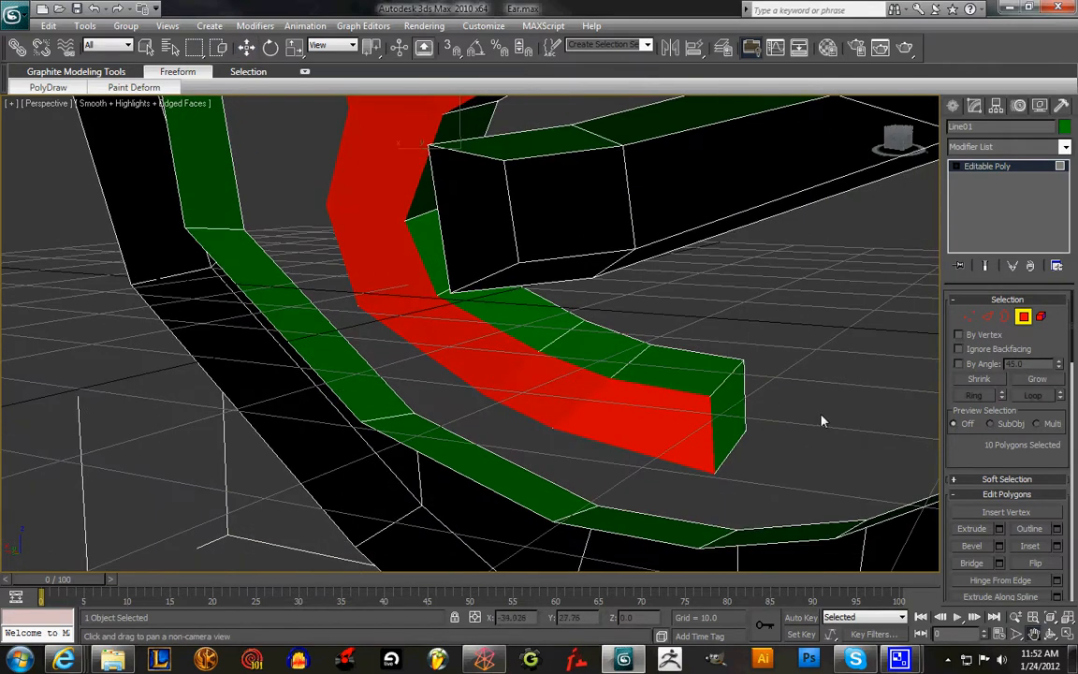
pyautogui.click(896, 486)
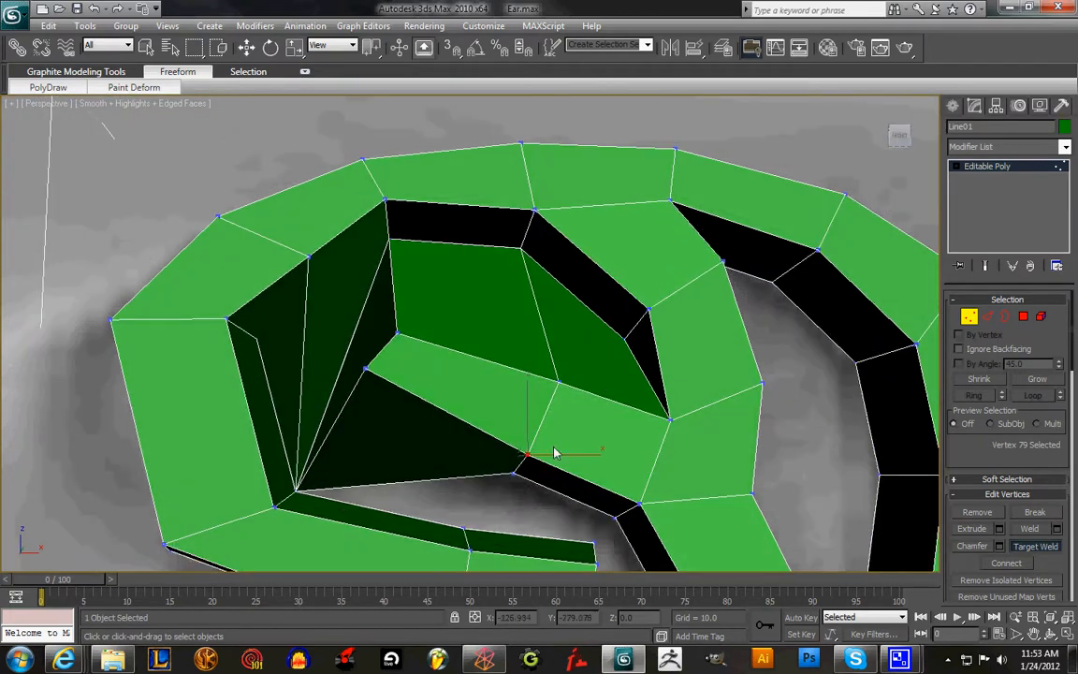
pyautogui.moveTo(464, 534)
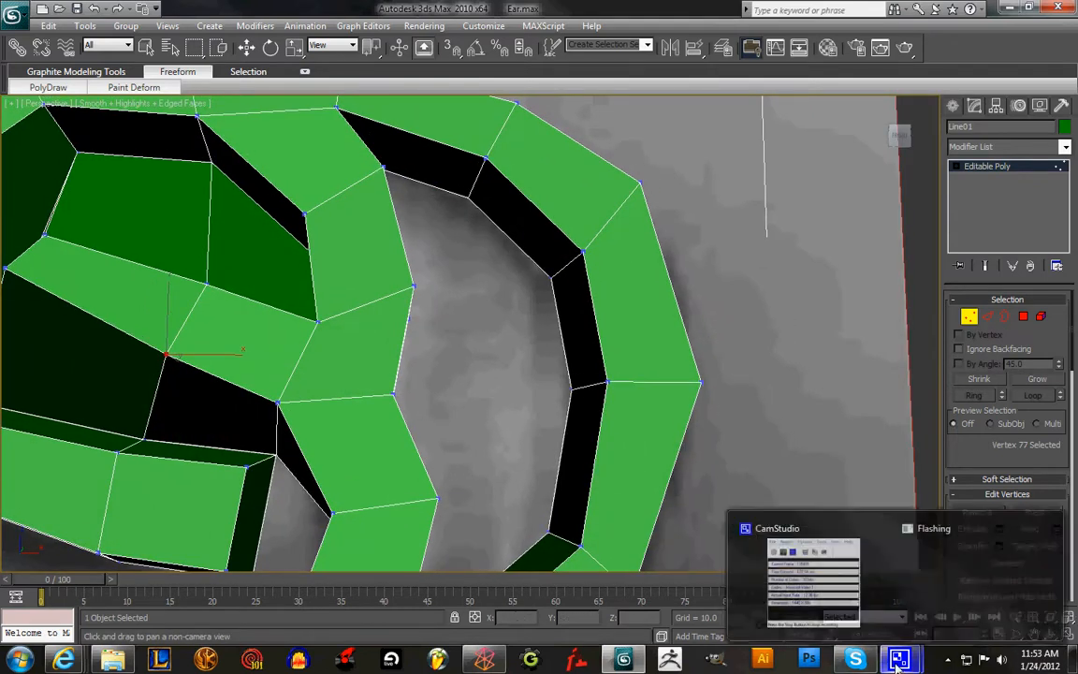
pyautogui.click(812, 571)
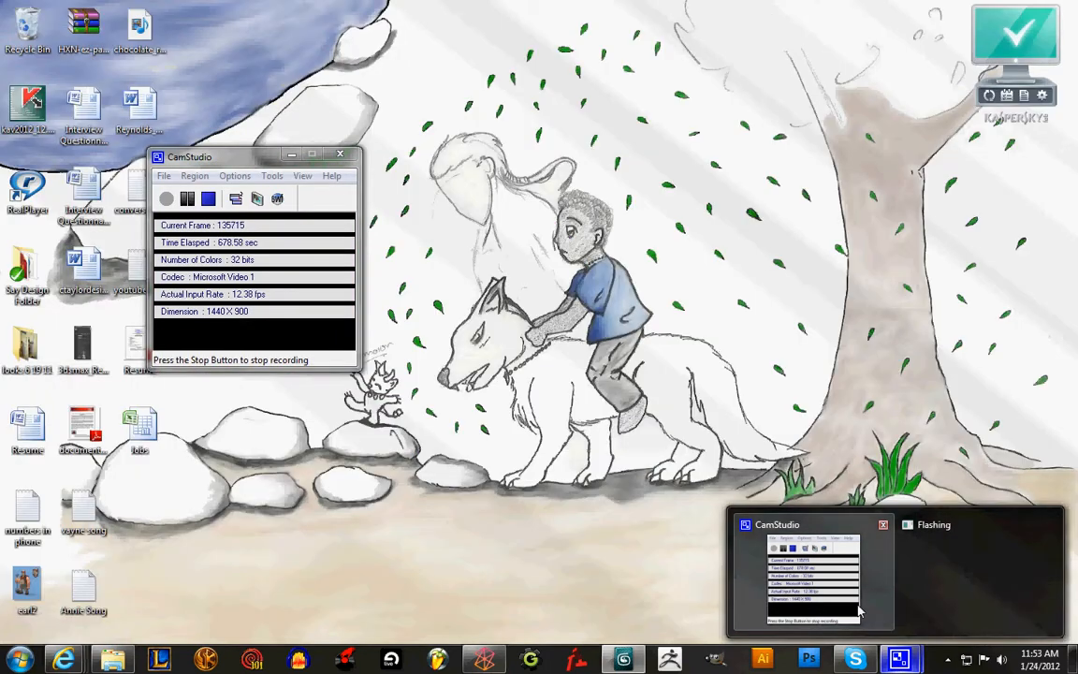
pyautogui.click(898, 659)
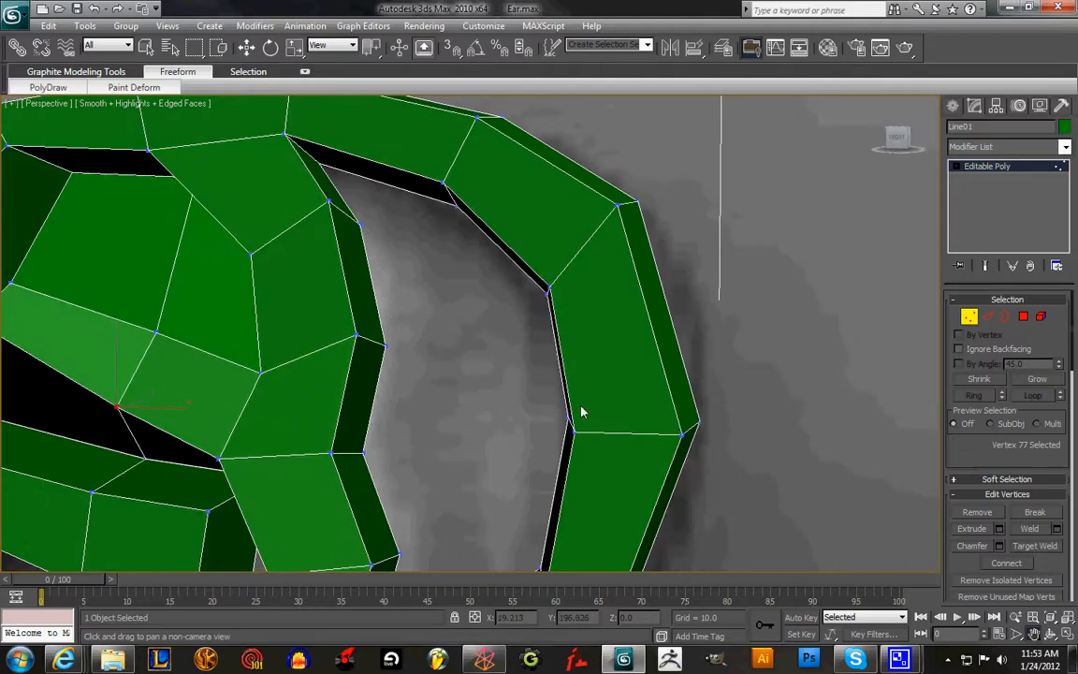
pyautogui.moveTo(580, 411); pyautogui.dragTo(472, 458)
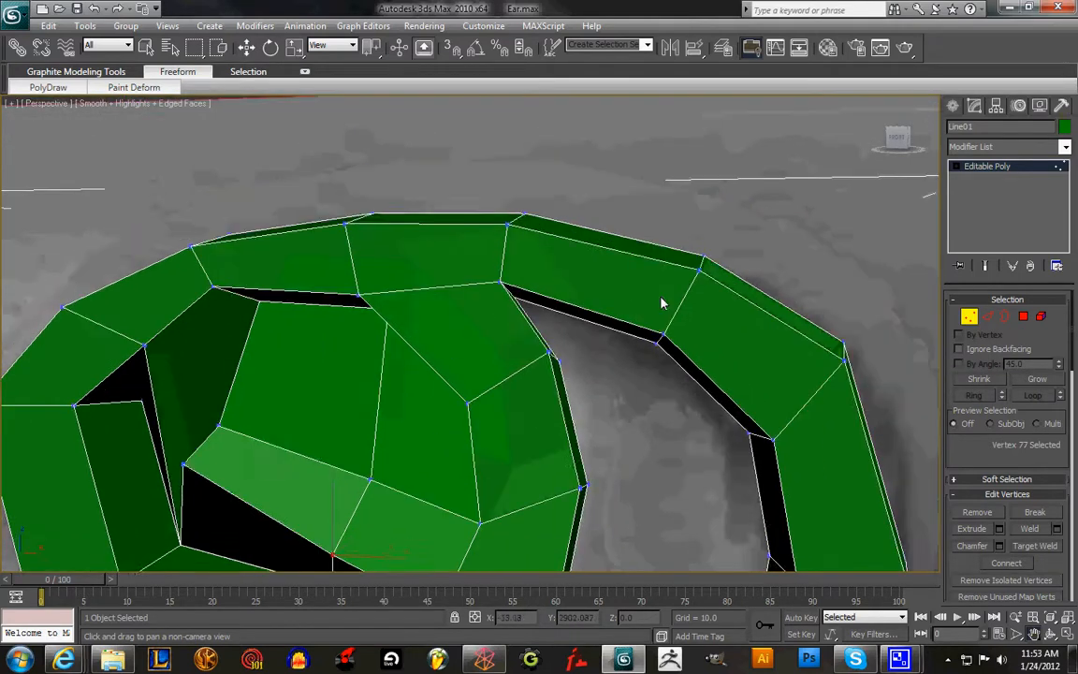
pyautogui.moveTo(662, 303); pyautogui.dragTo(733, 408)
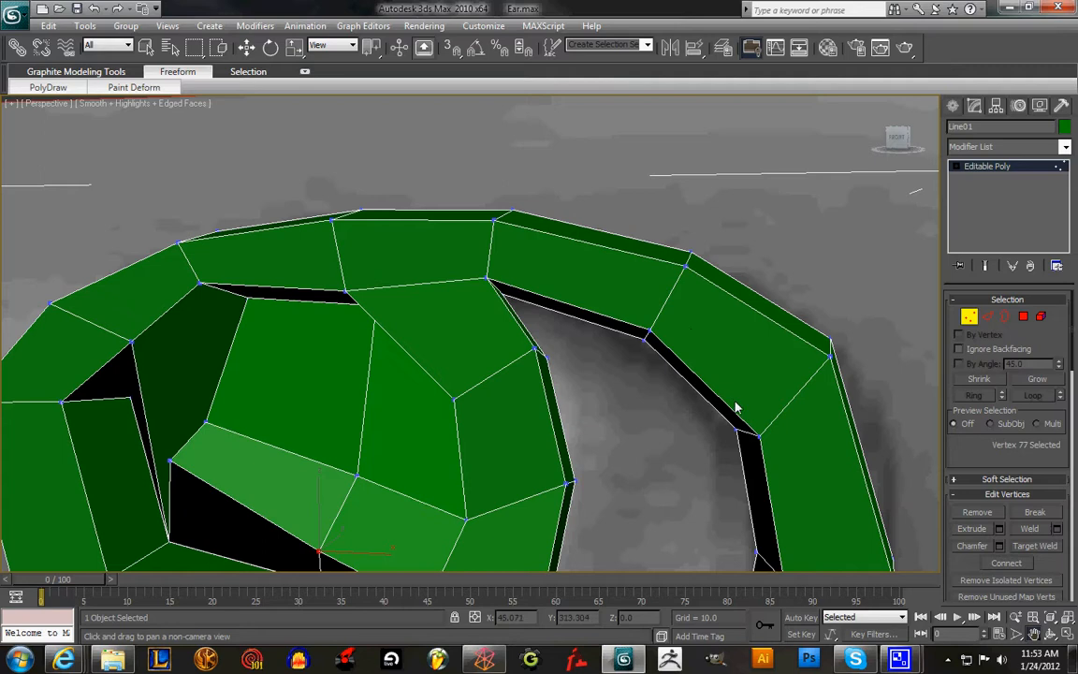
pyautogui.moveTo(854, 535)
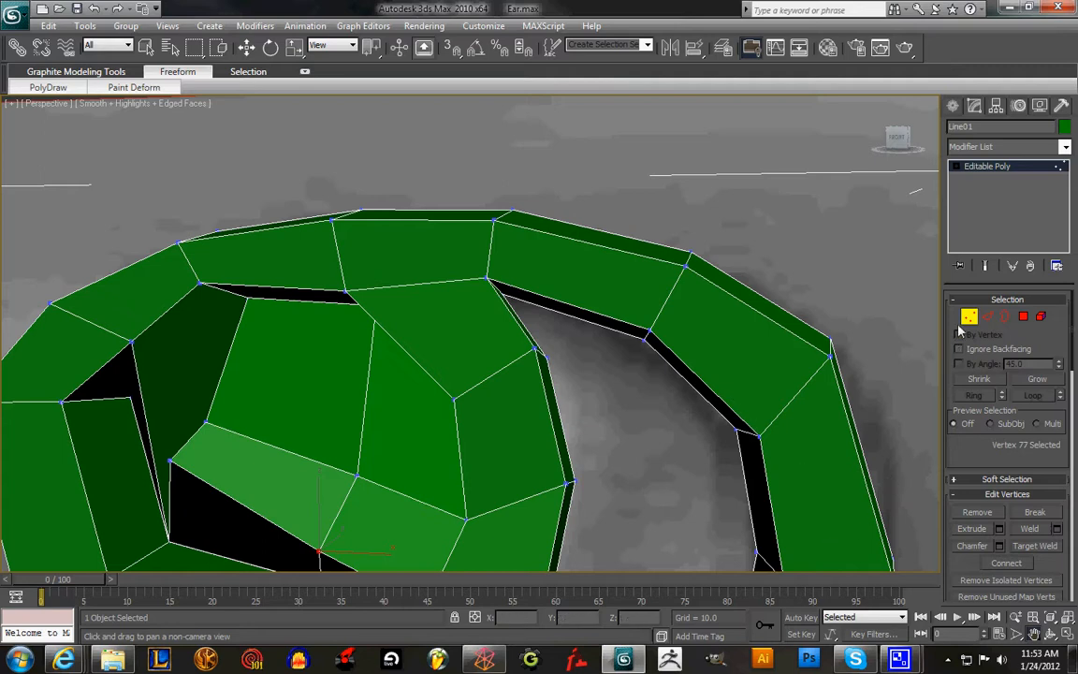
pyautogui.moveTo(906, 546)
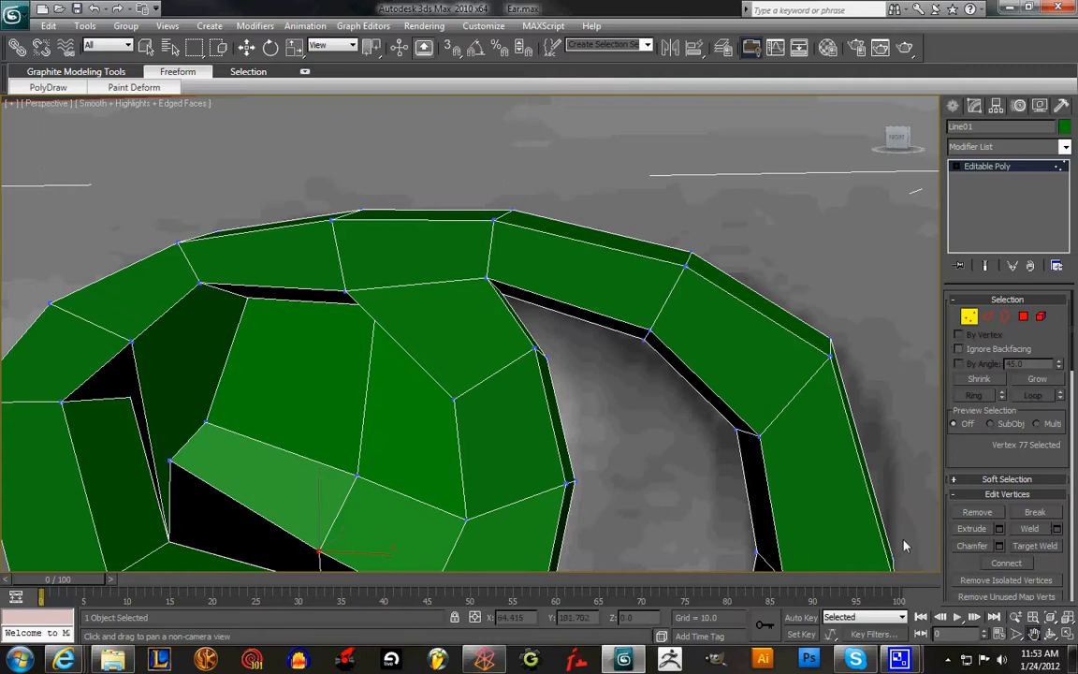